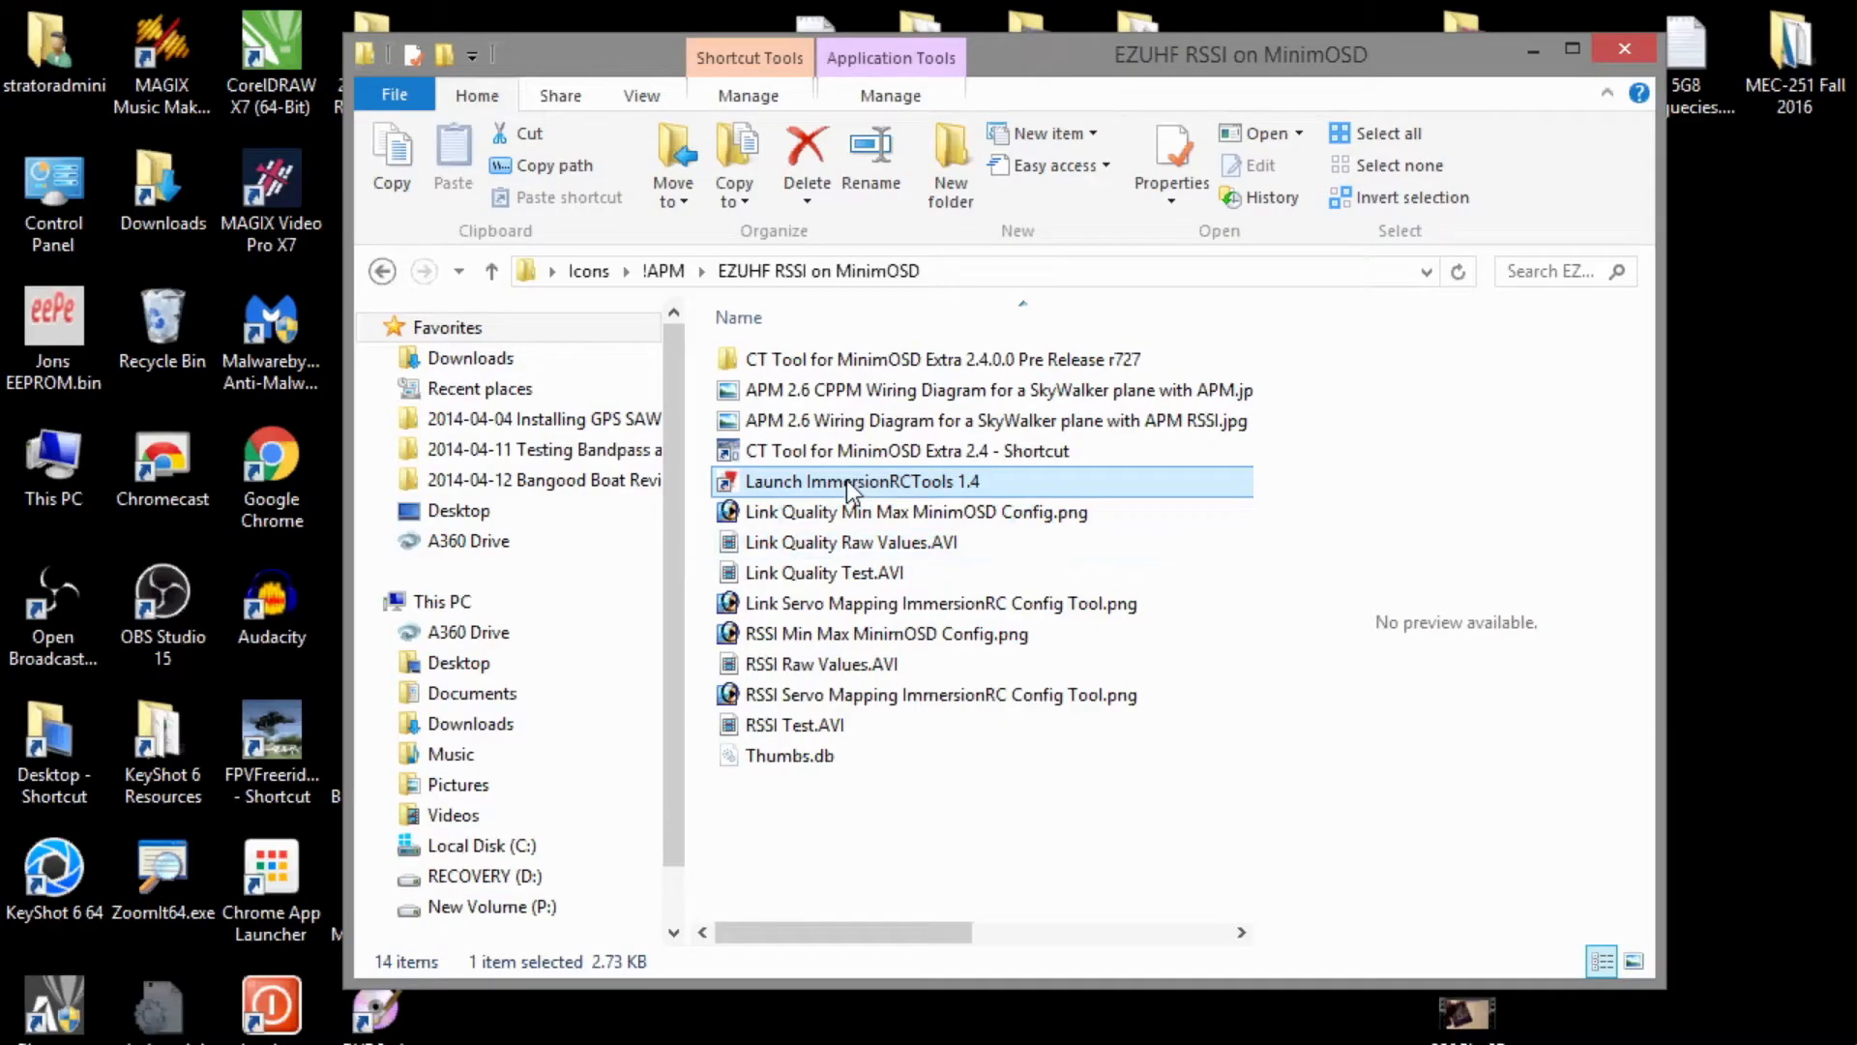
# - Launch ImmersionRC Tools 1.4 from the EZUHF RSSI on MinimOSD folder
pyautogui.doubleClick(862, 481)
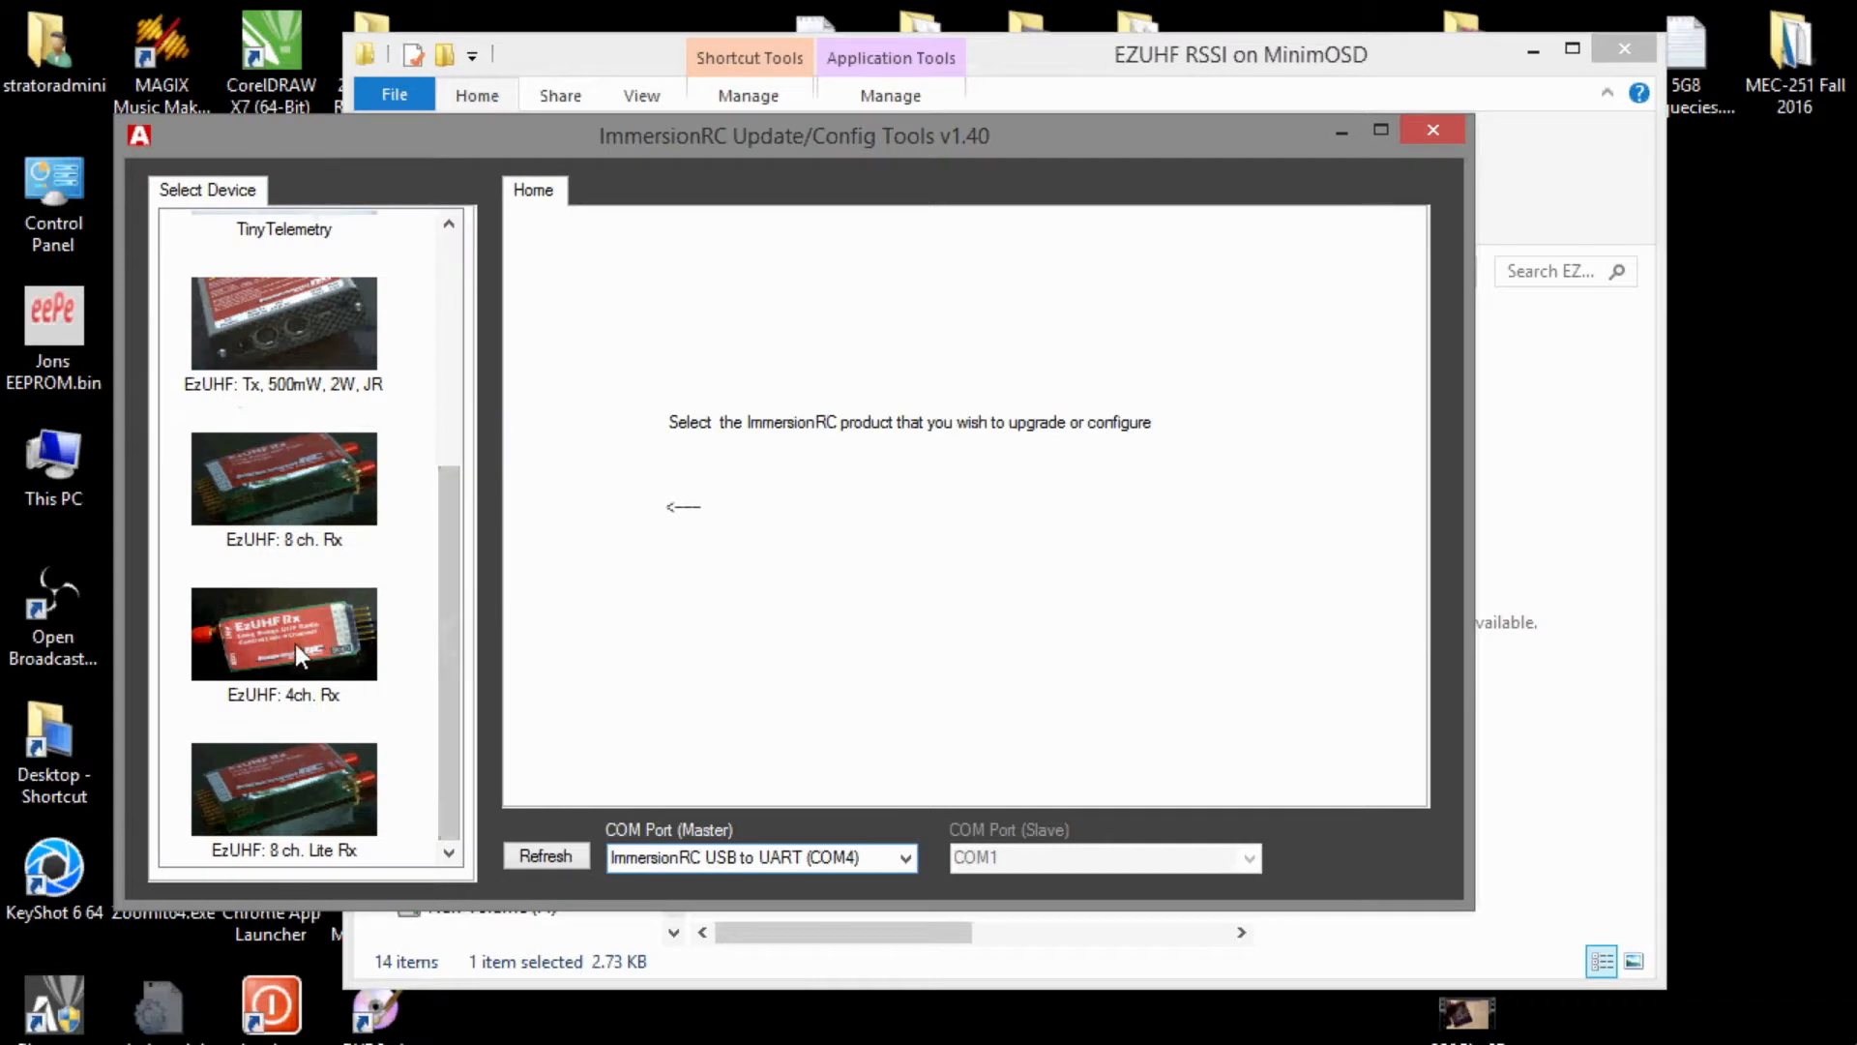
# - Read the EzUHF 4ch receiver's settings and set its PPM channel count to 12CH
pyautogui.click(284, 633)
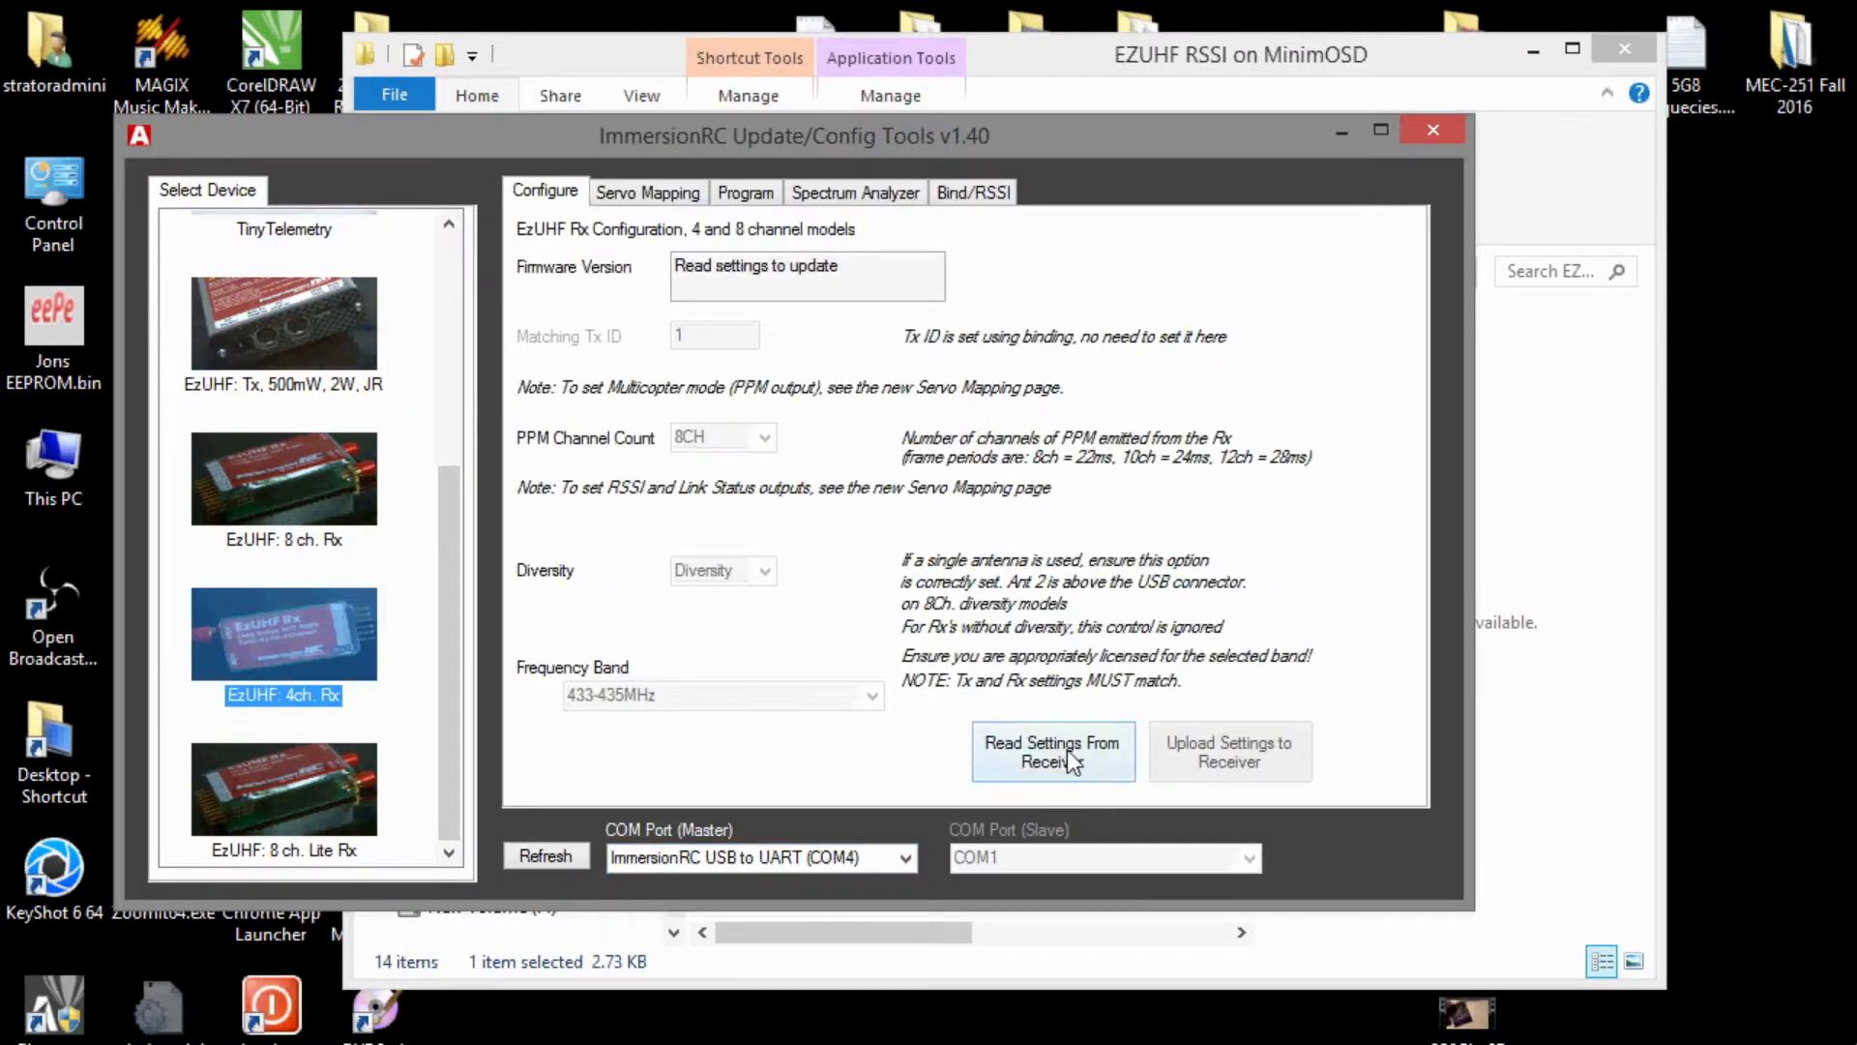
pyautogui.click(1052, 751)
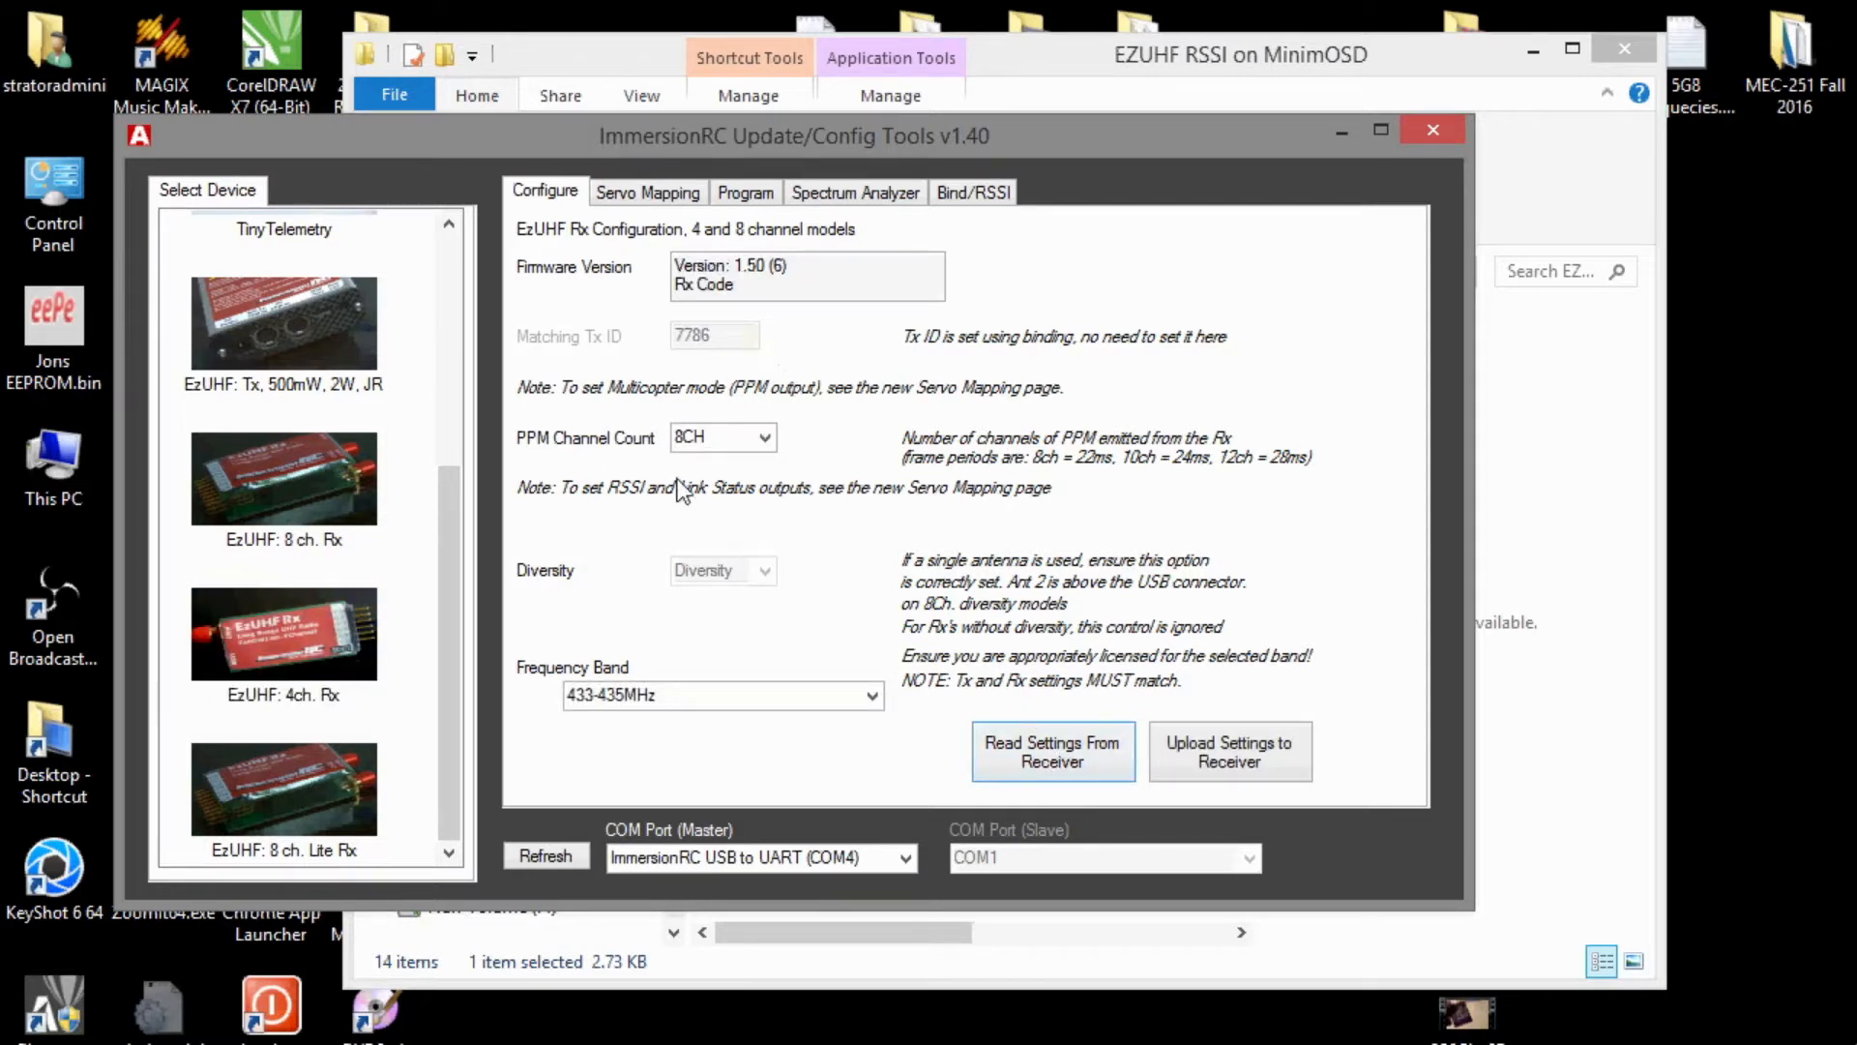
pyautogui.click(761, 437)
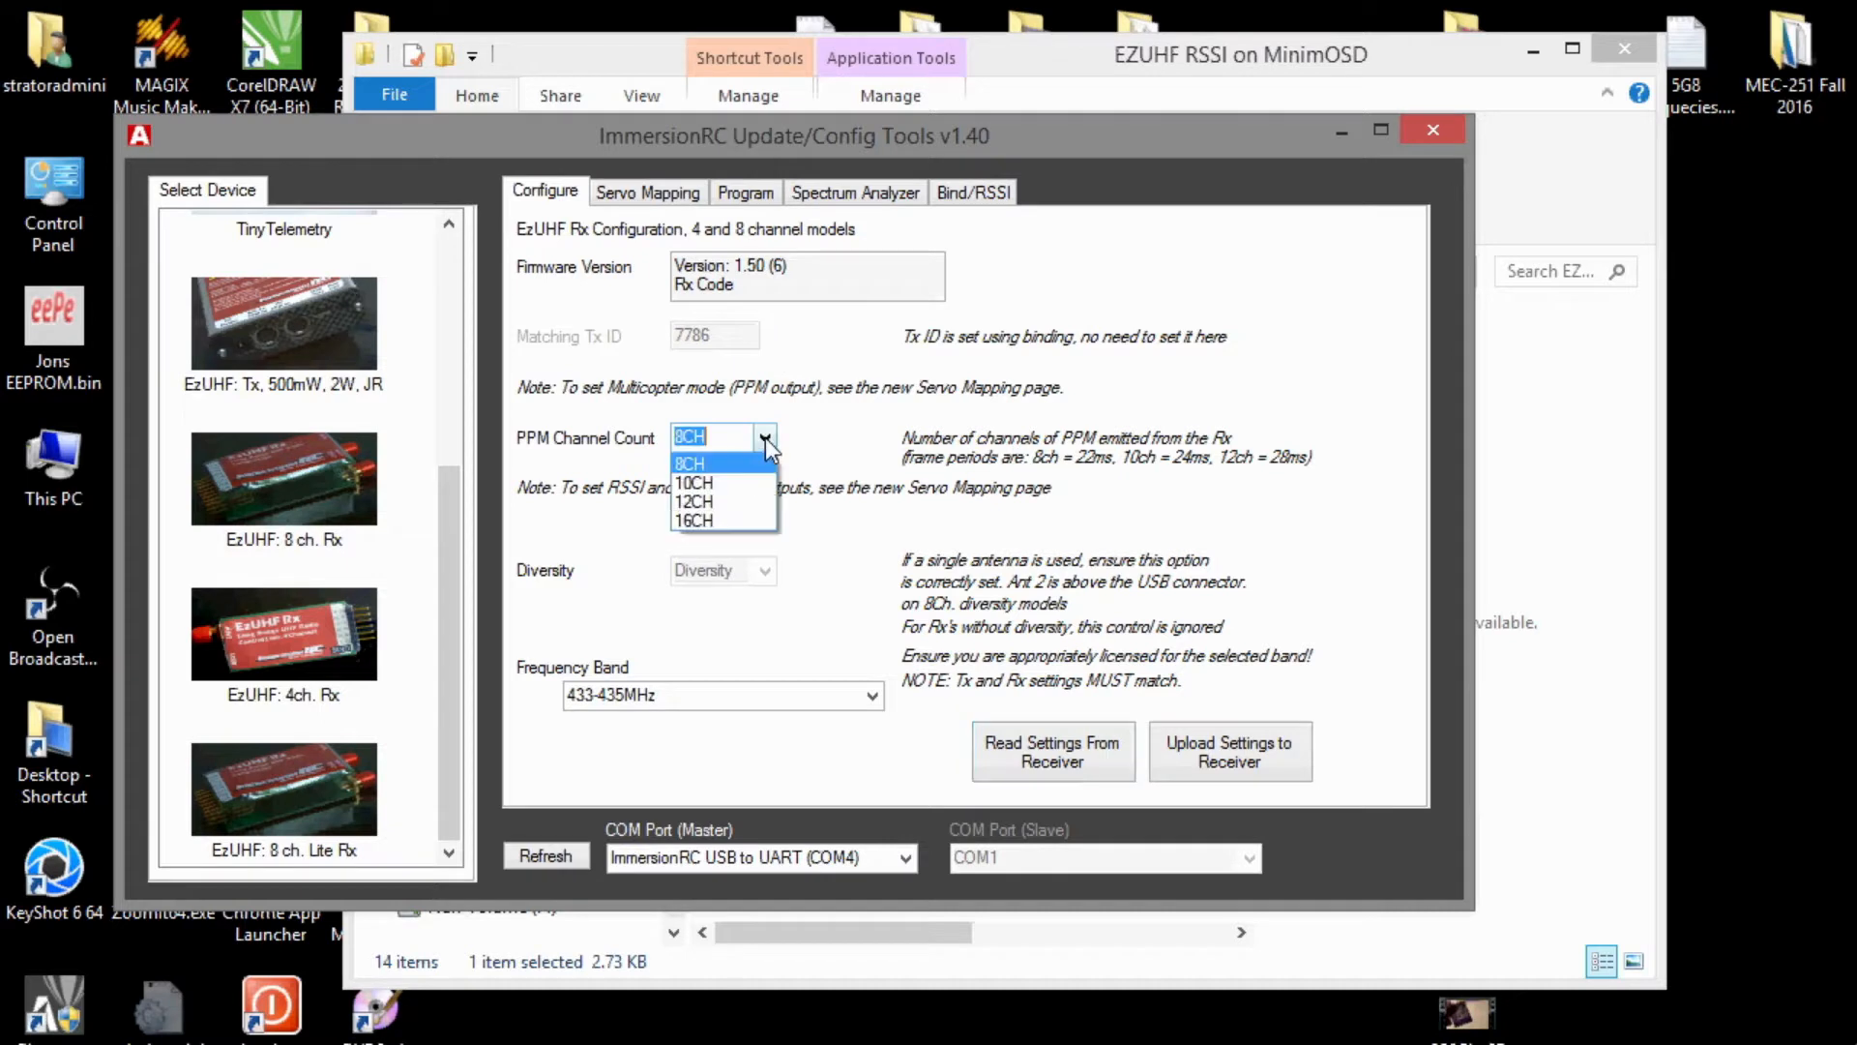
pyautogui.moveTo(711, 503)
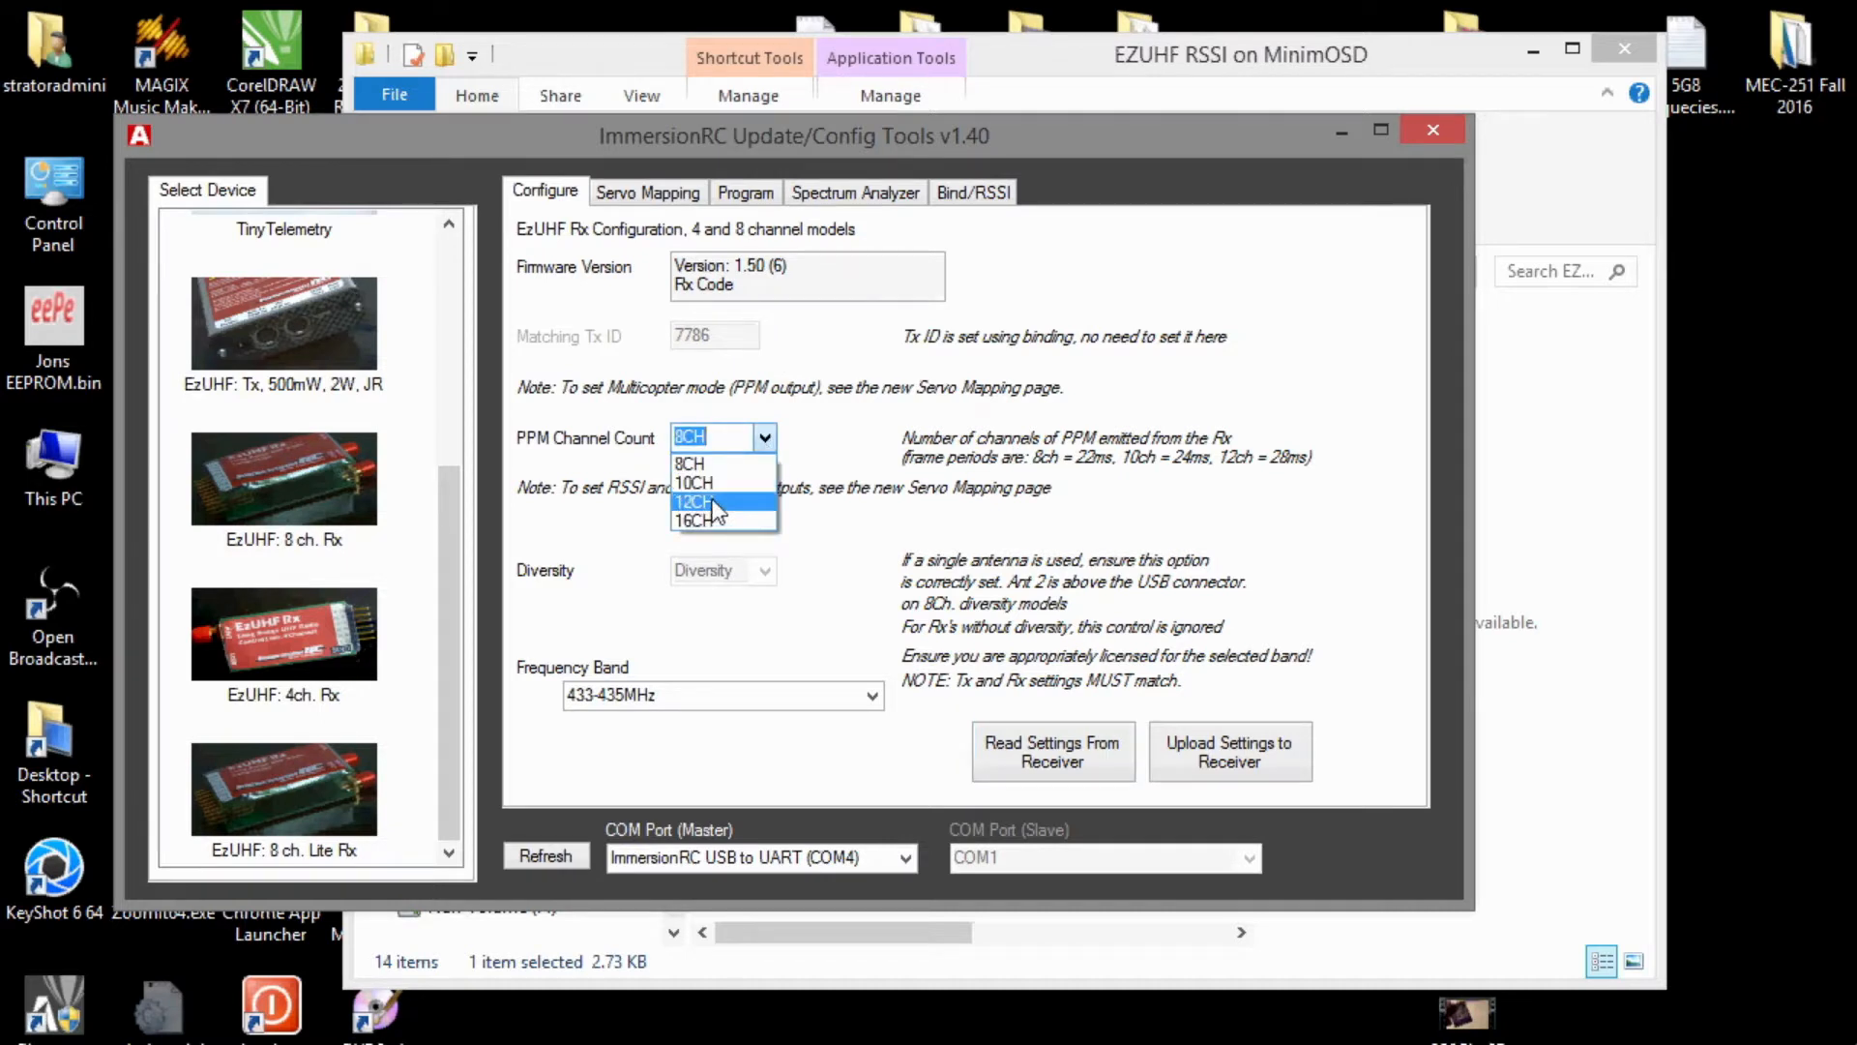
pyautogui.click(695, 502)
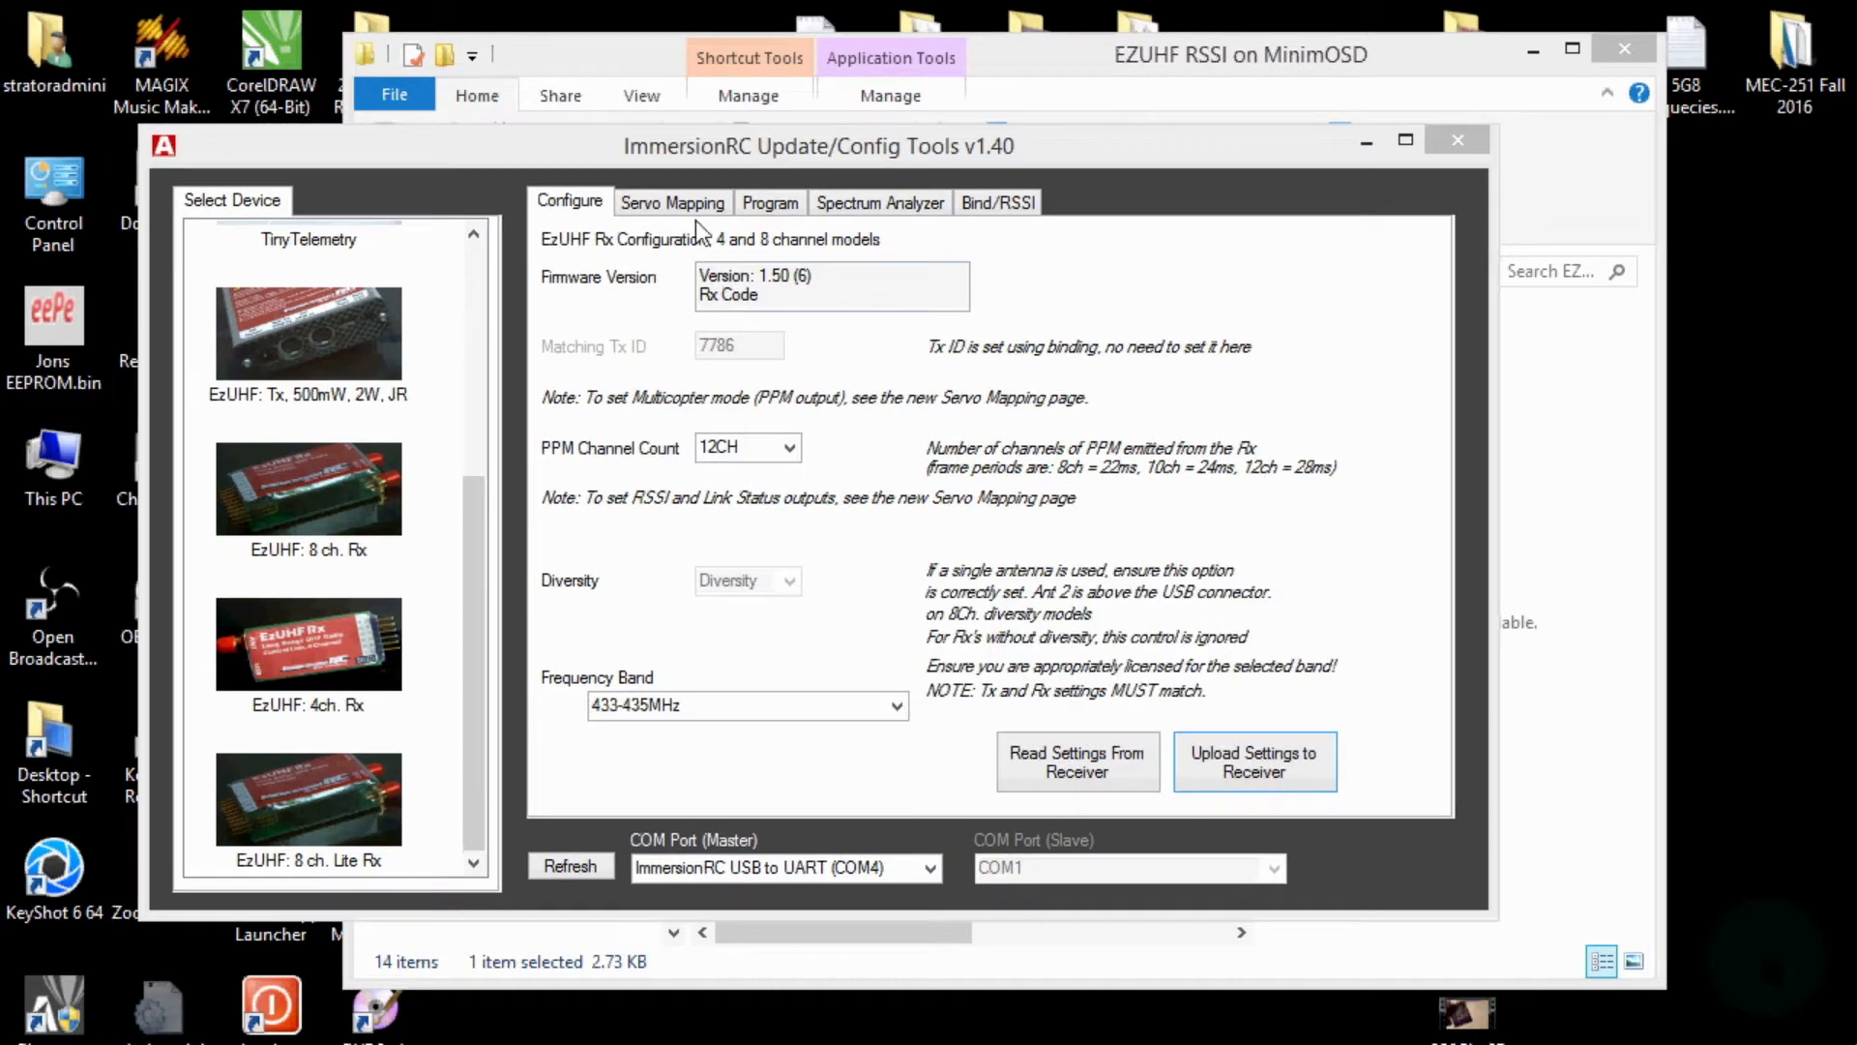
# - Load the receiver's current servo mapping on the Servo Mapping tab
pyautogui.click(671, 202)
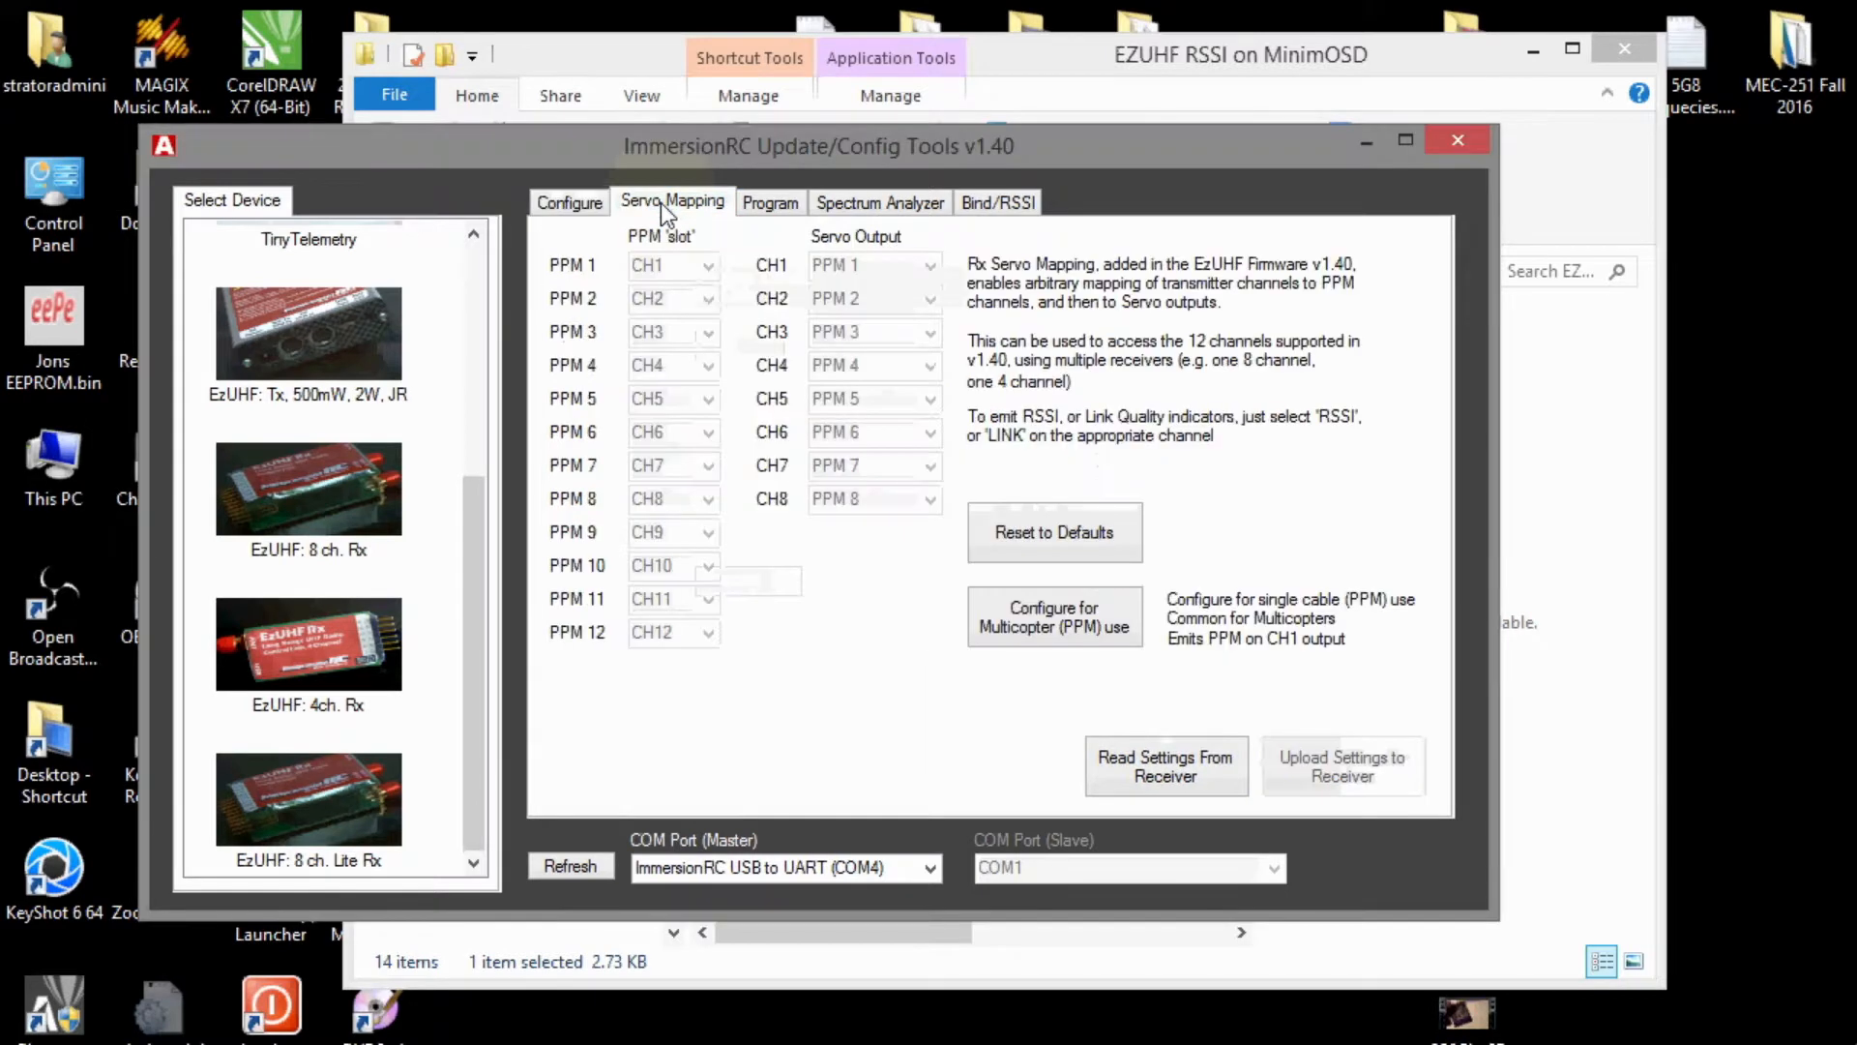
pyautogui.click(1166, 766)
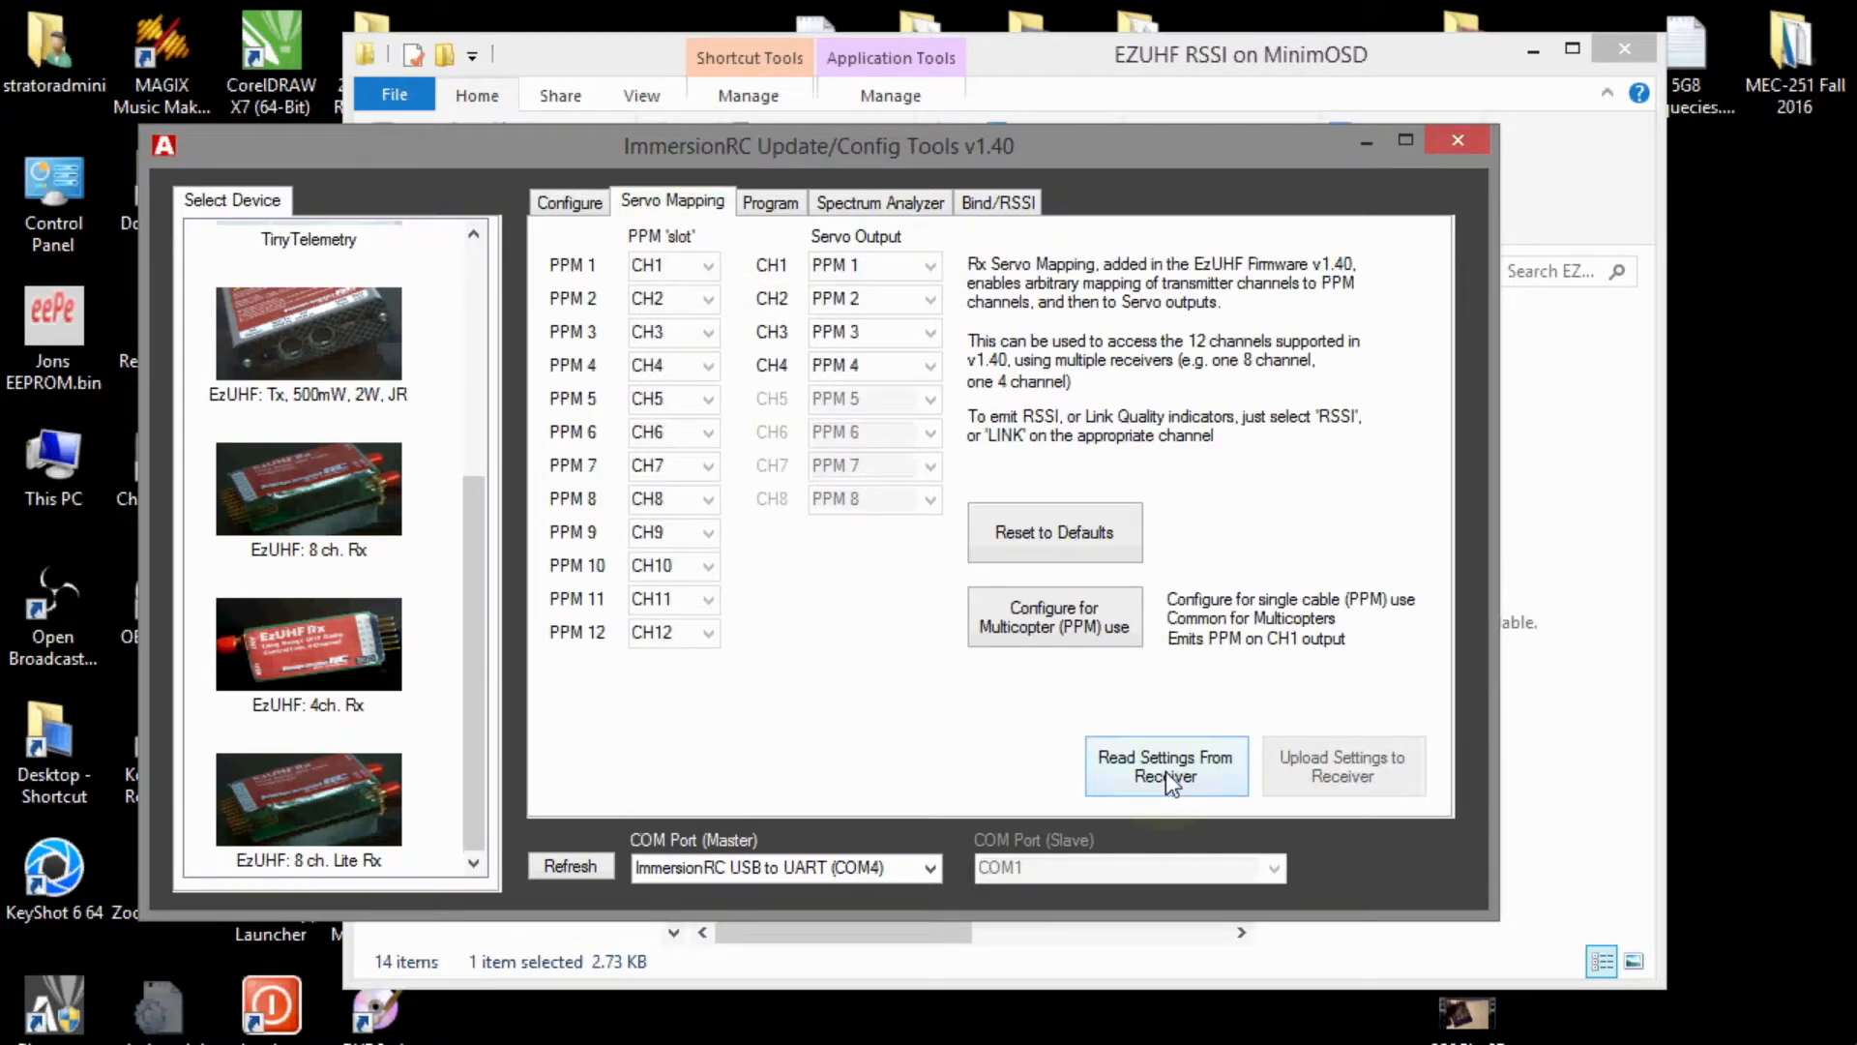
pyautogui.click(1166, 767)
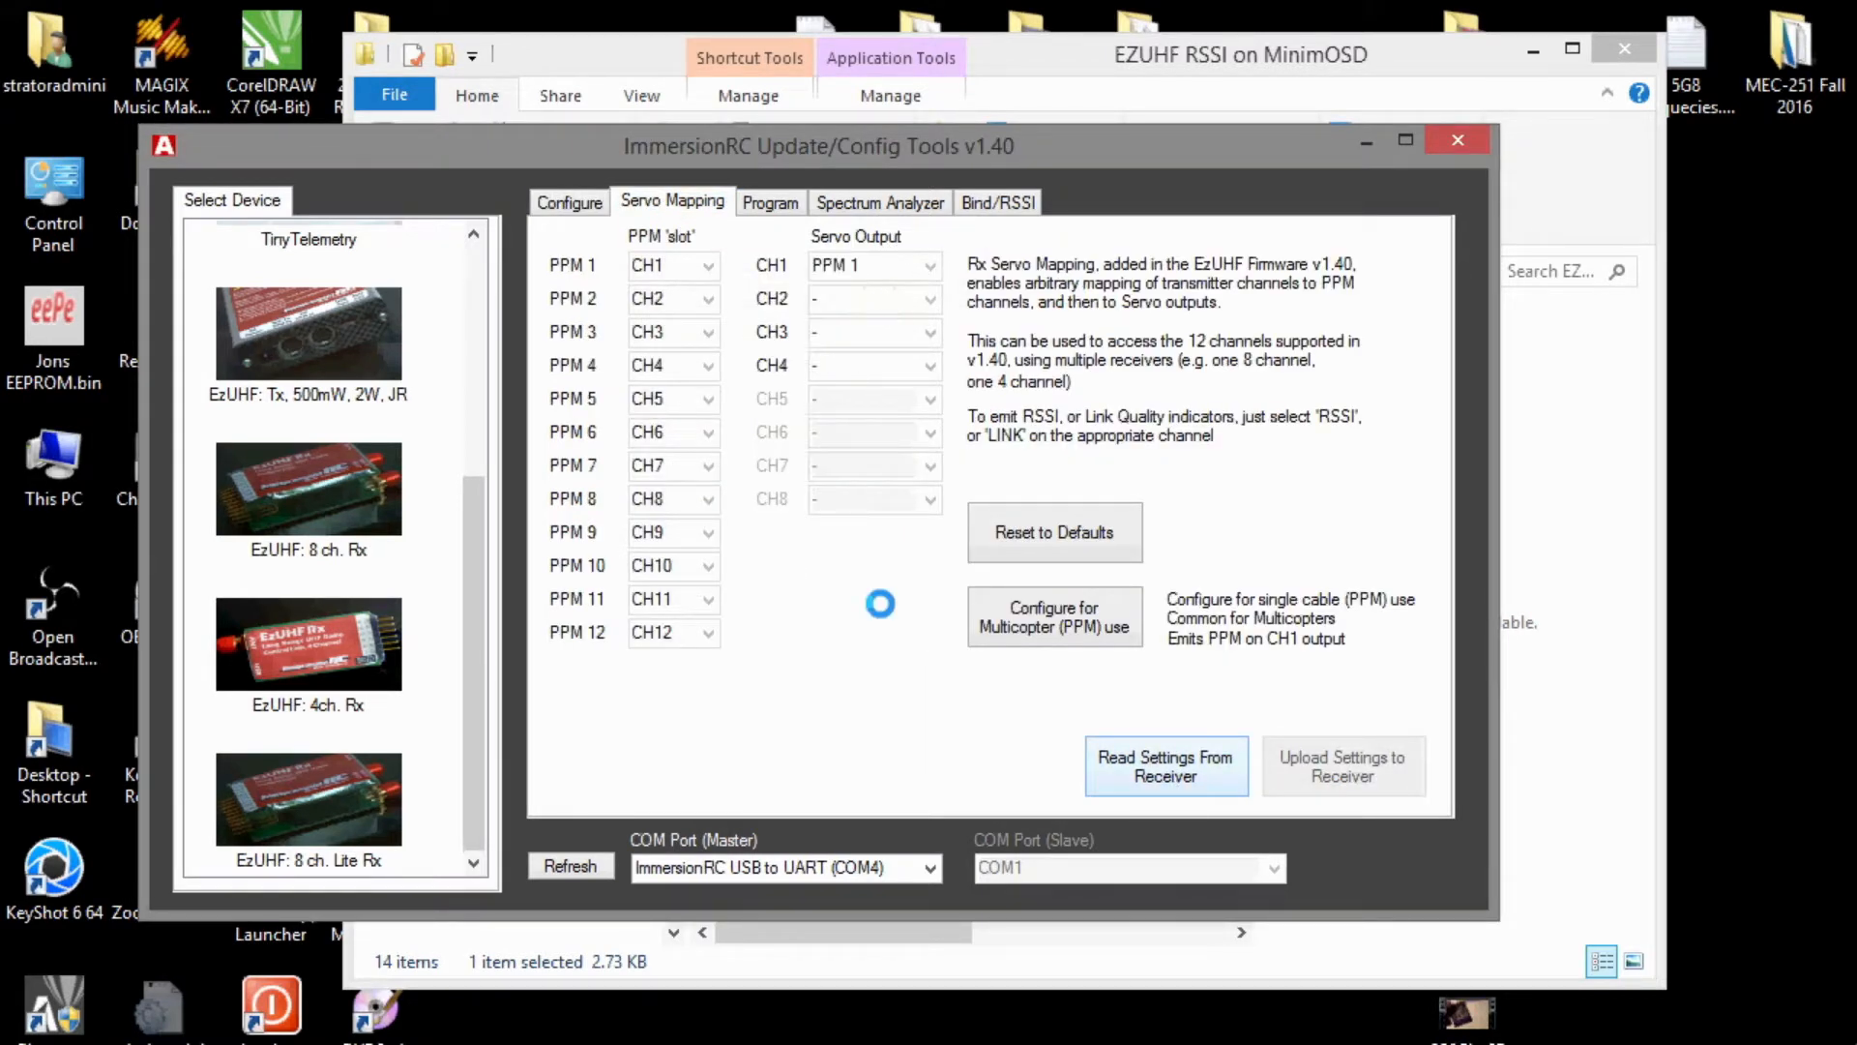
pyautogui.click(1165, 766)
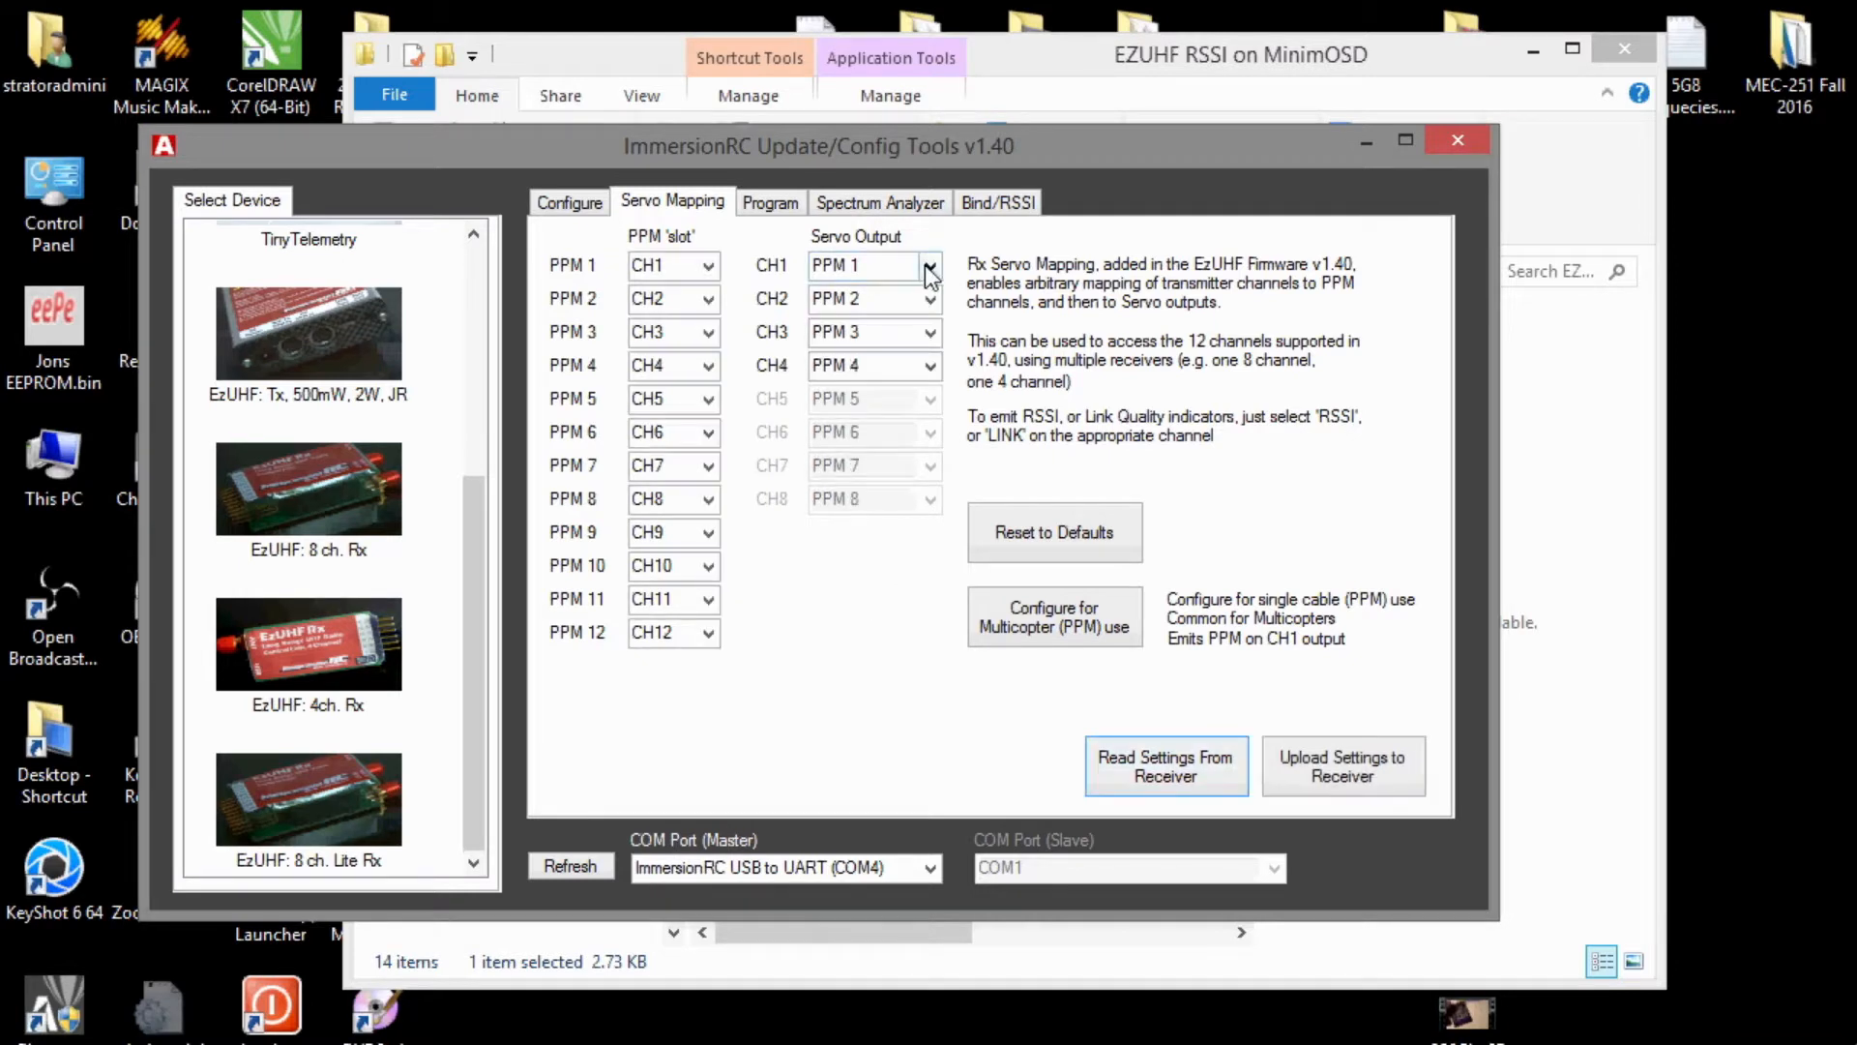
# - Set servo CH1 output to PPM Muxed and assign RSSI to PPM slot 11
pyautogui.click(930, 264)
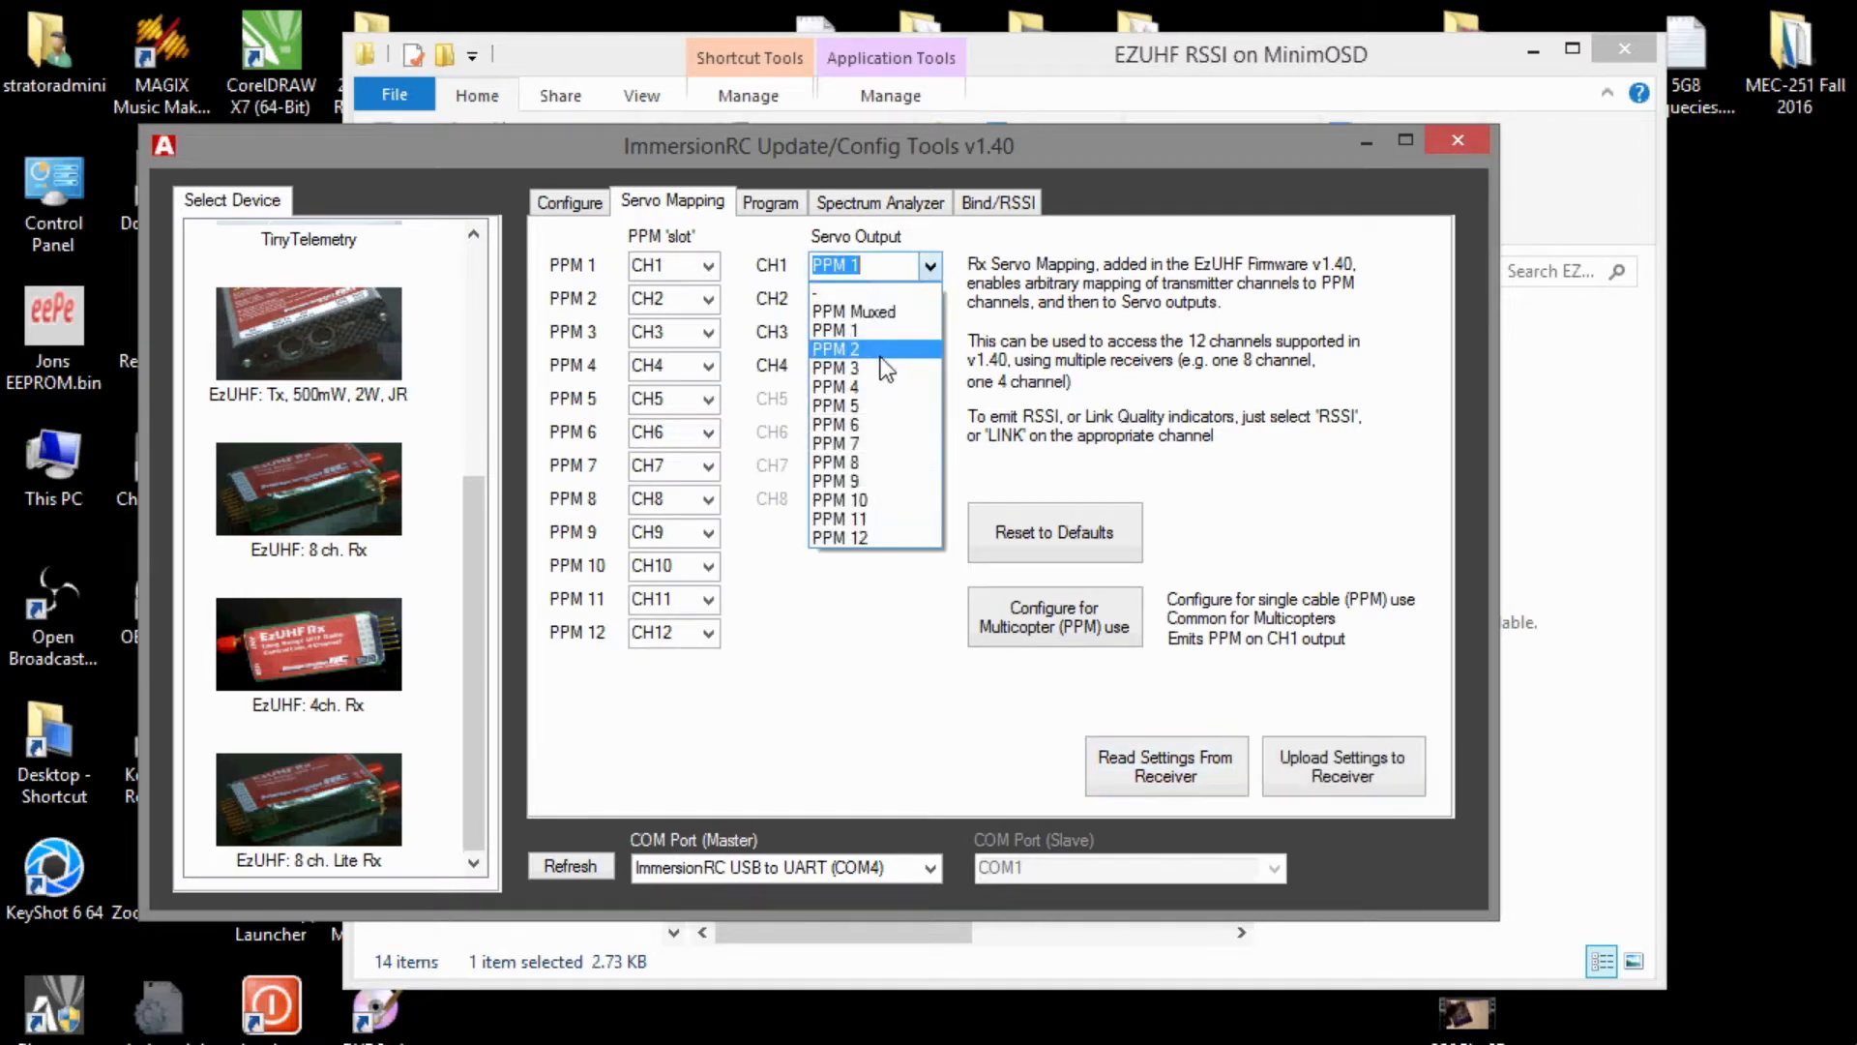
pyautogui.click(853, 310)
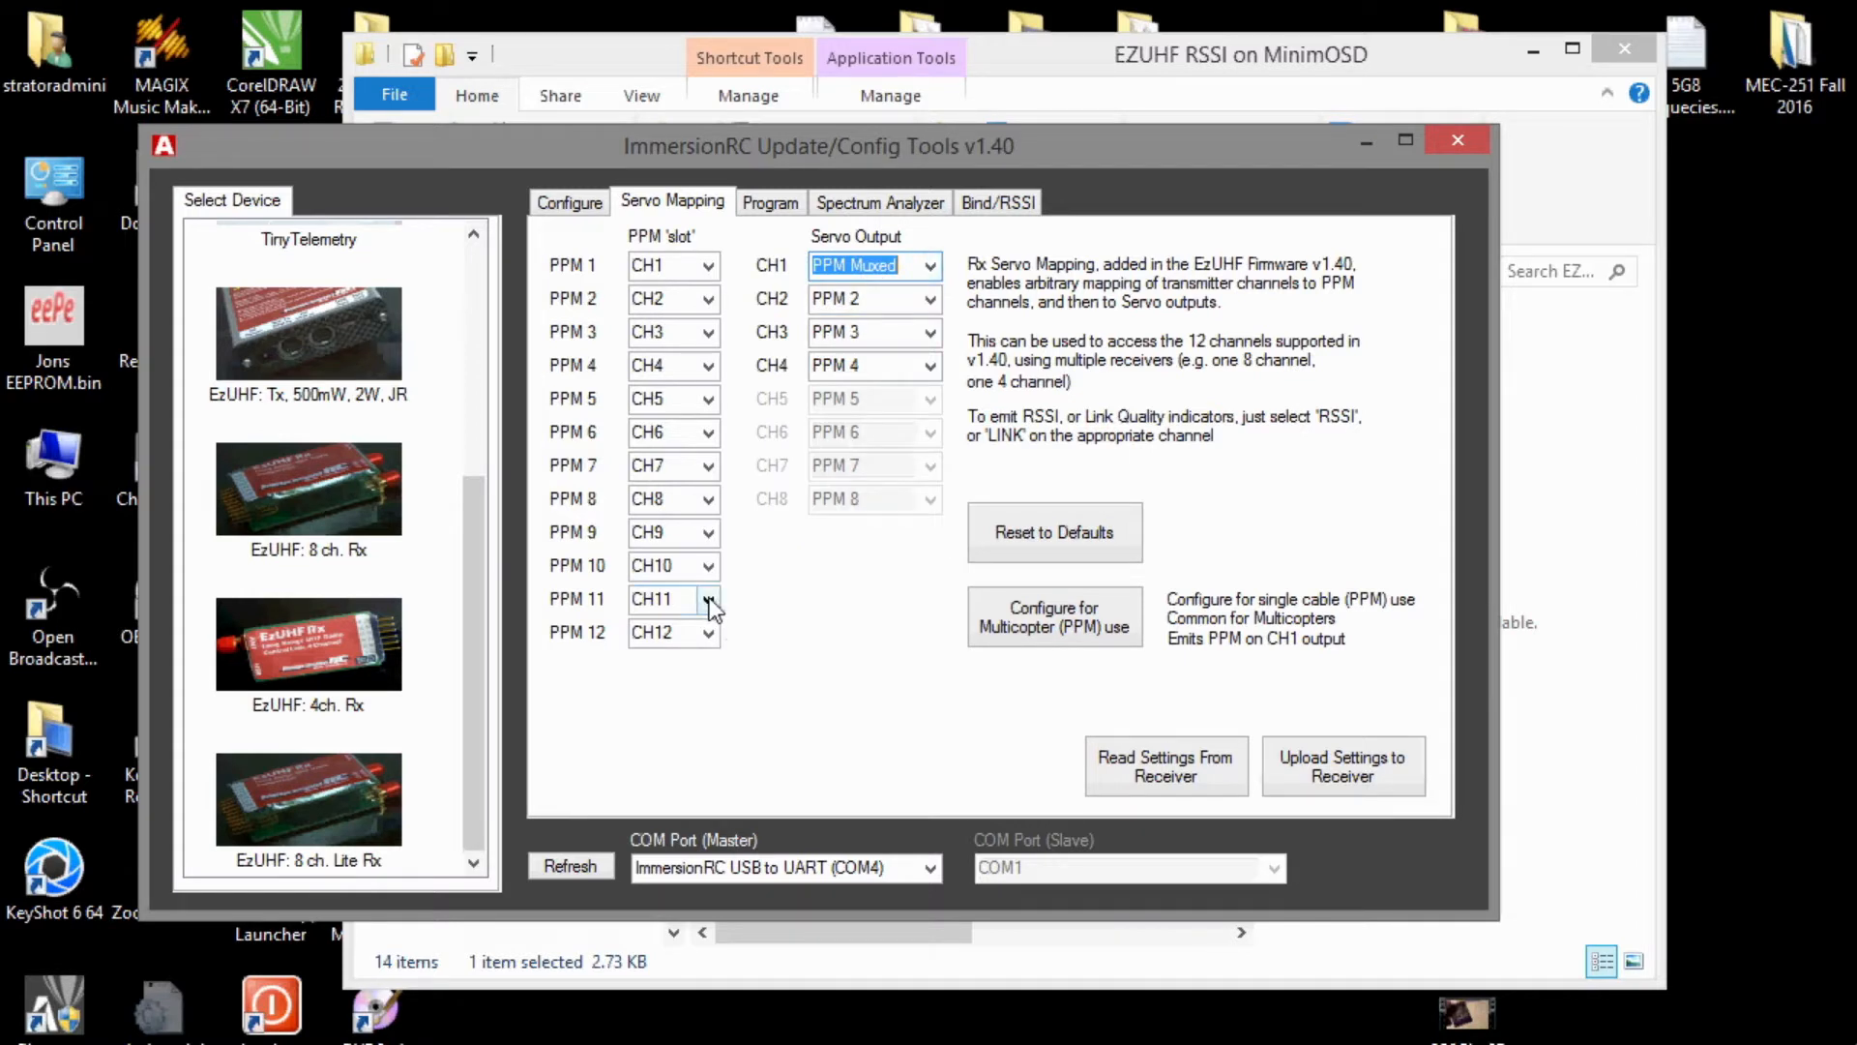
pyautogui.click(709, 598)
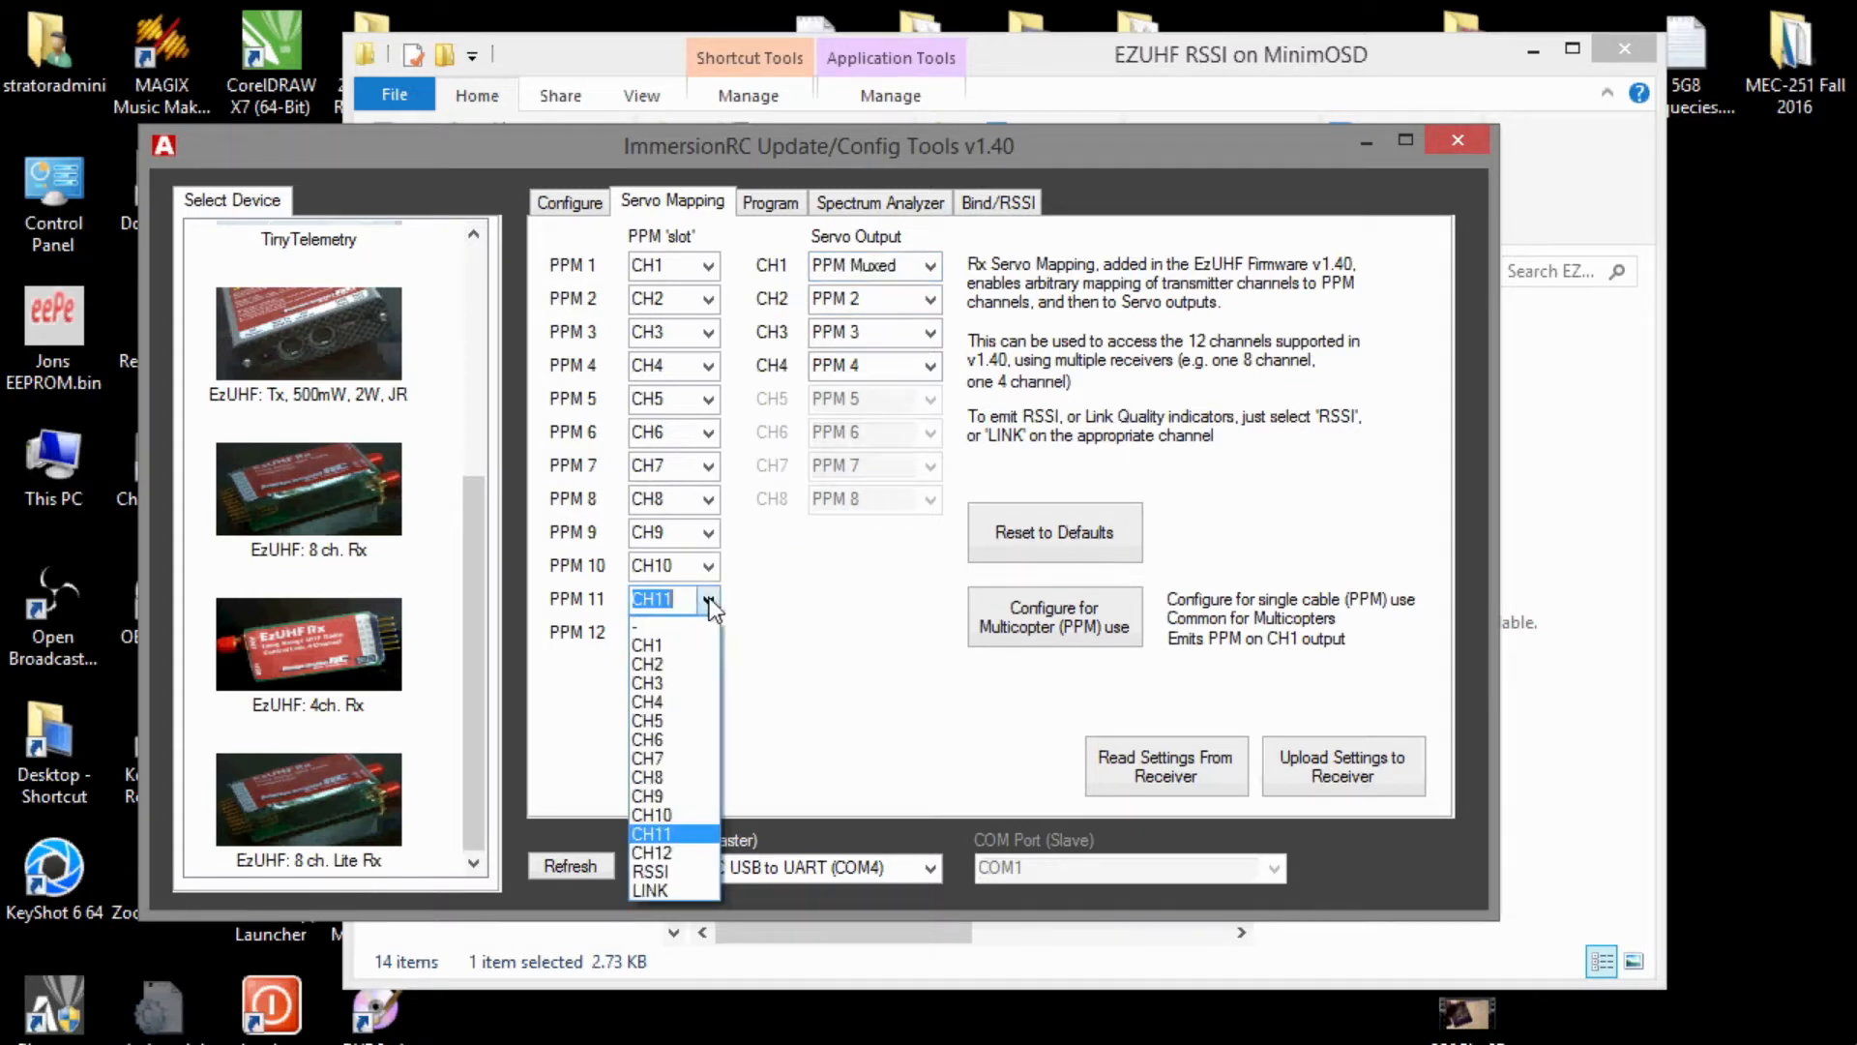
pyautogui.click(651, 872)
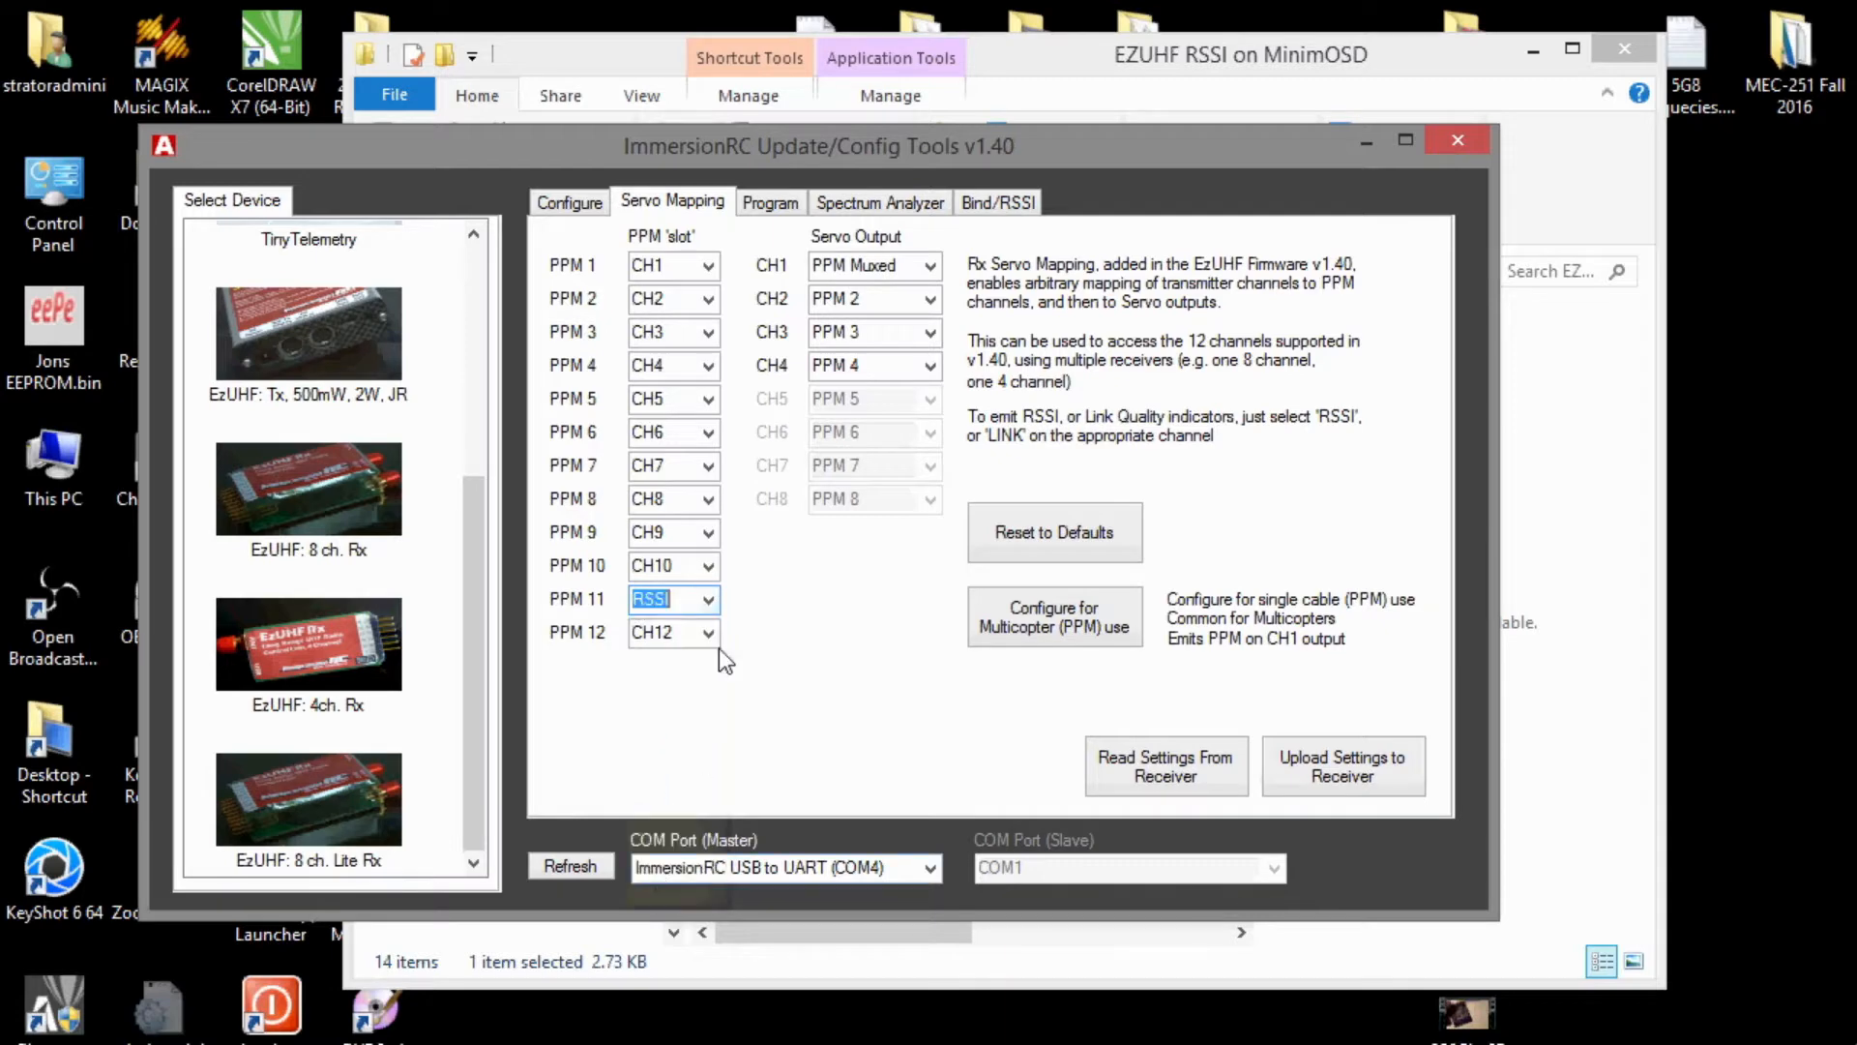
pyautogui.click(708, 632)
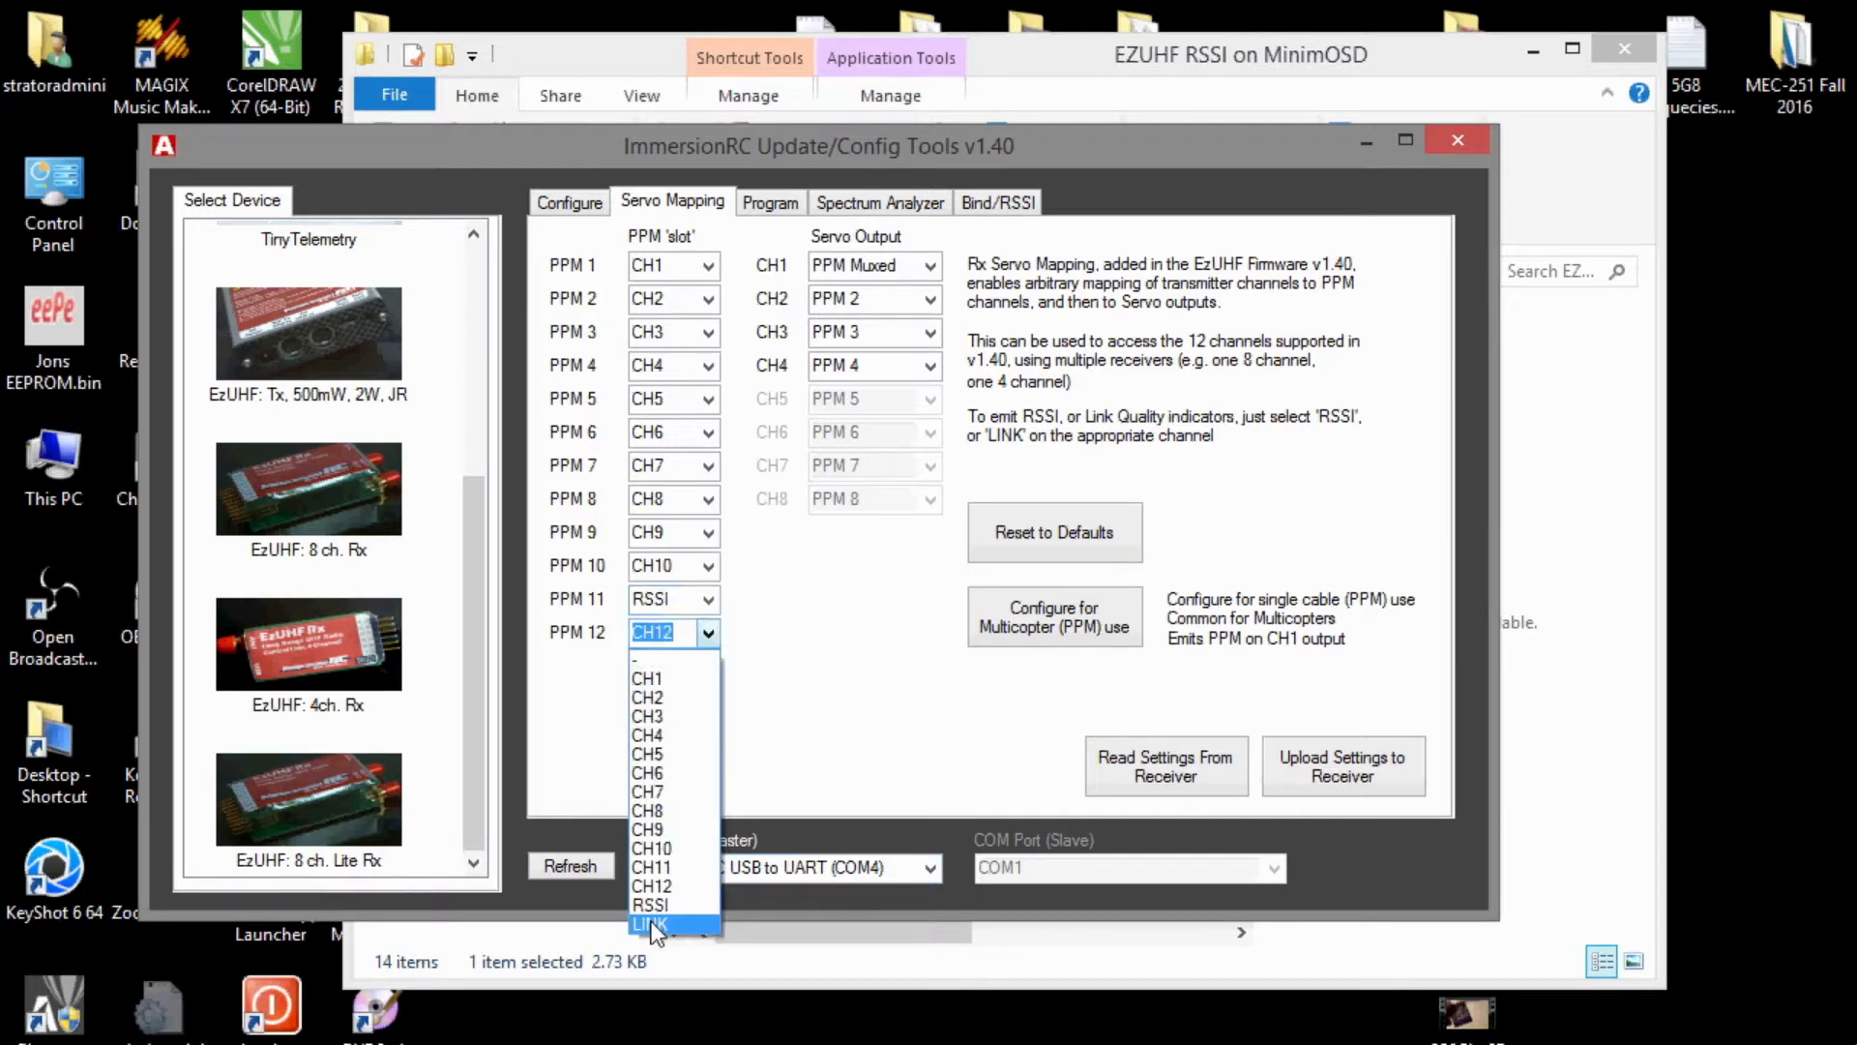
# - Assign LINK to PPM 12, route CH3/CH4 to PPM 9/10, and upload to the receiver
pyautogui.click(650, 923)
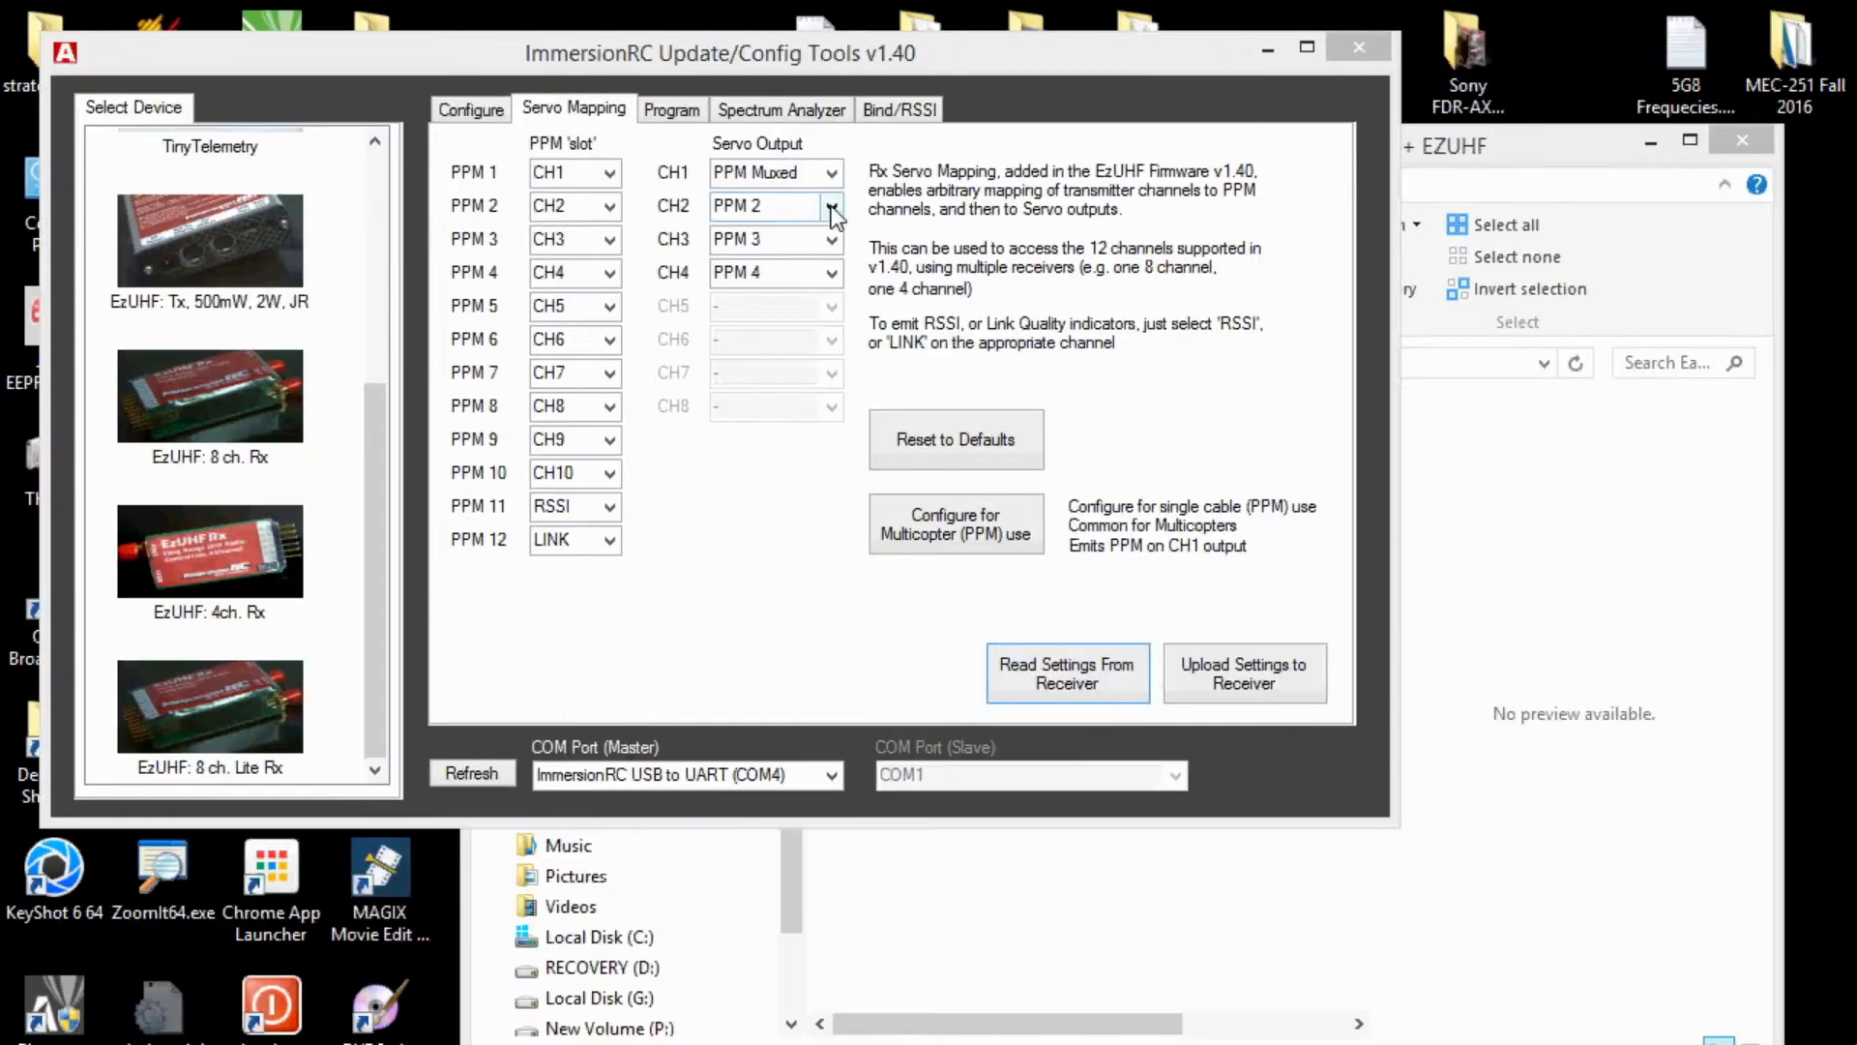
pyautogui.click(832, 206)
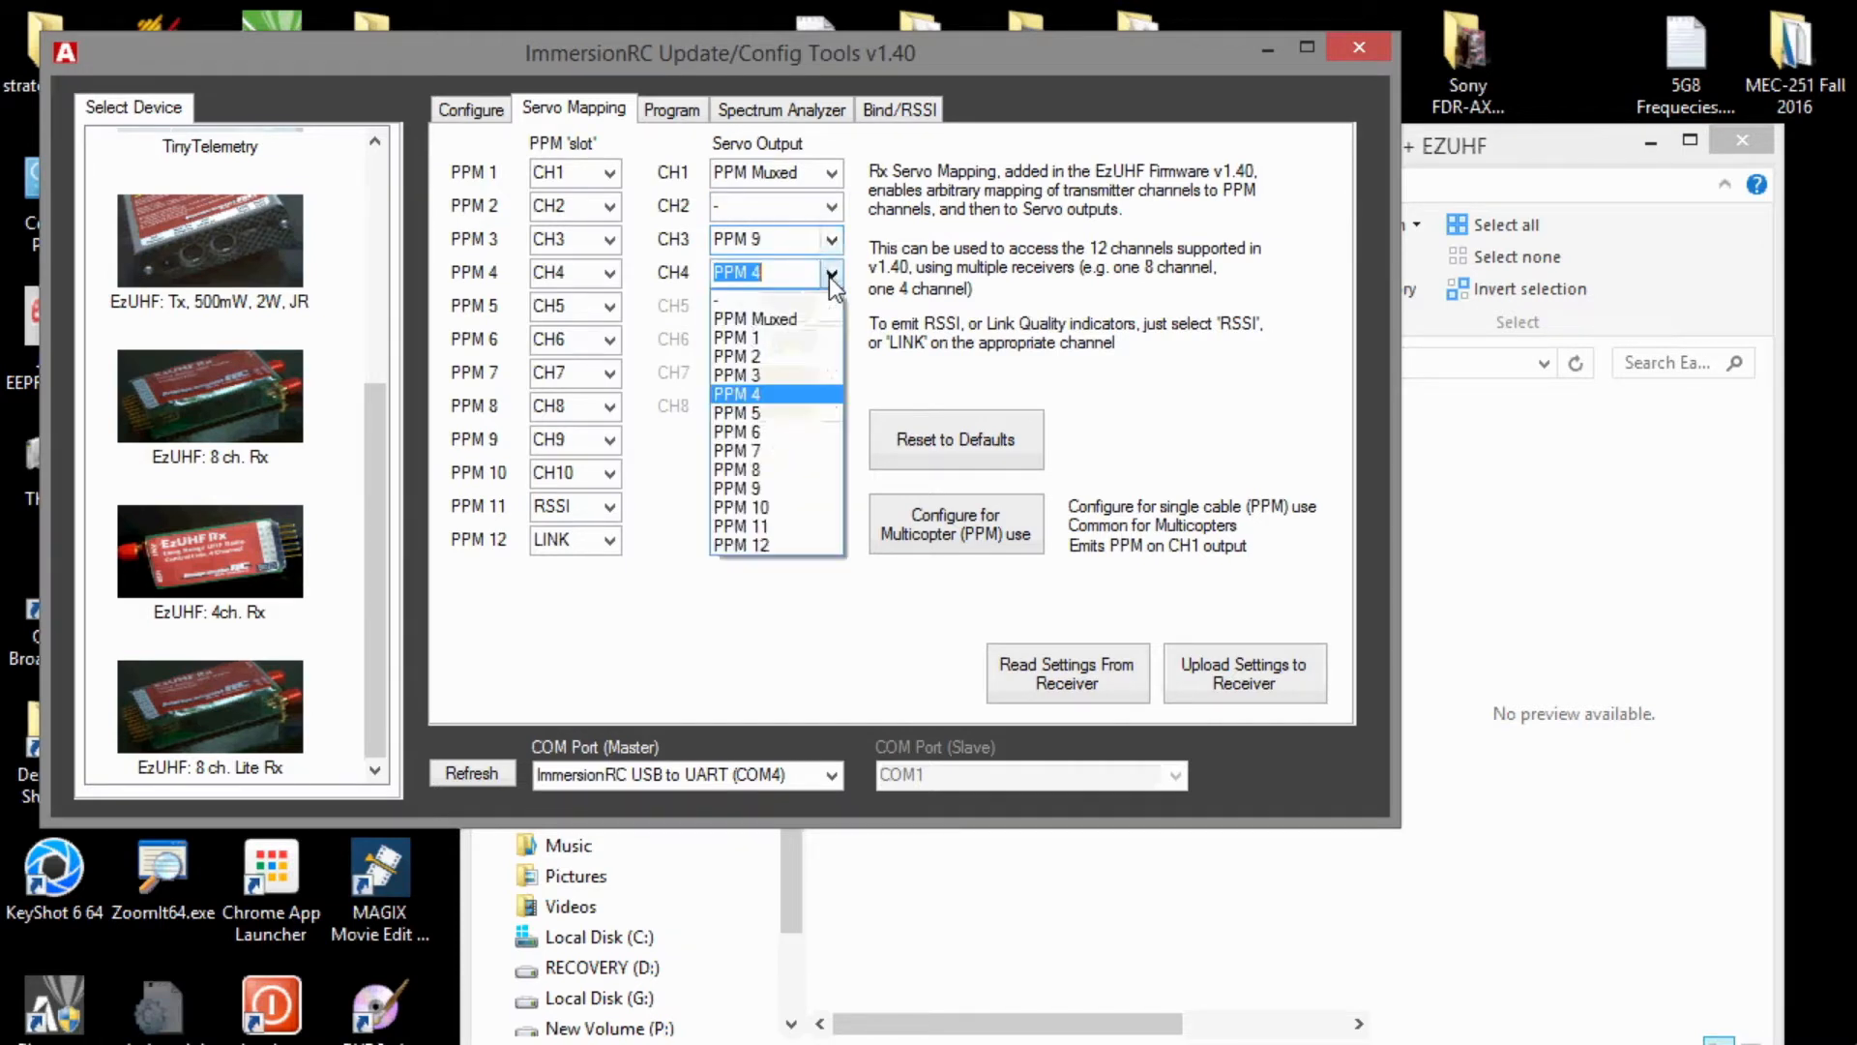
pyautogui.click(742, 507)
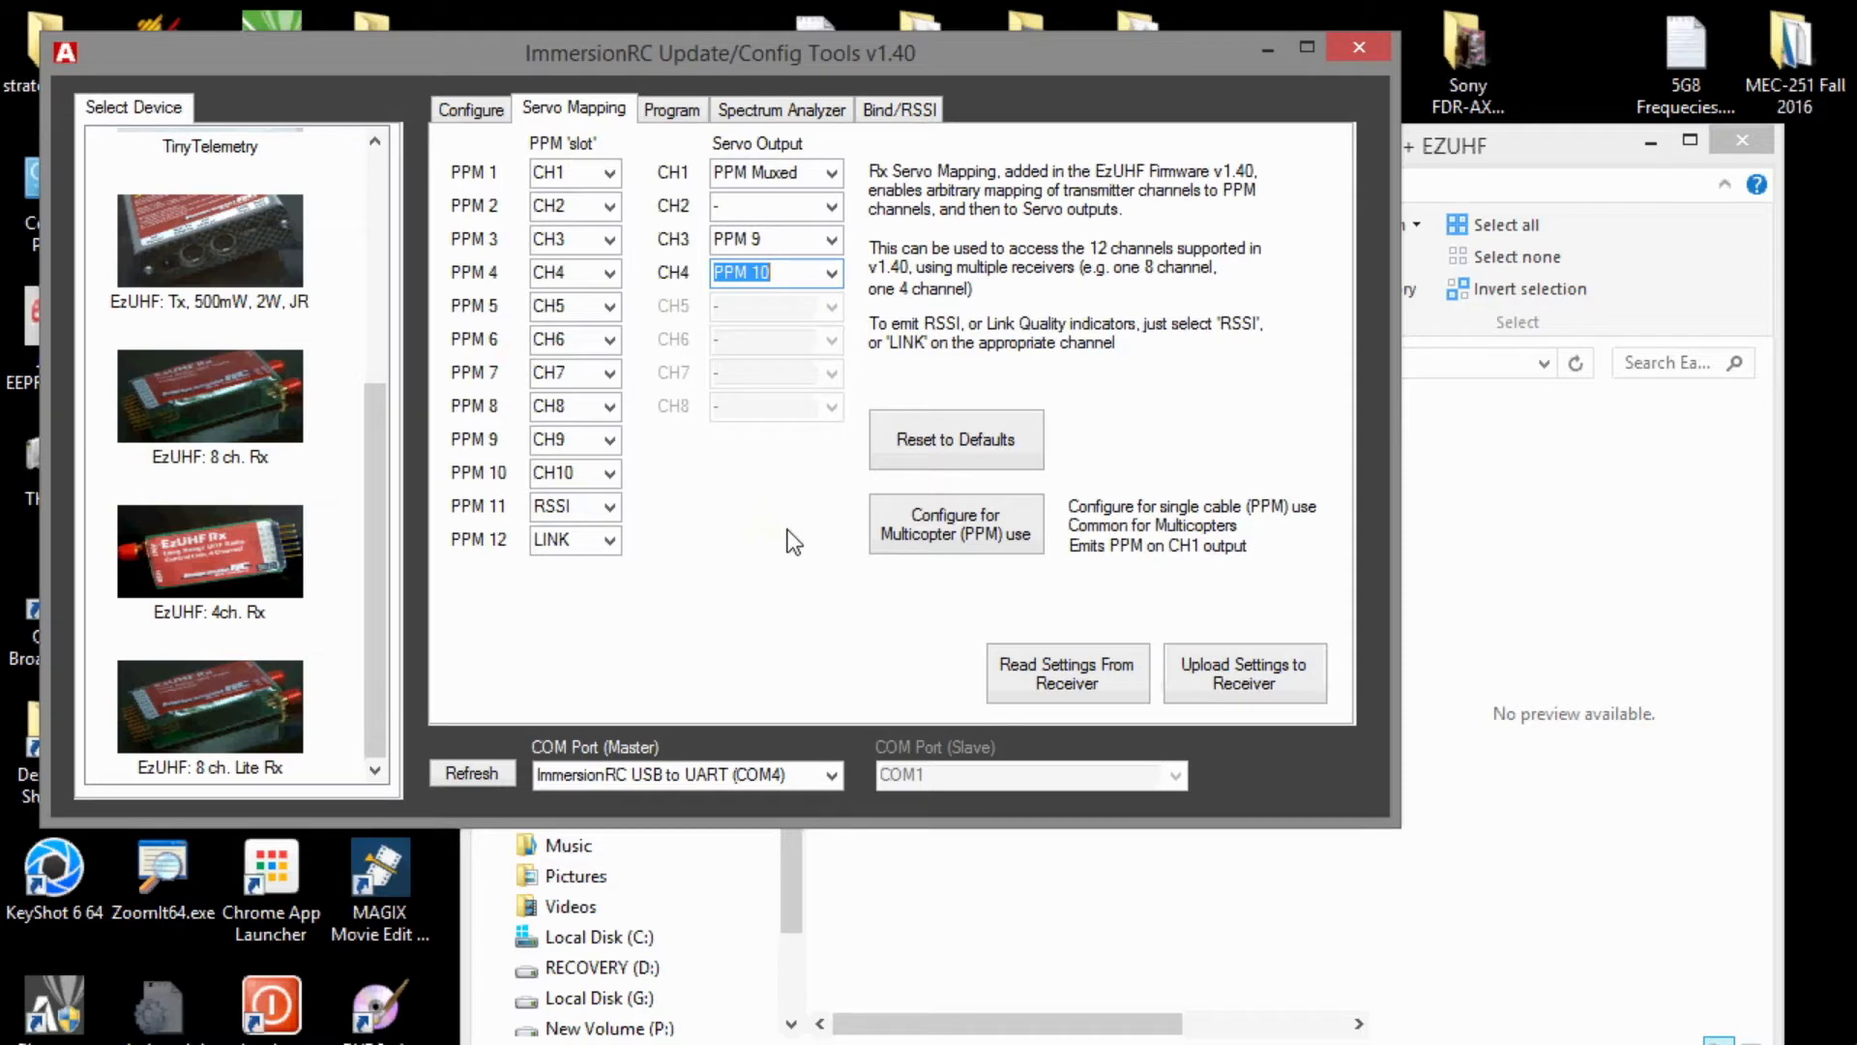
pyautogui.click(1246, 673)
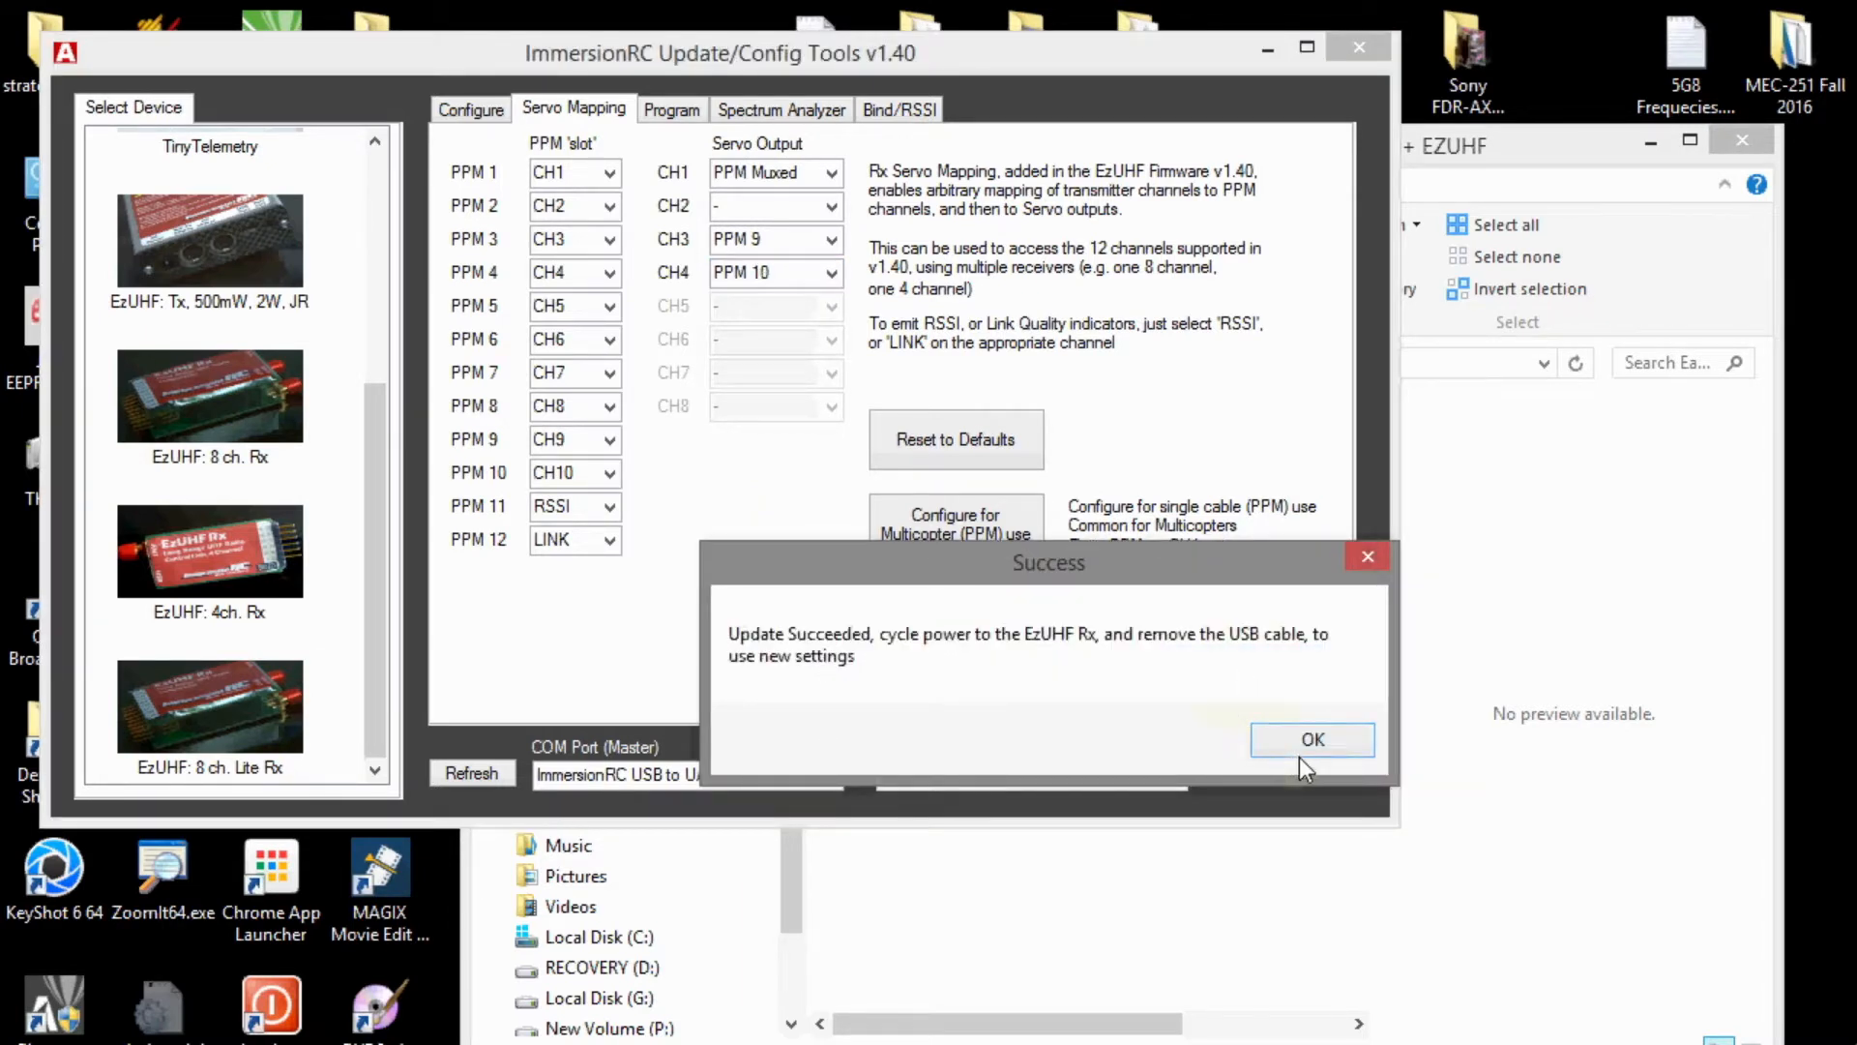
pyautogui.click(1312, 738)
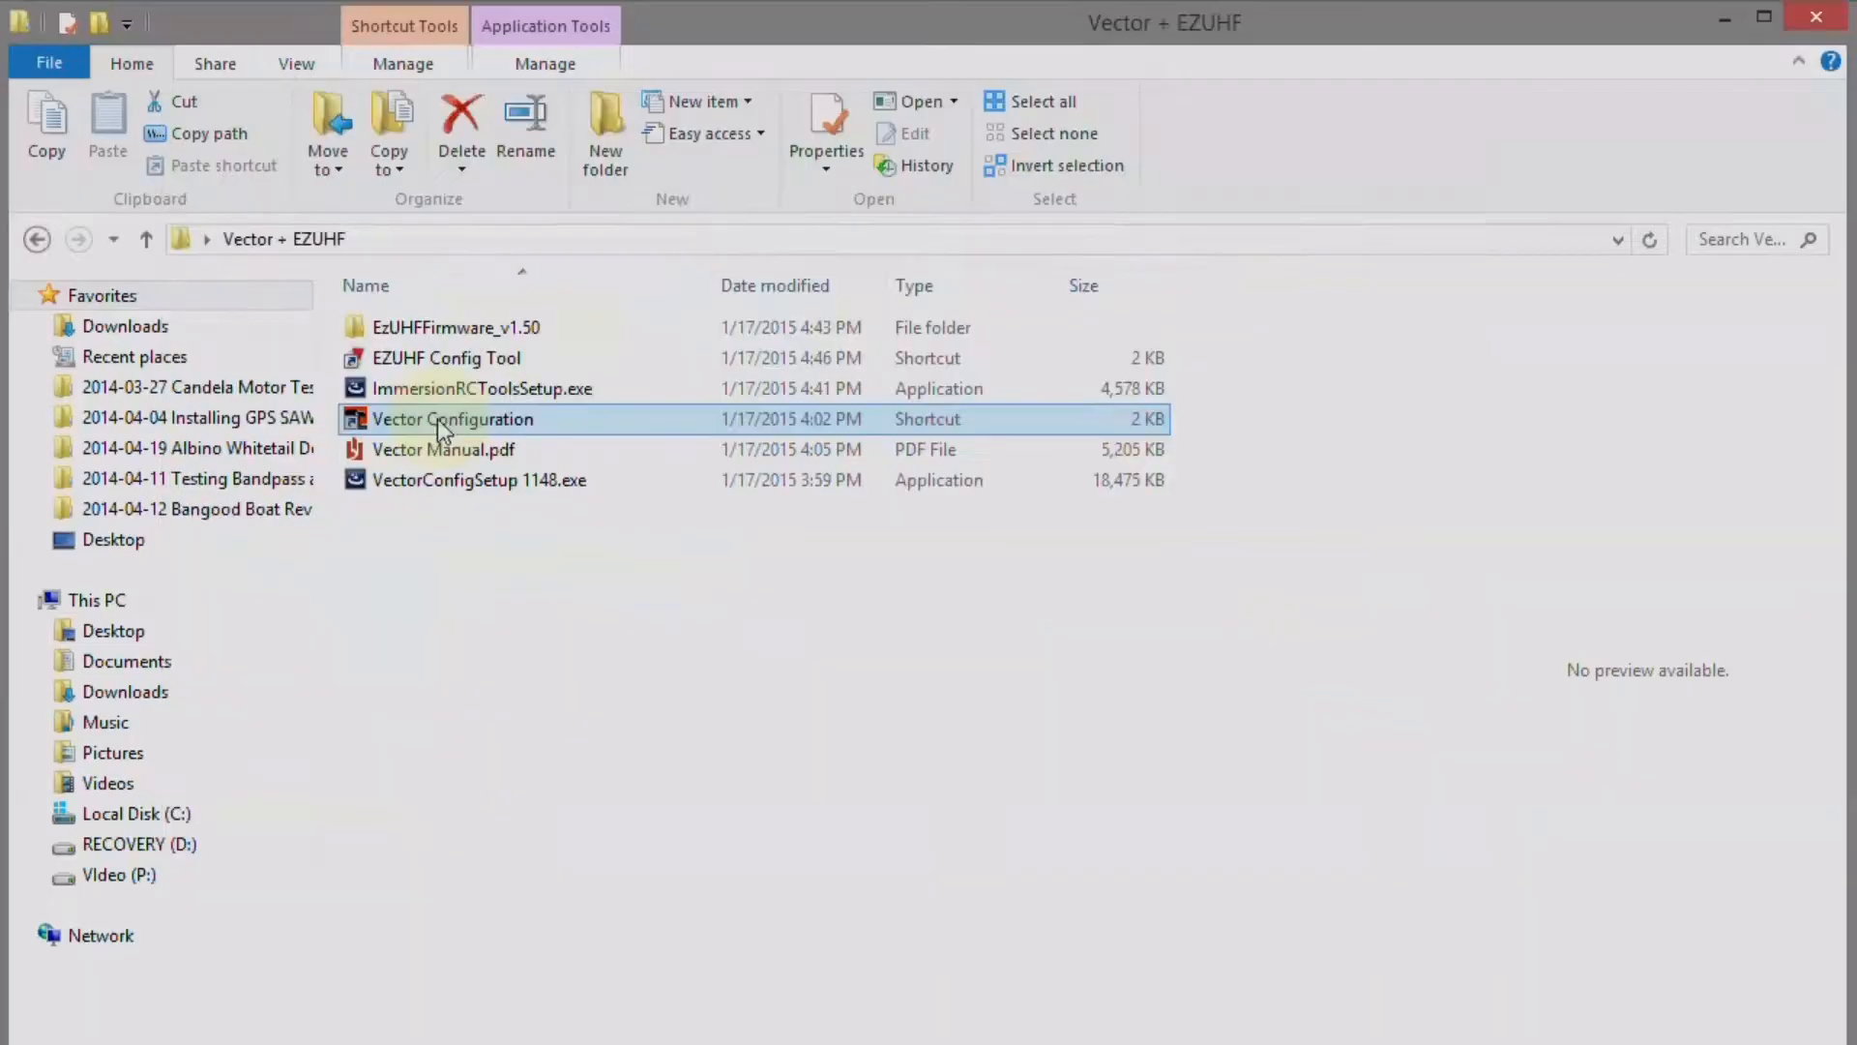
# - Launch Vector Configuration from the Vector + EZUHF folder and continue past the splash screen
pyautogui.doubleClick(451, 418)
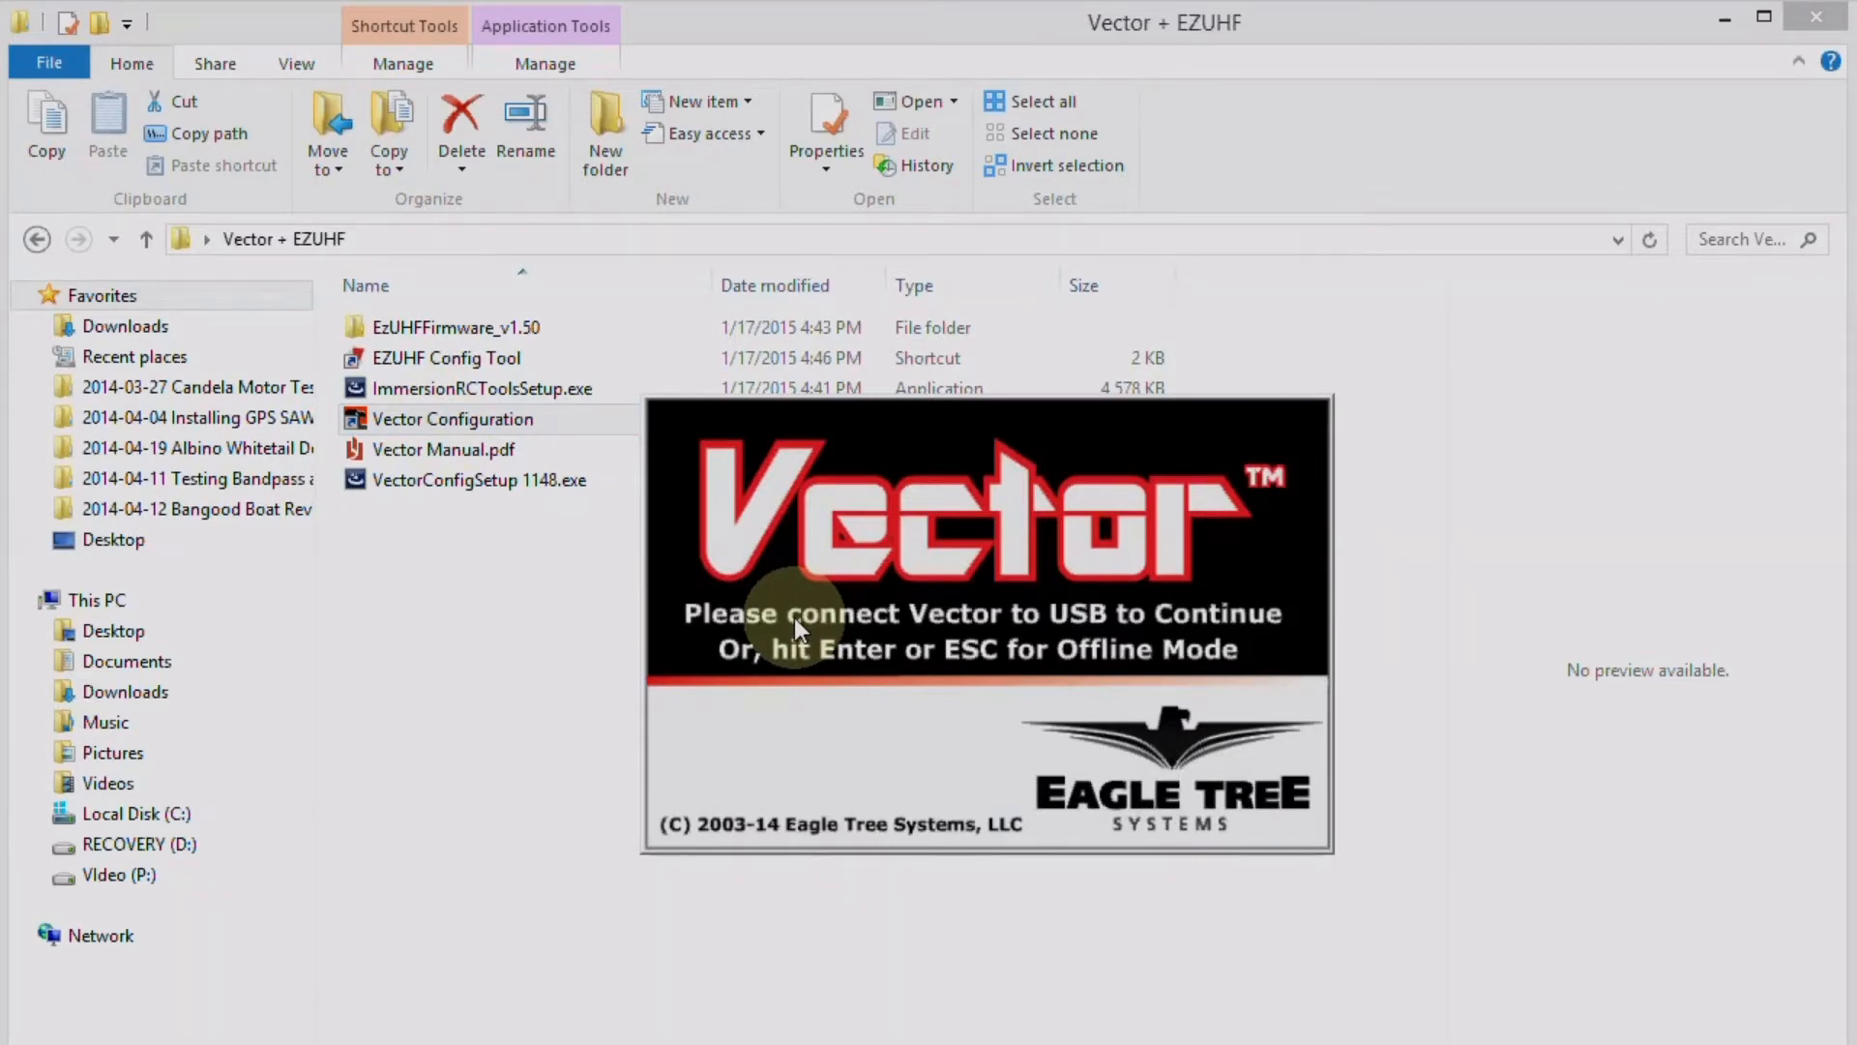
pyautogui.press('enter')
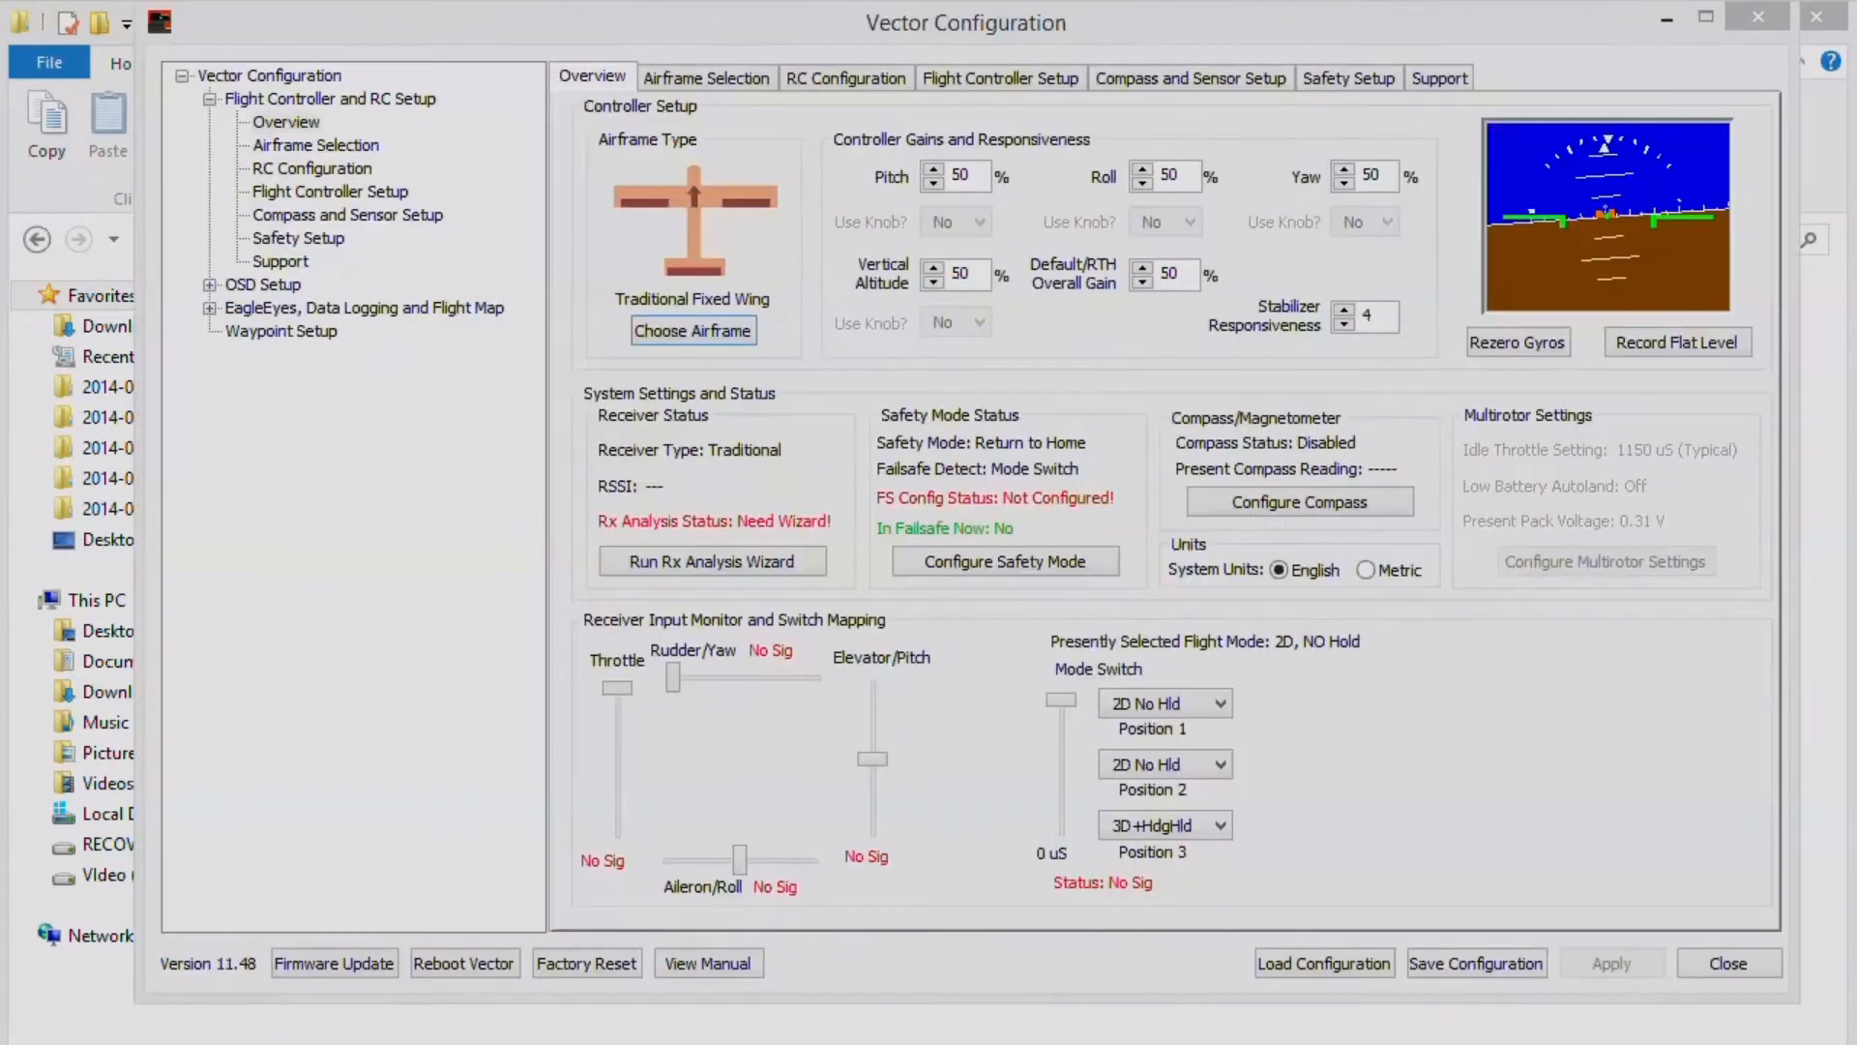
# - Flash Vector firmware version 1.56 and close the firmware update window
pyautogui.click(333, 962)
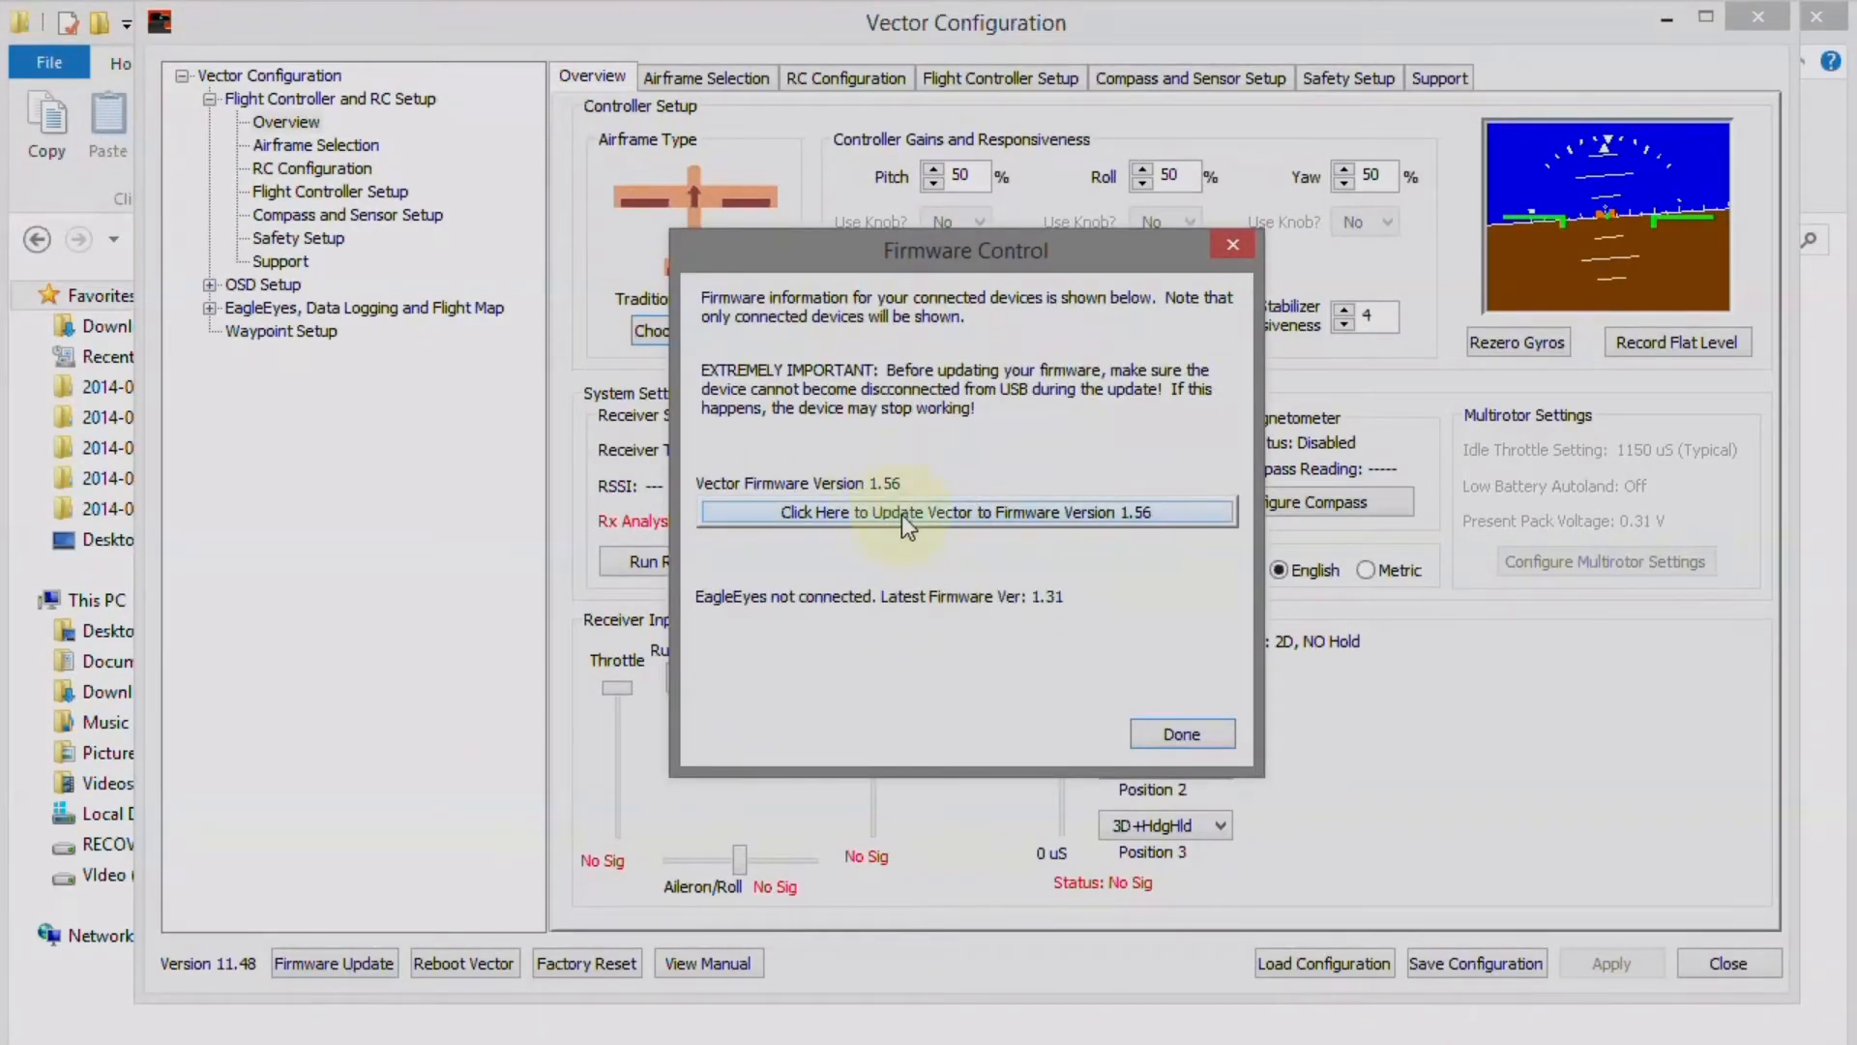
pyautogui.click(965, 512)
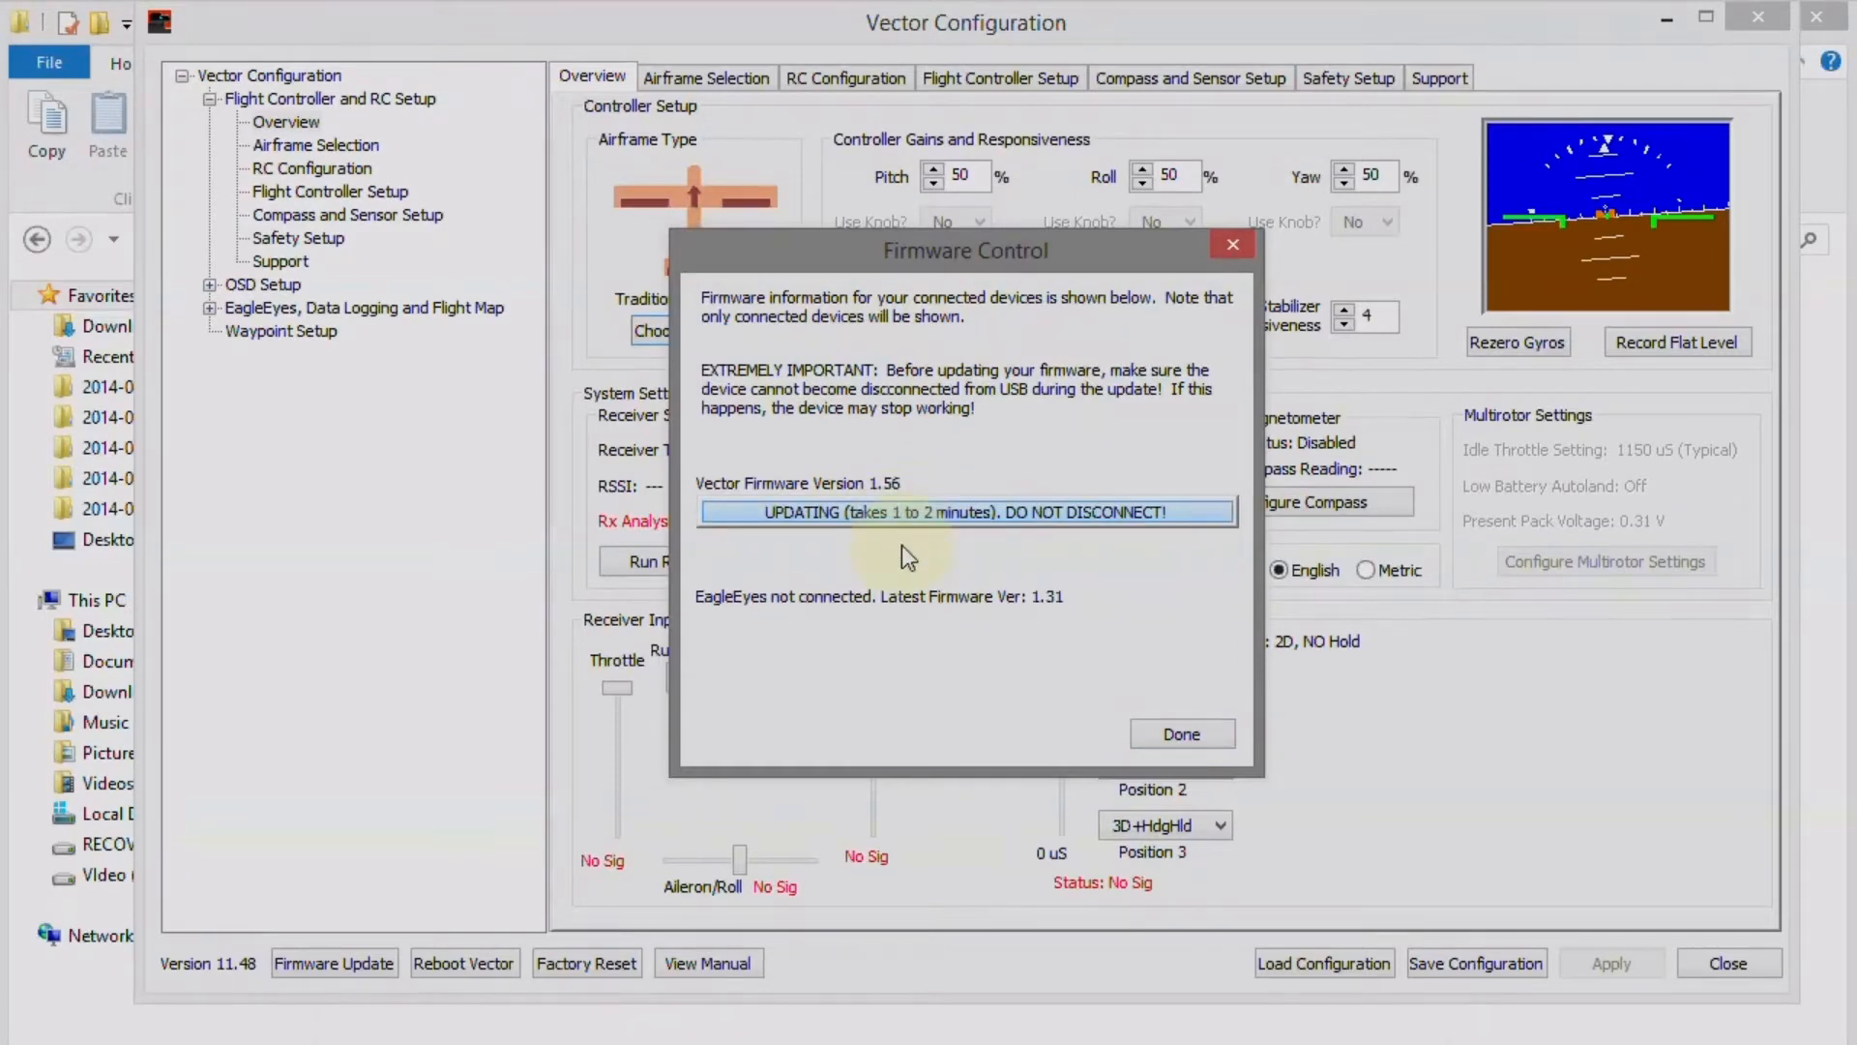
pyautogui.click(1180, 733)
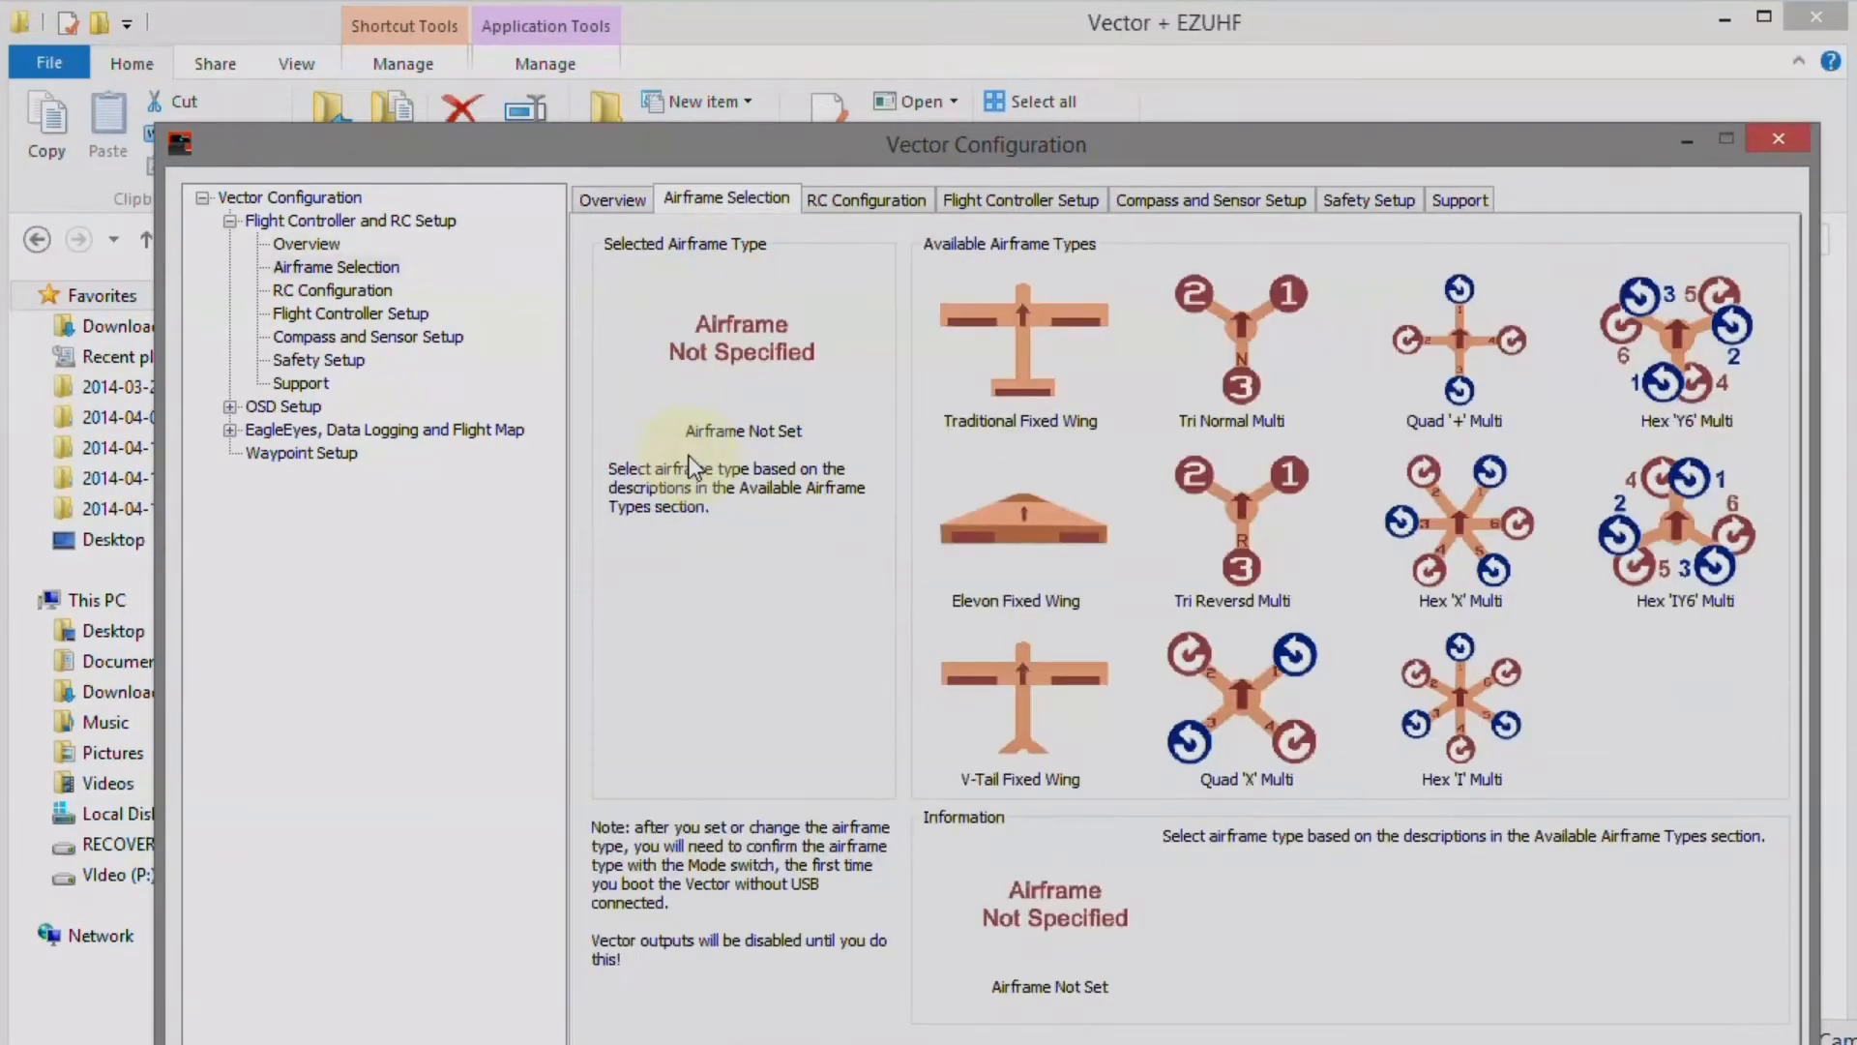
# - Pick Traditional Fixed Wing under Available Airframe Types
pyautogui.click(1020, 341)
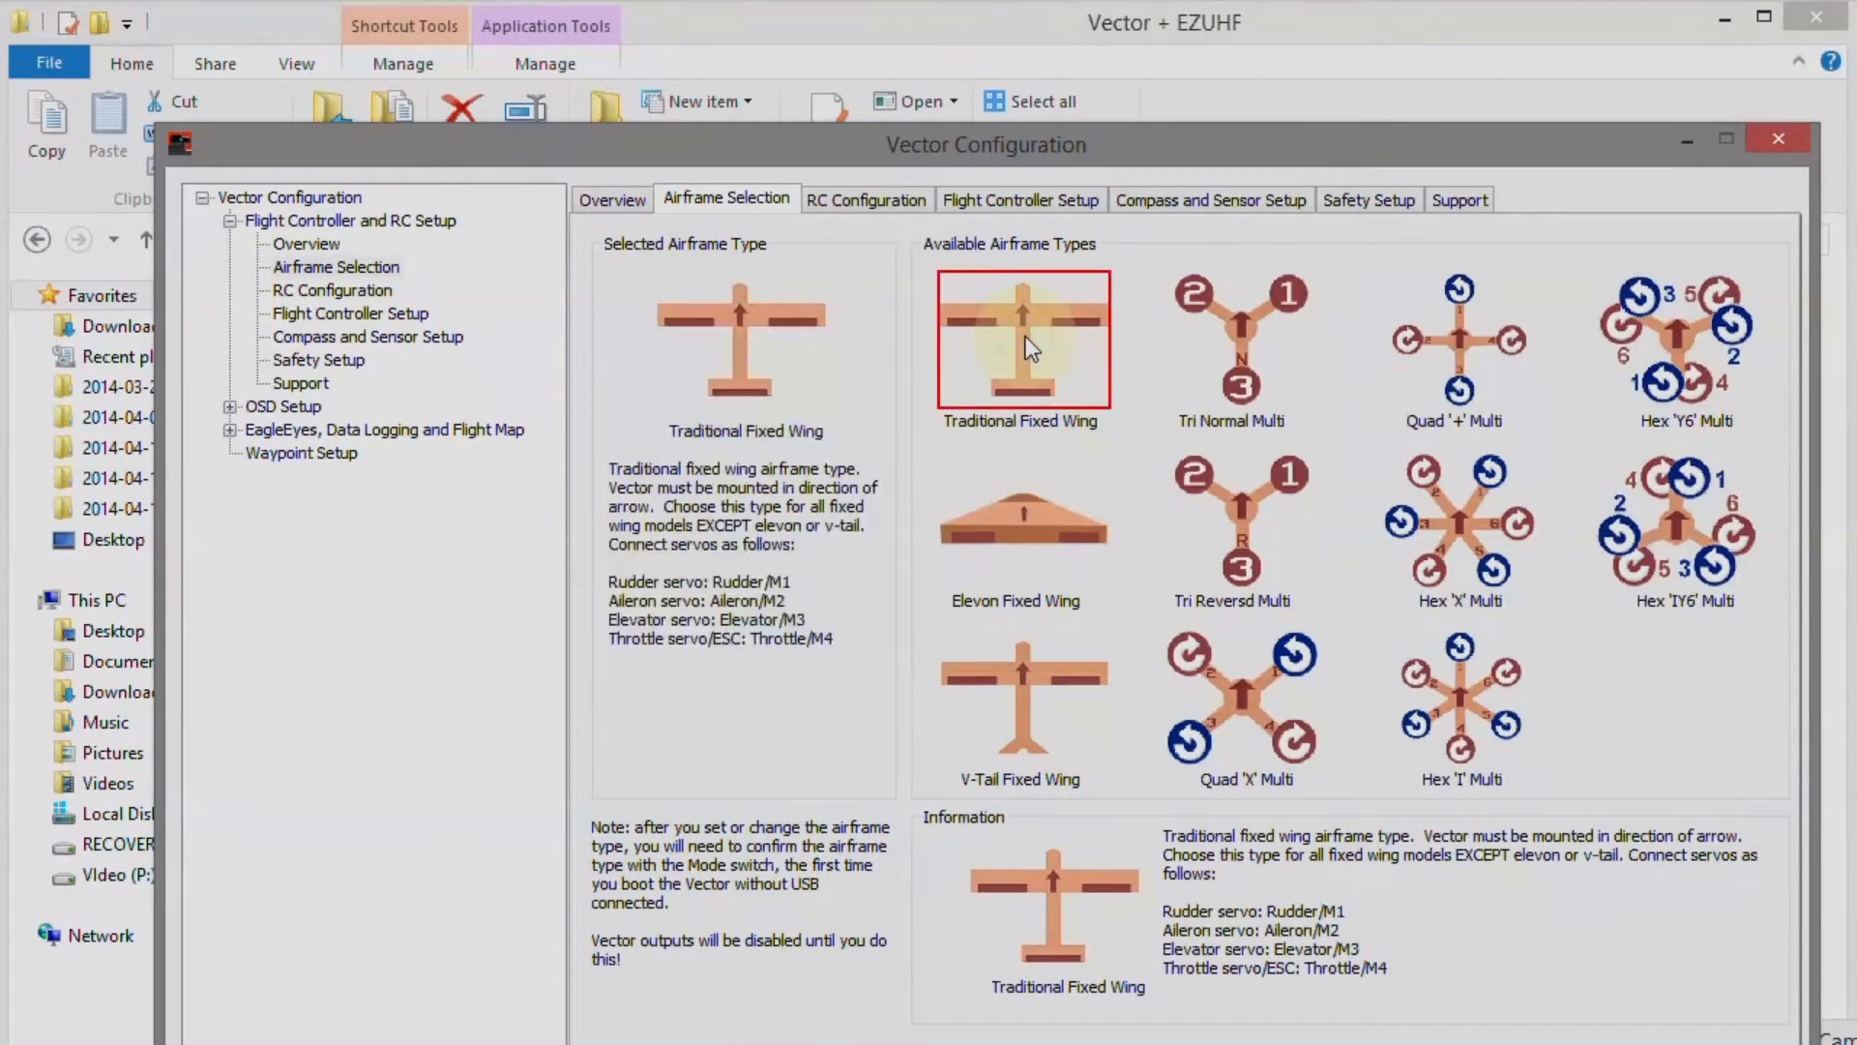
pyautogui.moveTo(900, 871)
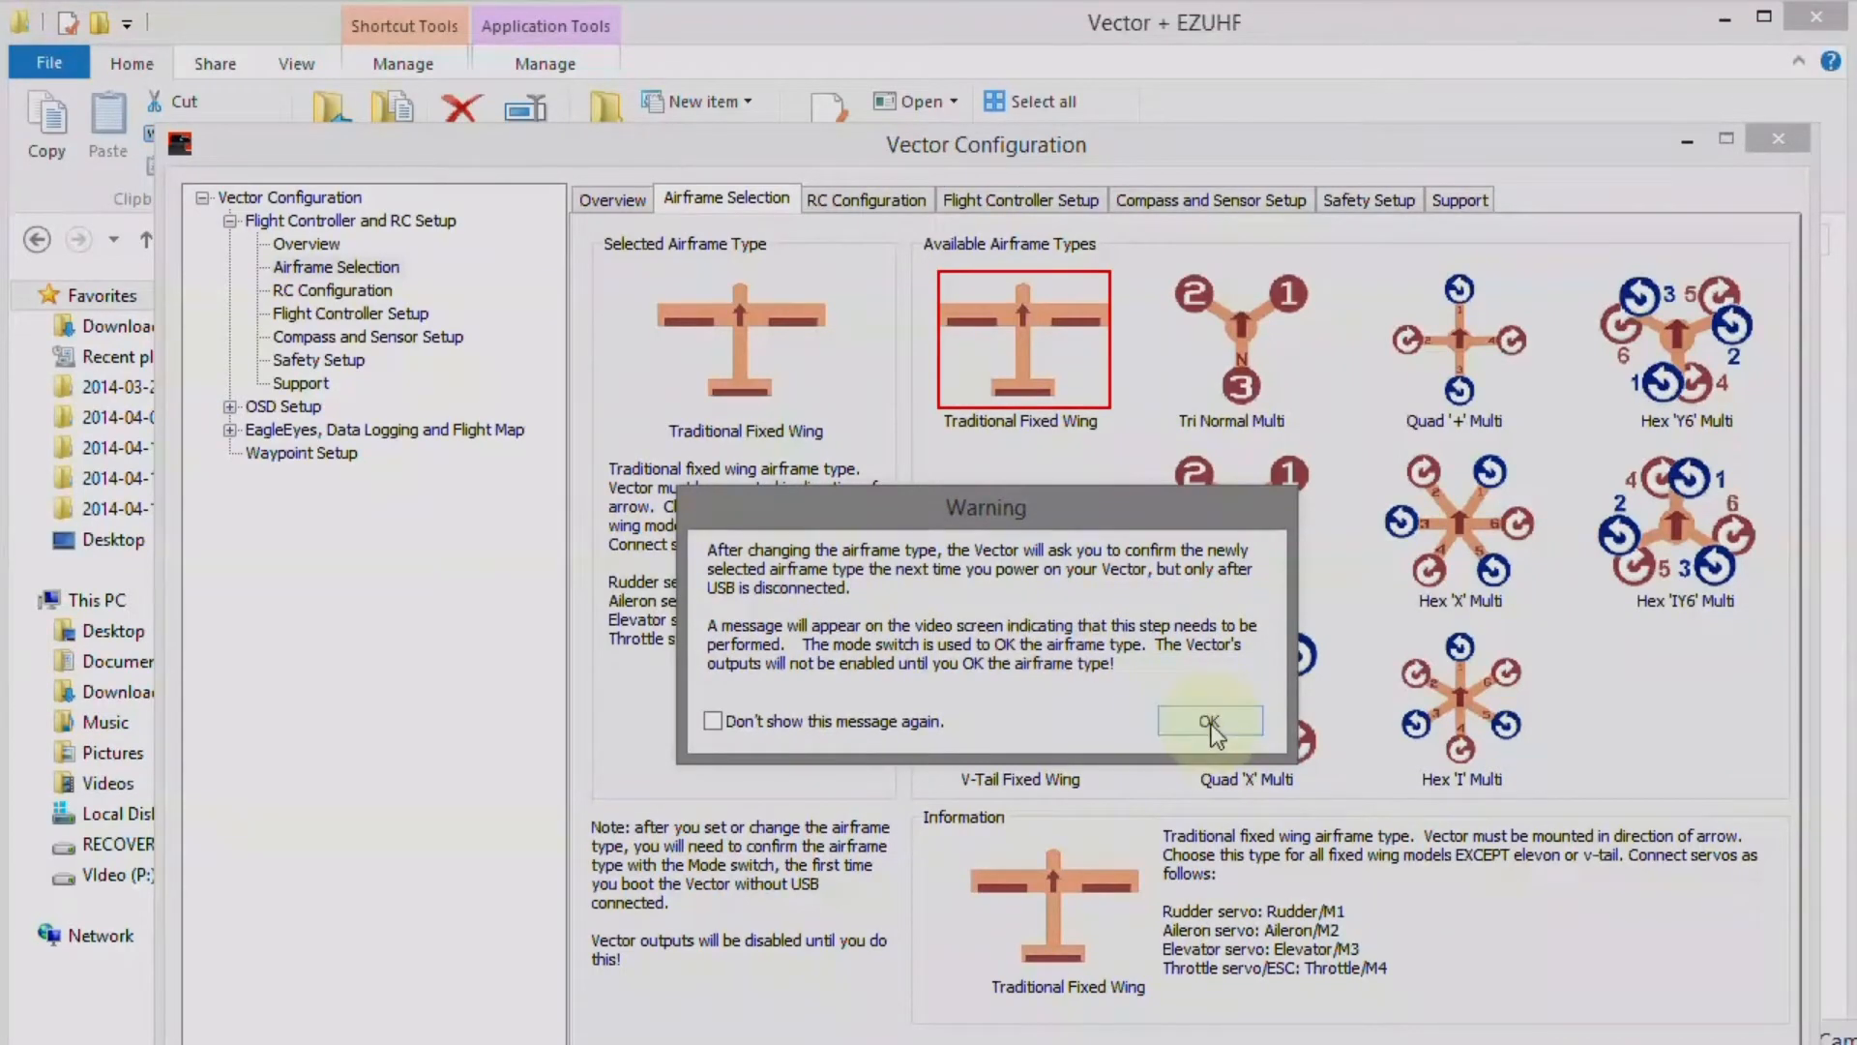
# - Keep Traditional Fixed Wing, set RSSI to Ch 11 and Link Quality to Ch 12, and save
pyautogui.click(1209, 722)
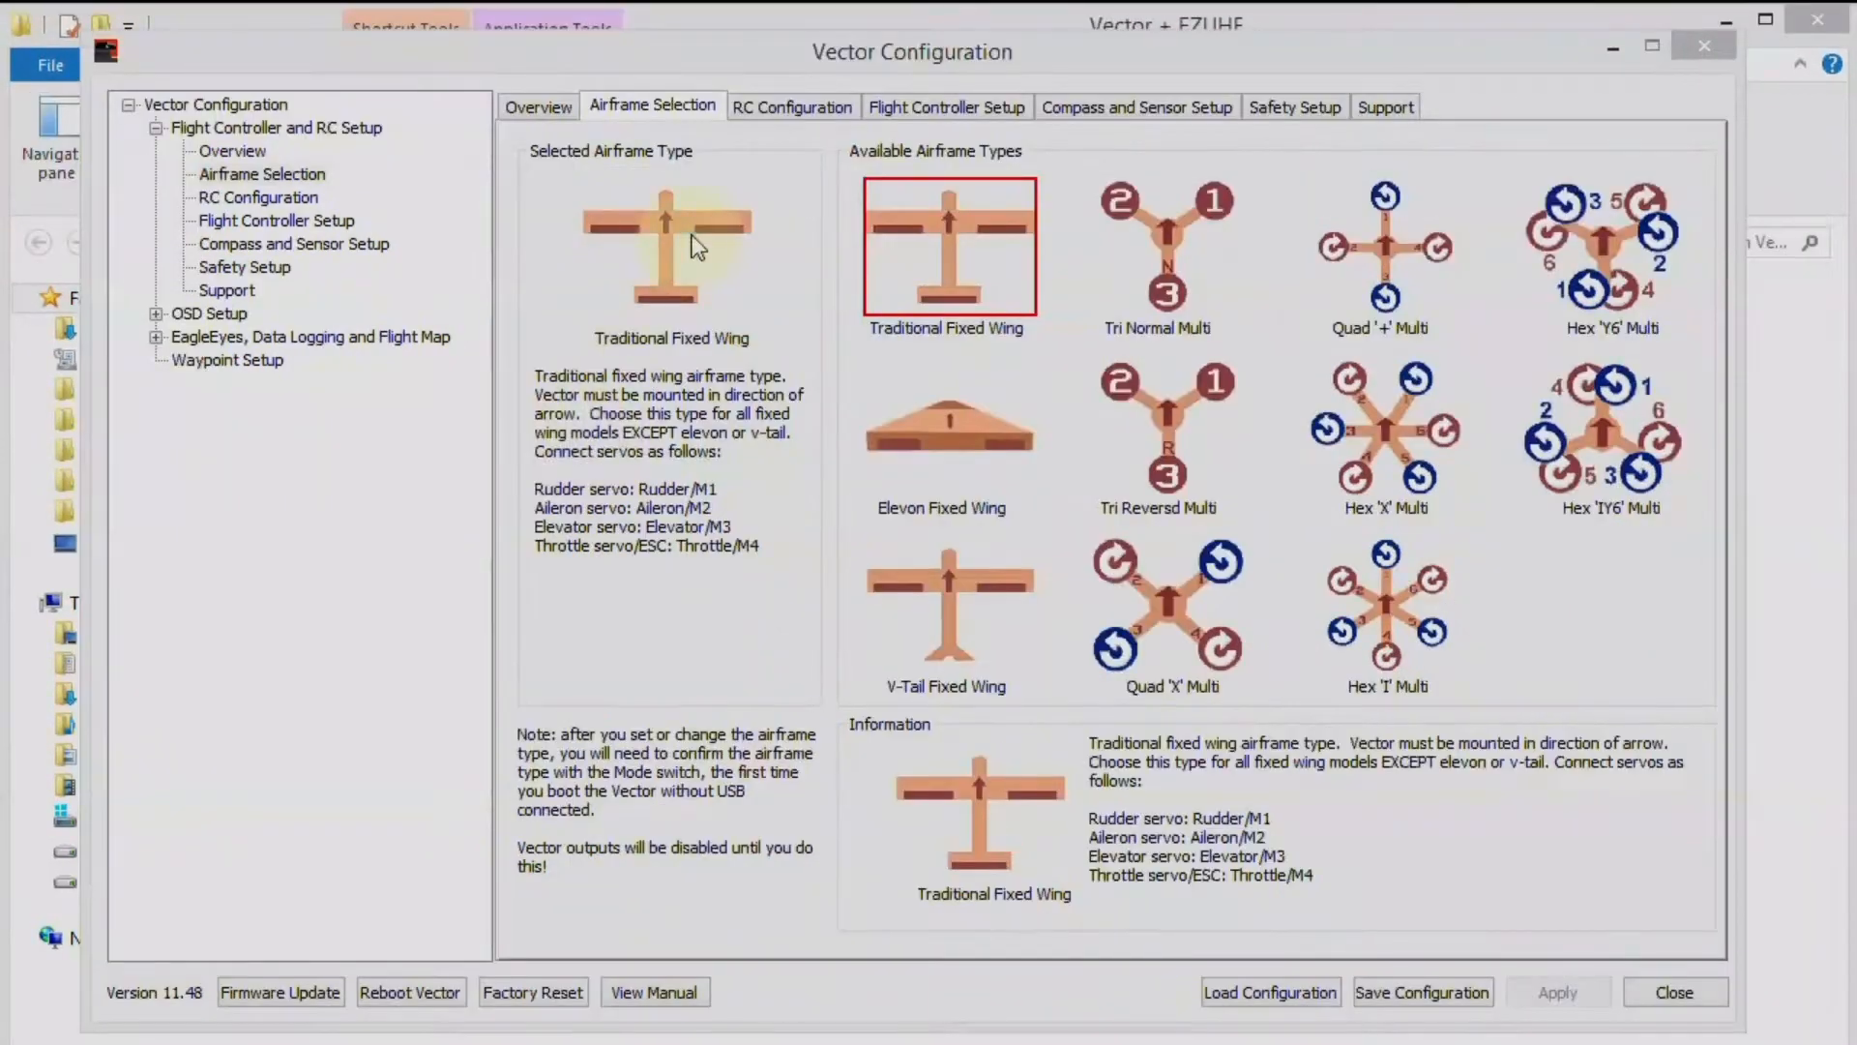
pyautogui.click(792, 106)
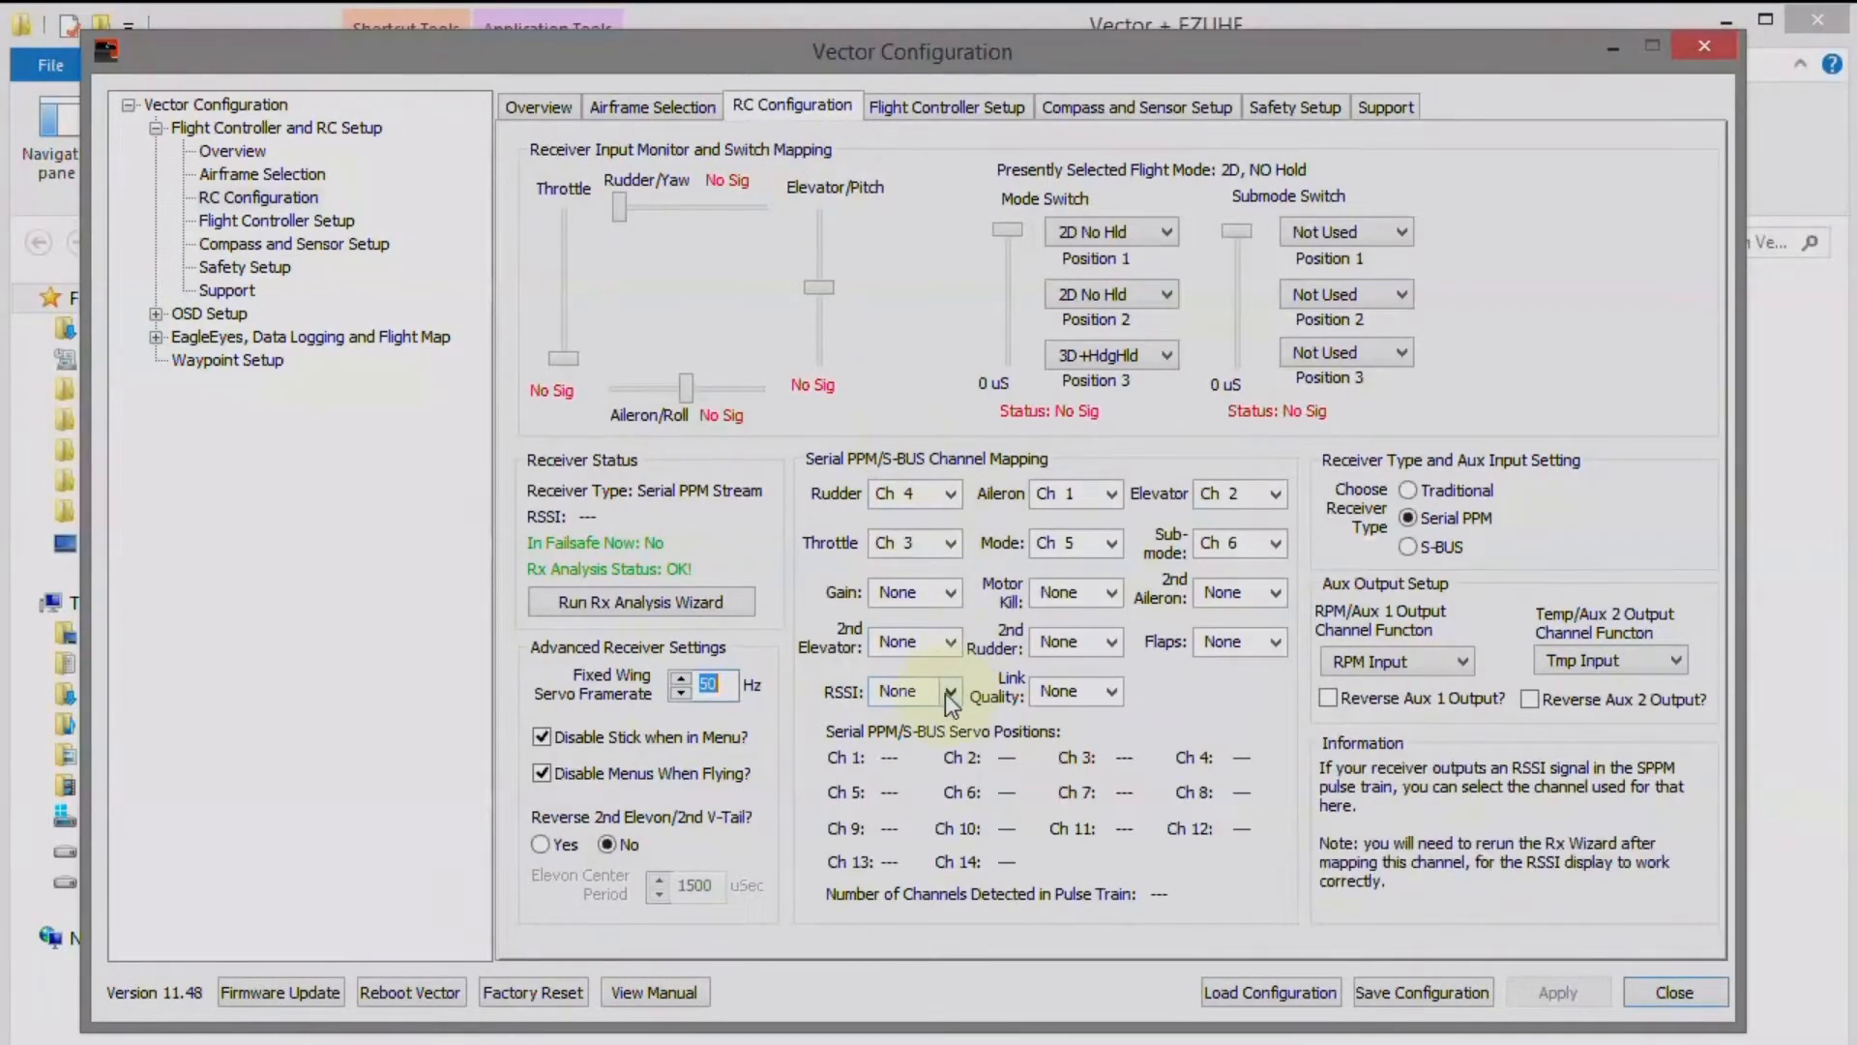
pyautogui.click(949, 691)
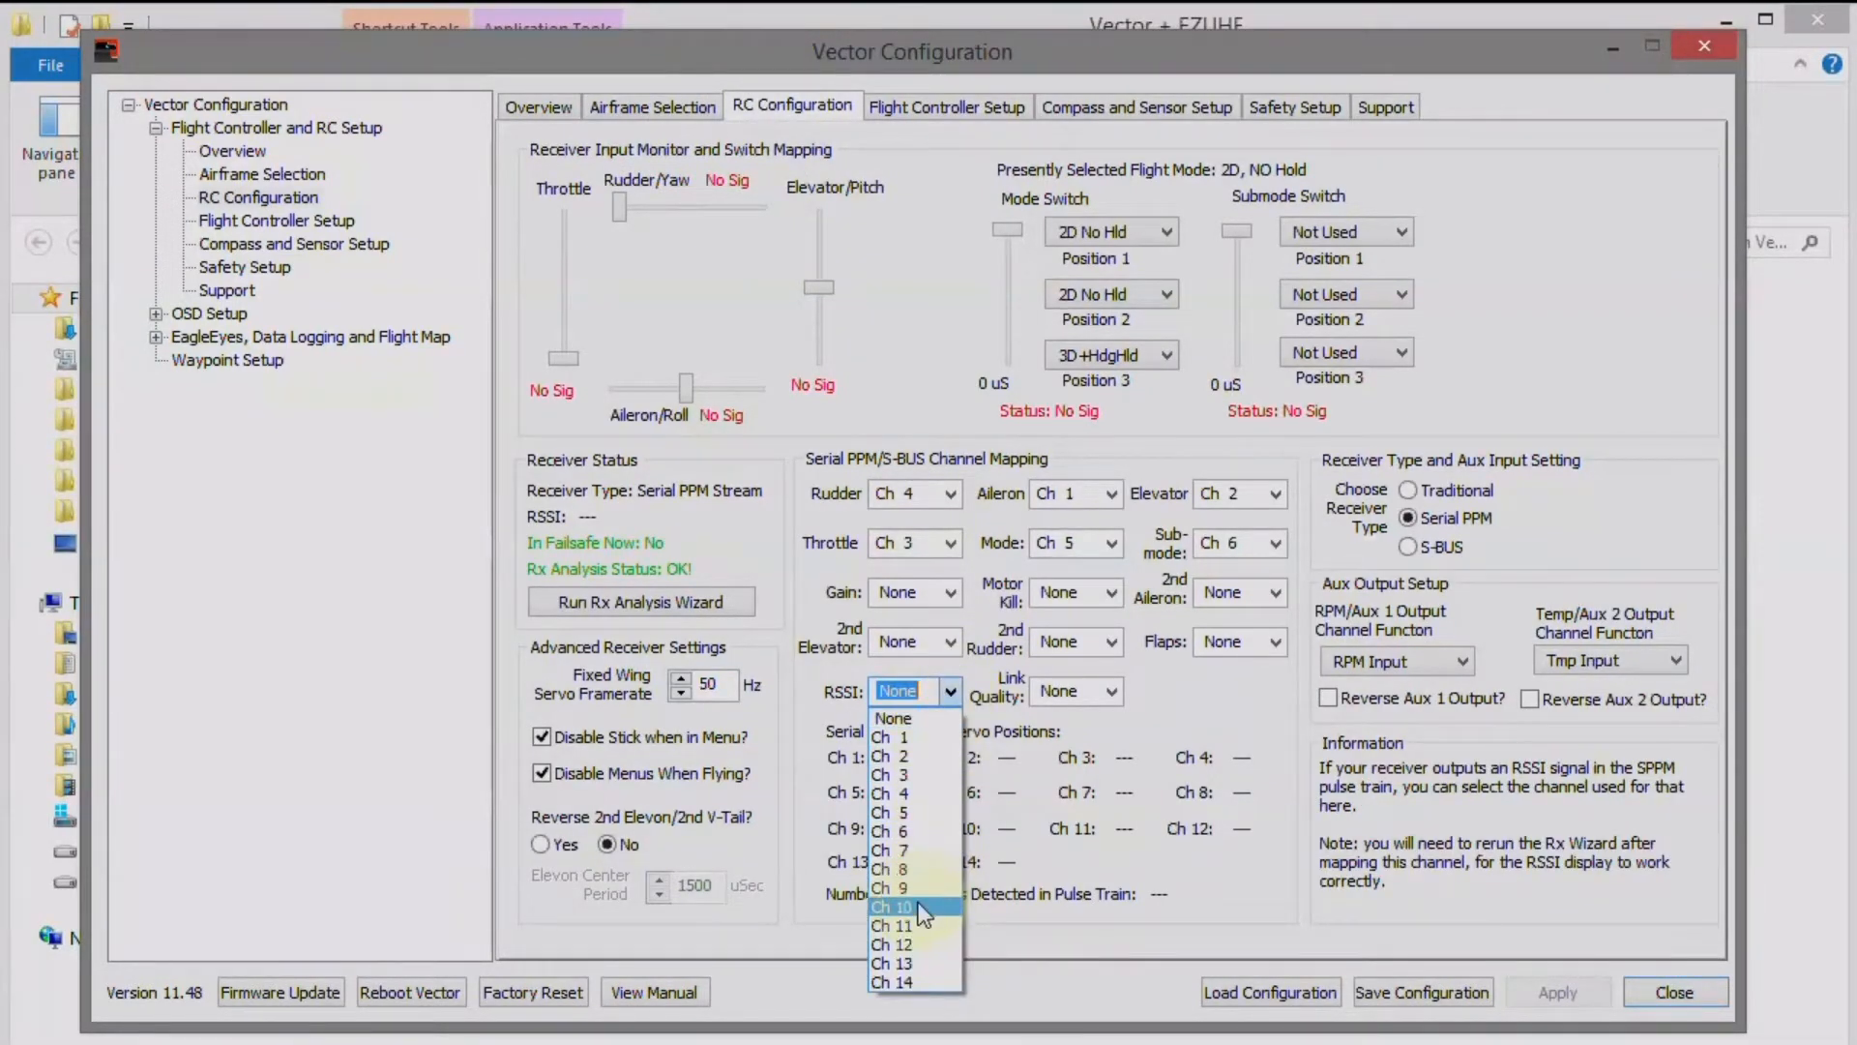
pyautogui.click(903, 925)
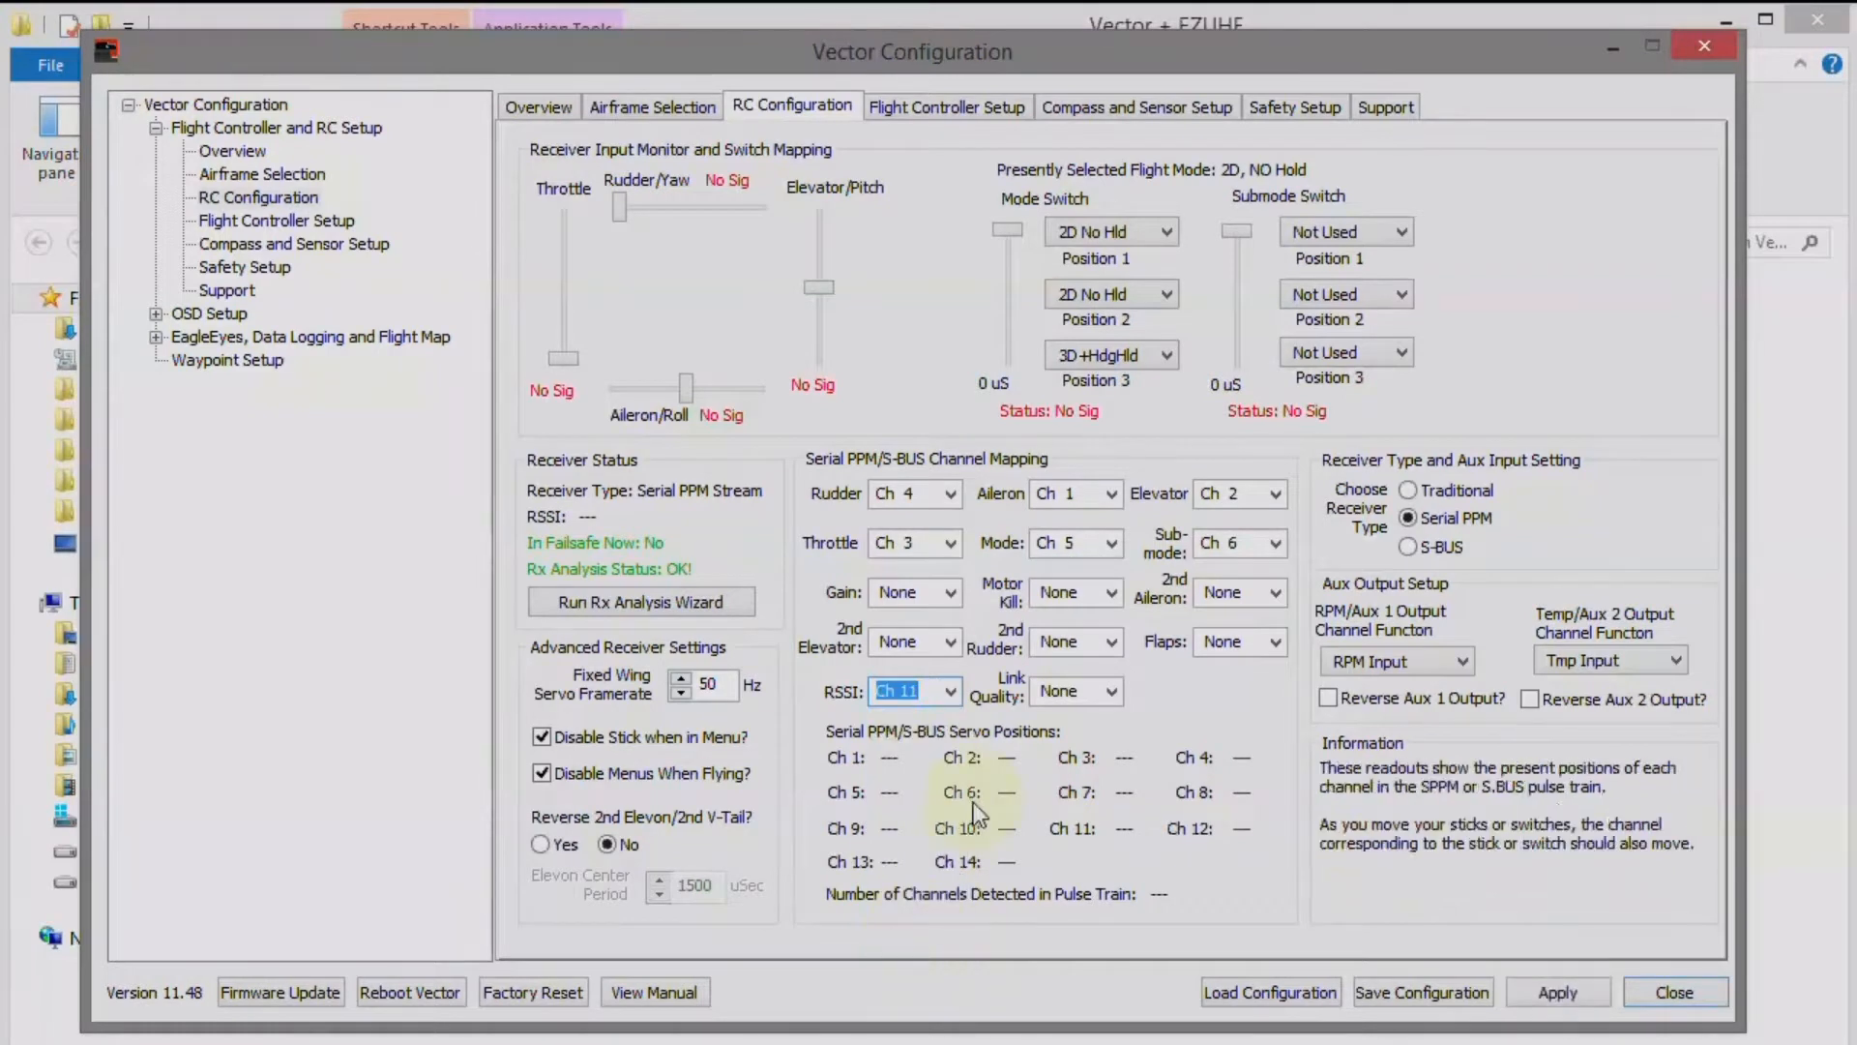
pyautogui.click(1111, 691)
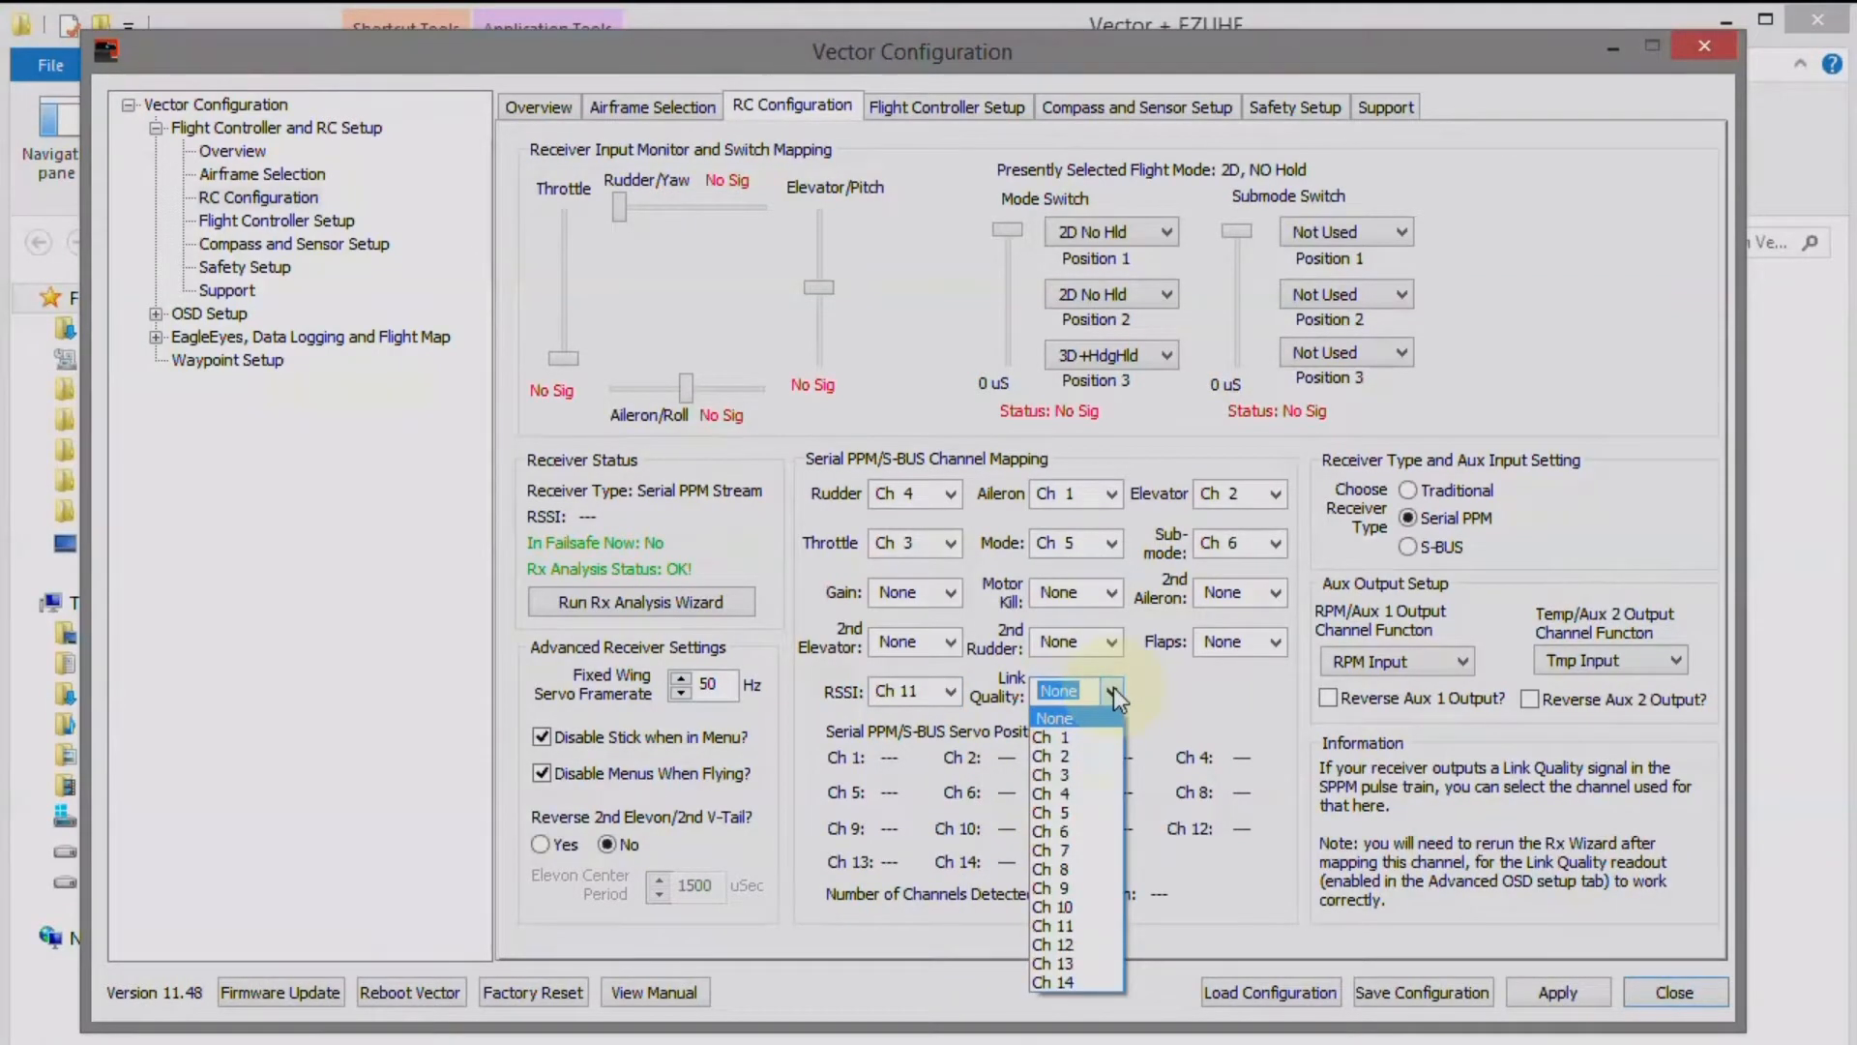
pyautogui.click(1050, 944)
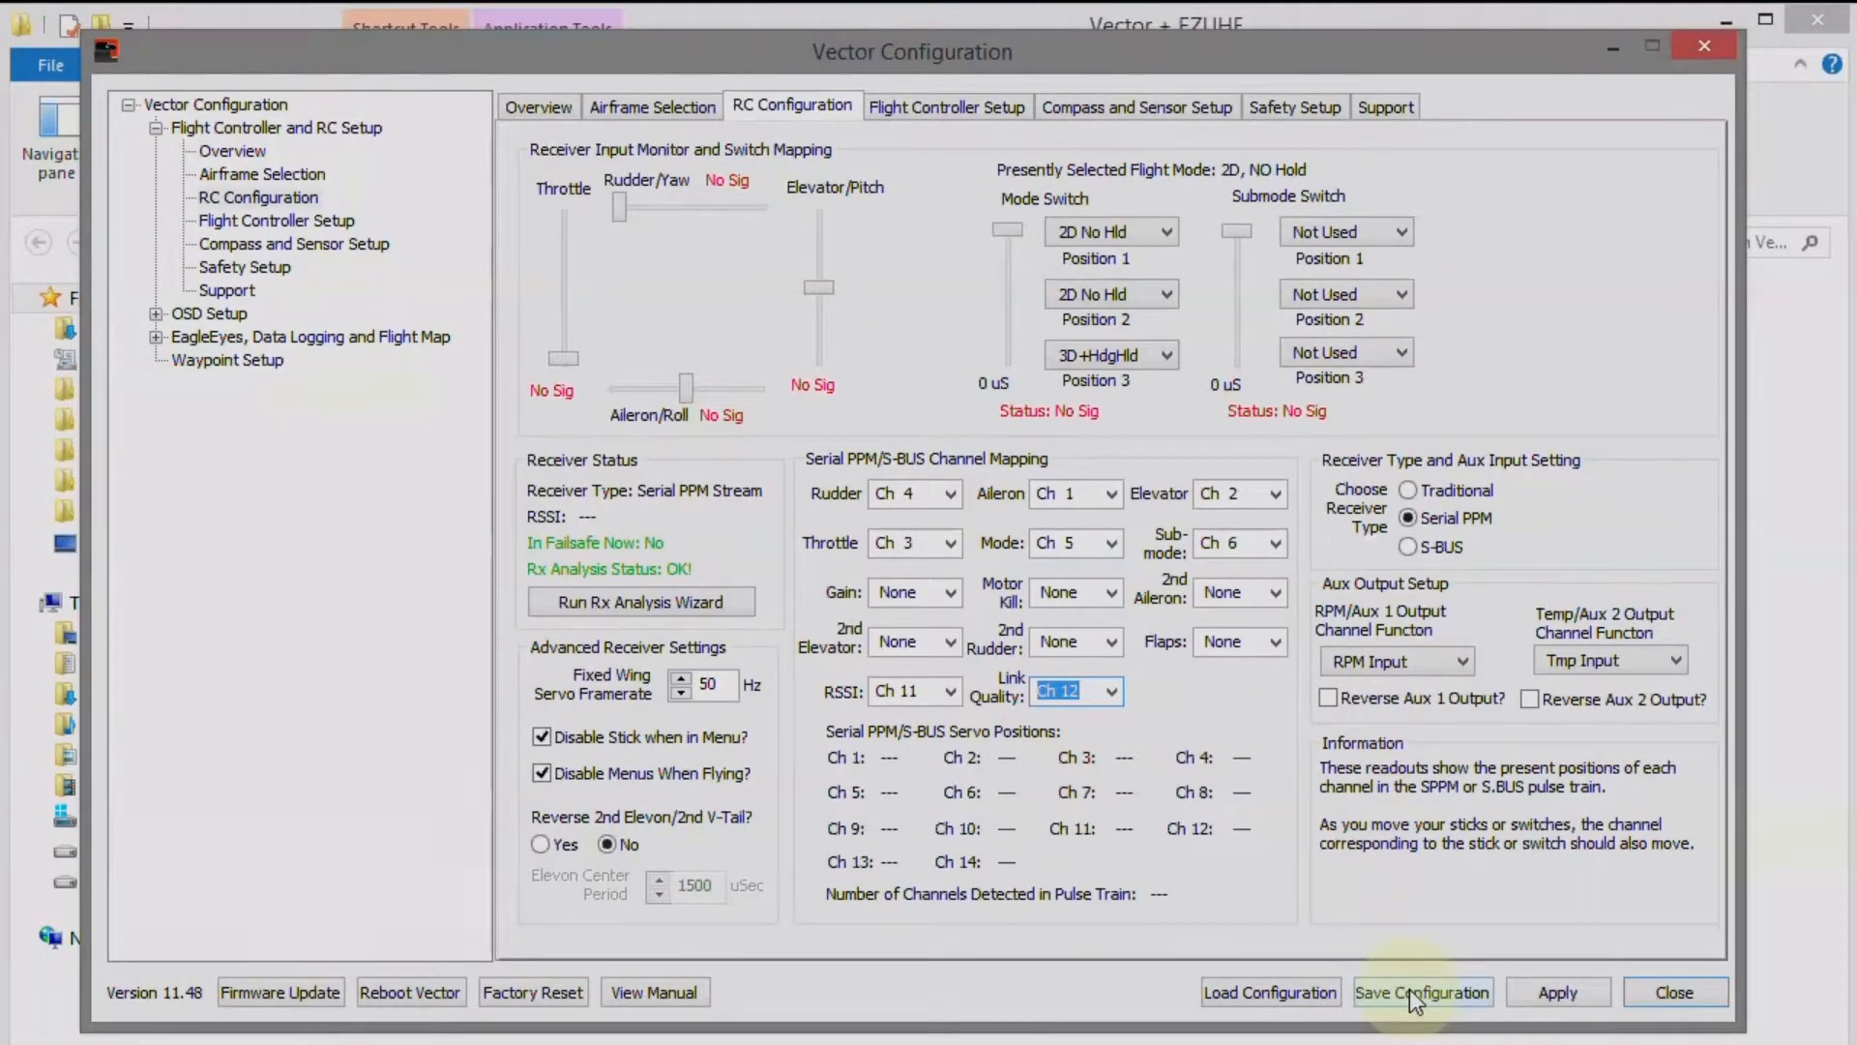
pyautogui.click(1420, 992)
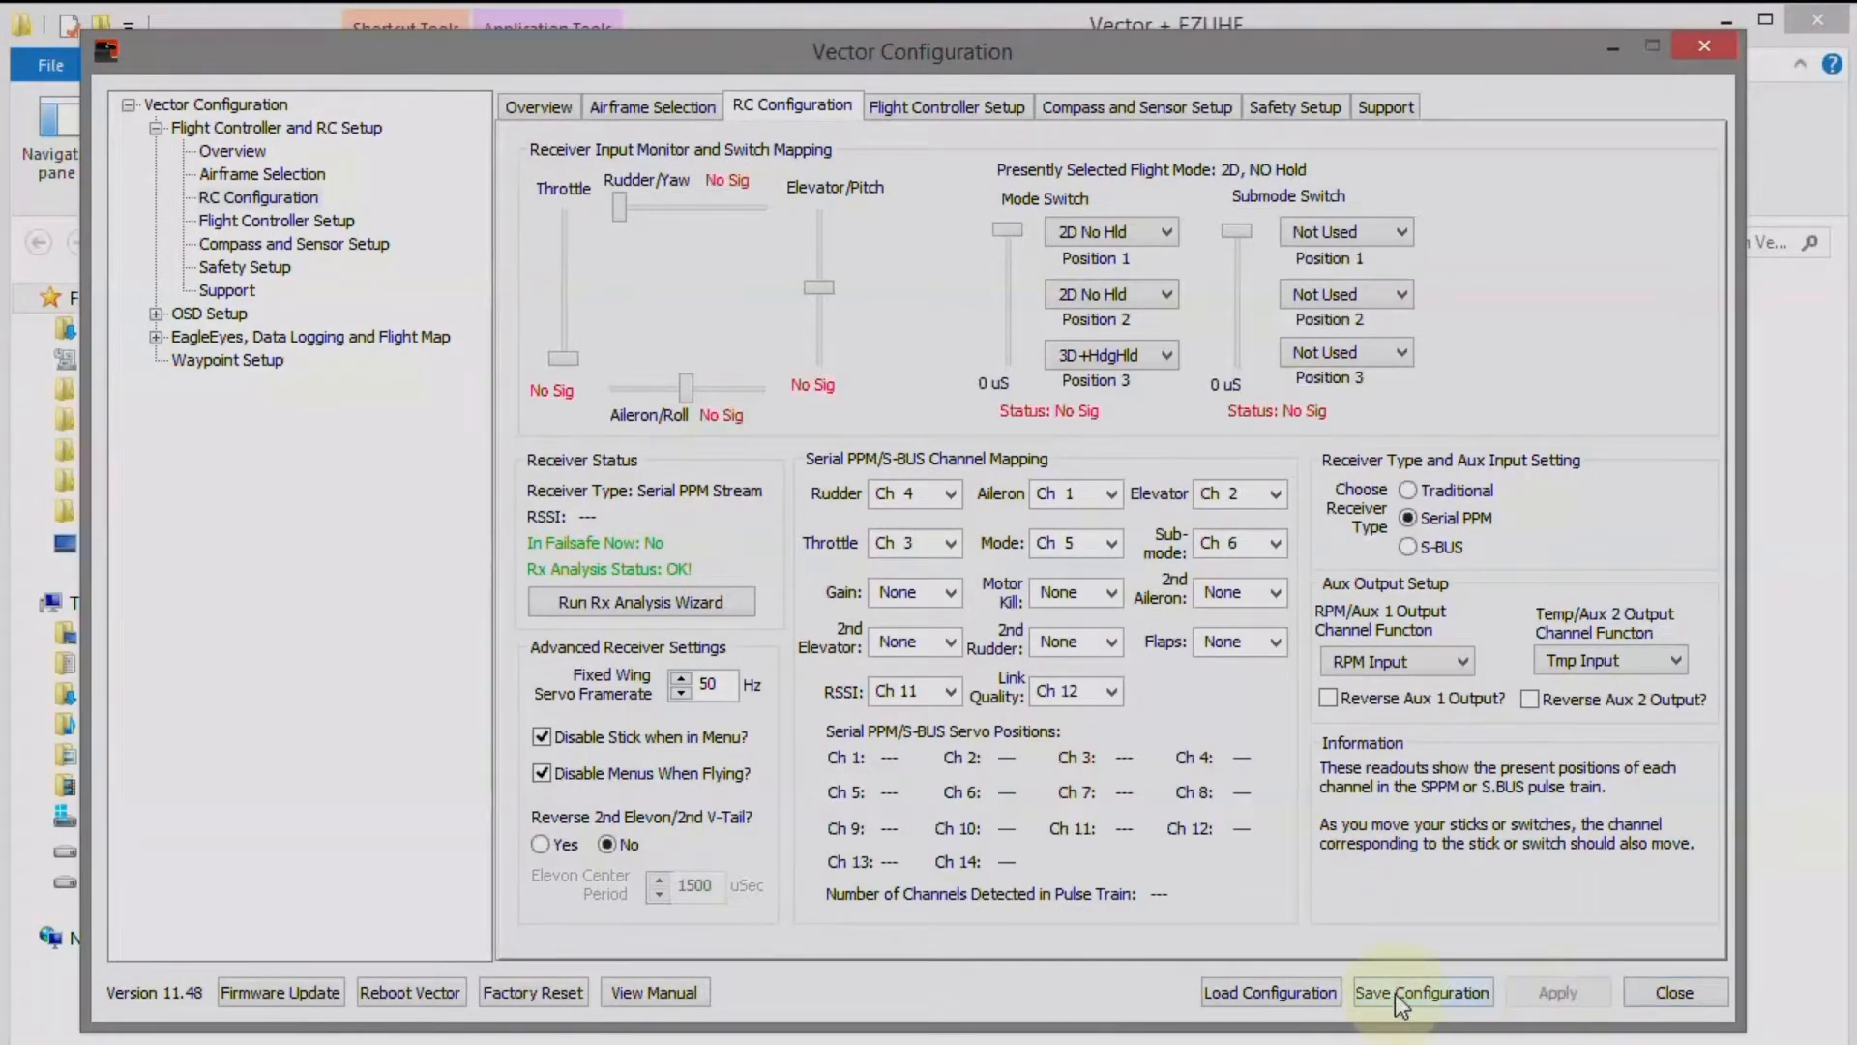
pyautogui.click(1421, 991)
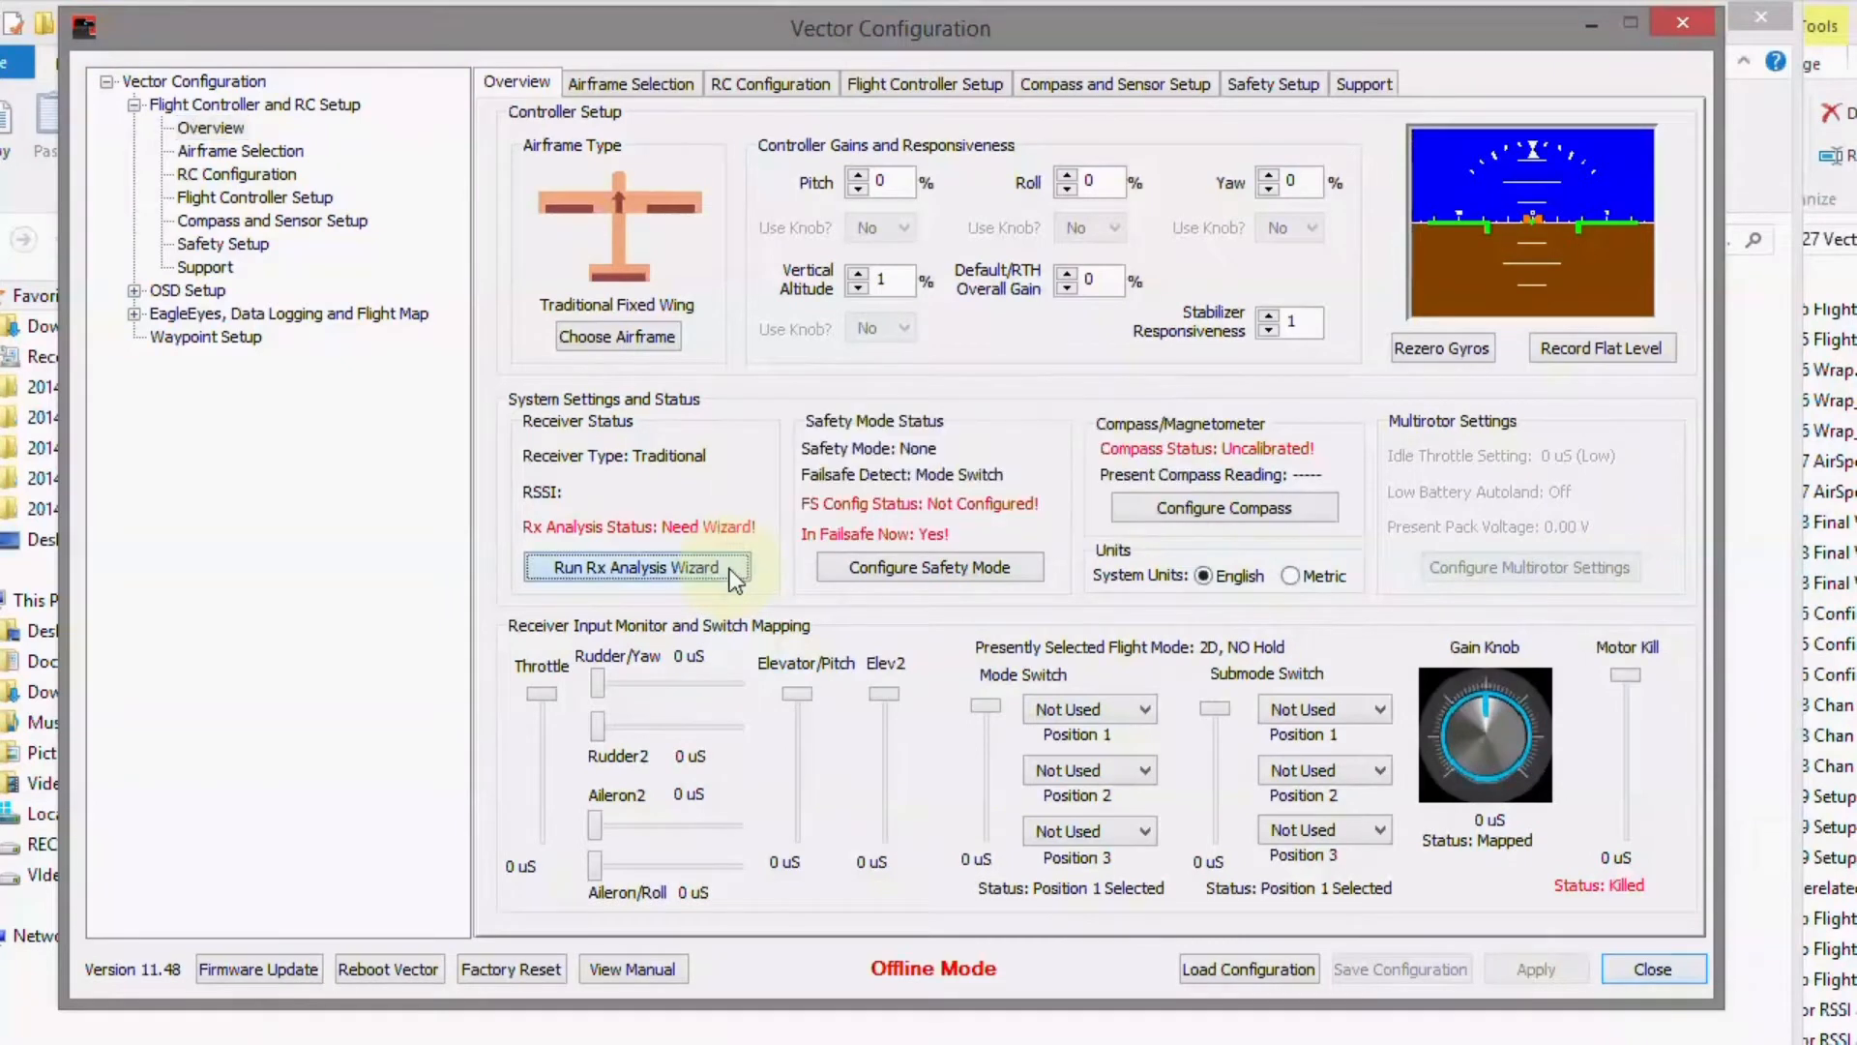
# - Step through the Rx Analysis Wizard's mode switch, transmitter off/on and throttle prompts, then finish
pyautogui.click(638, 568)
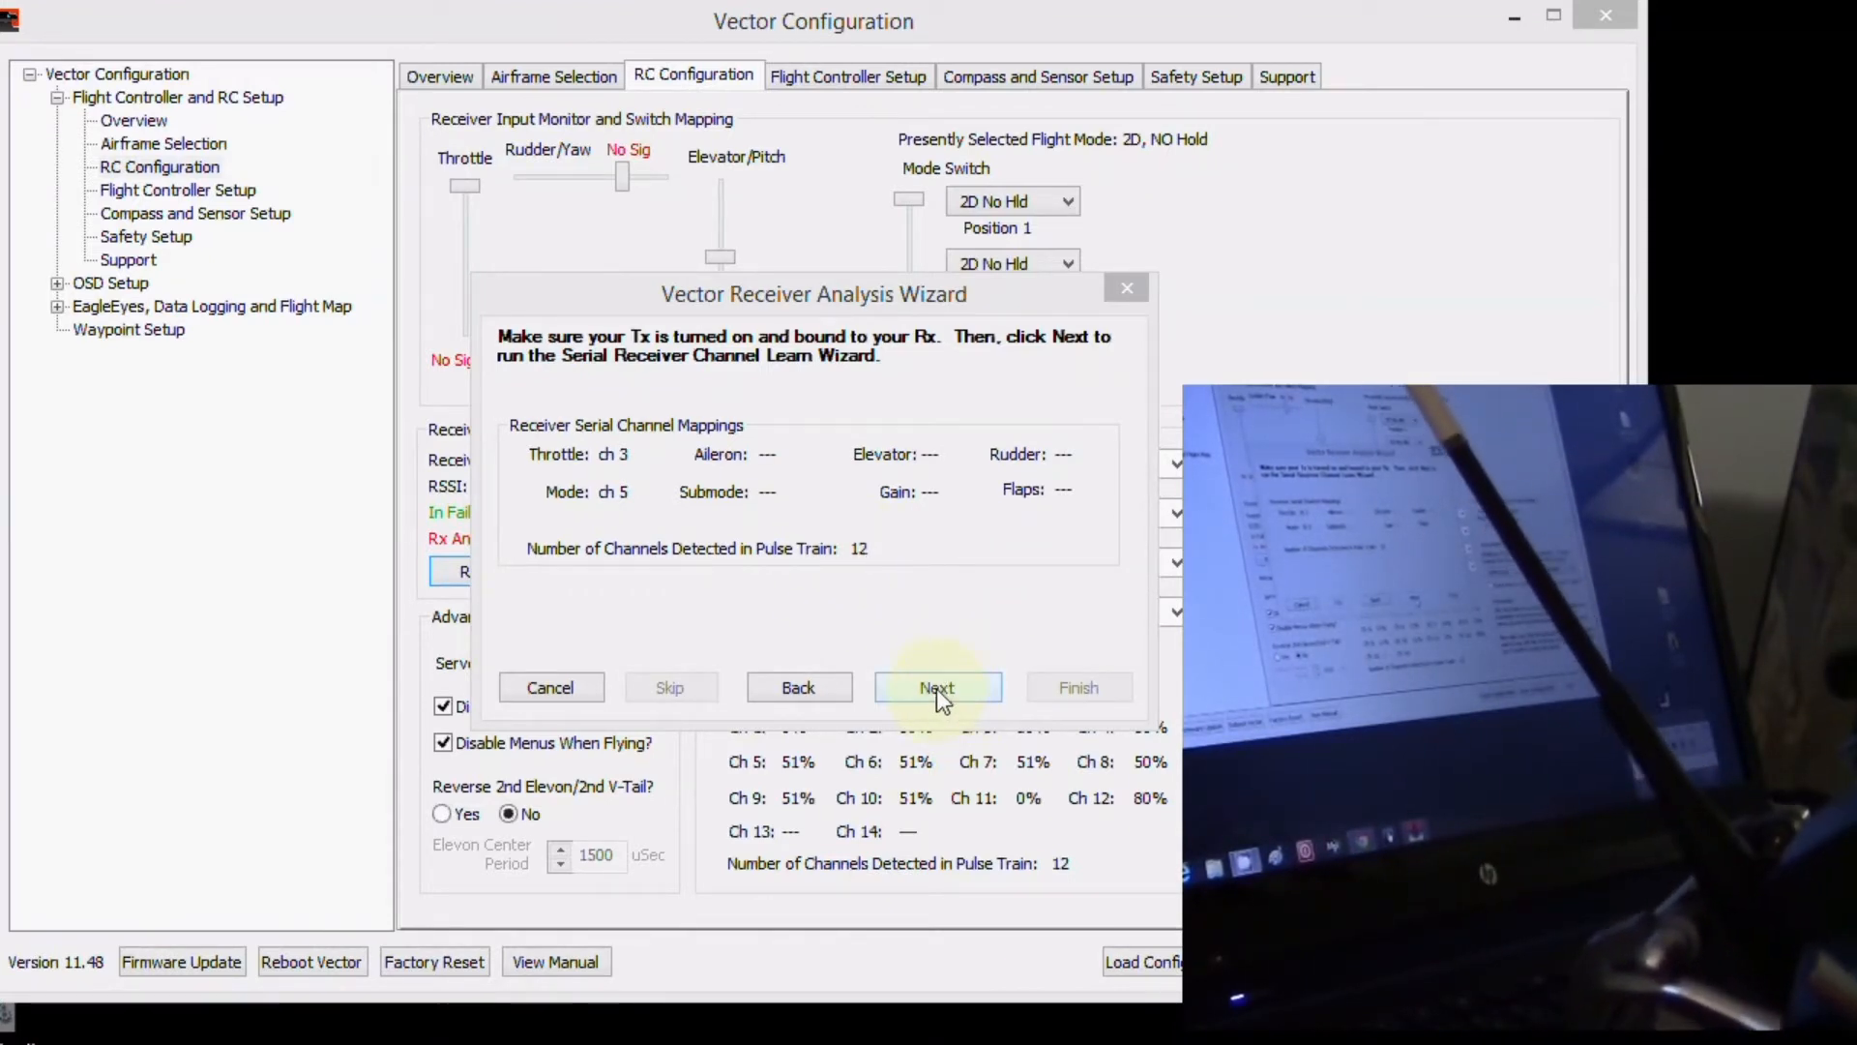
pyautogui.click(935, 687)
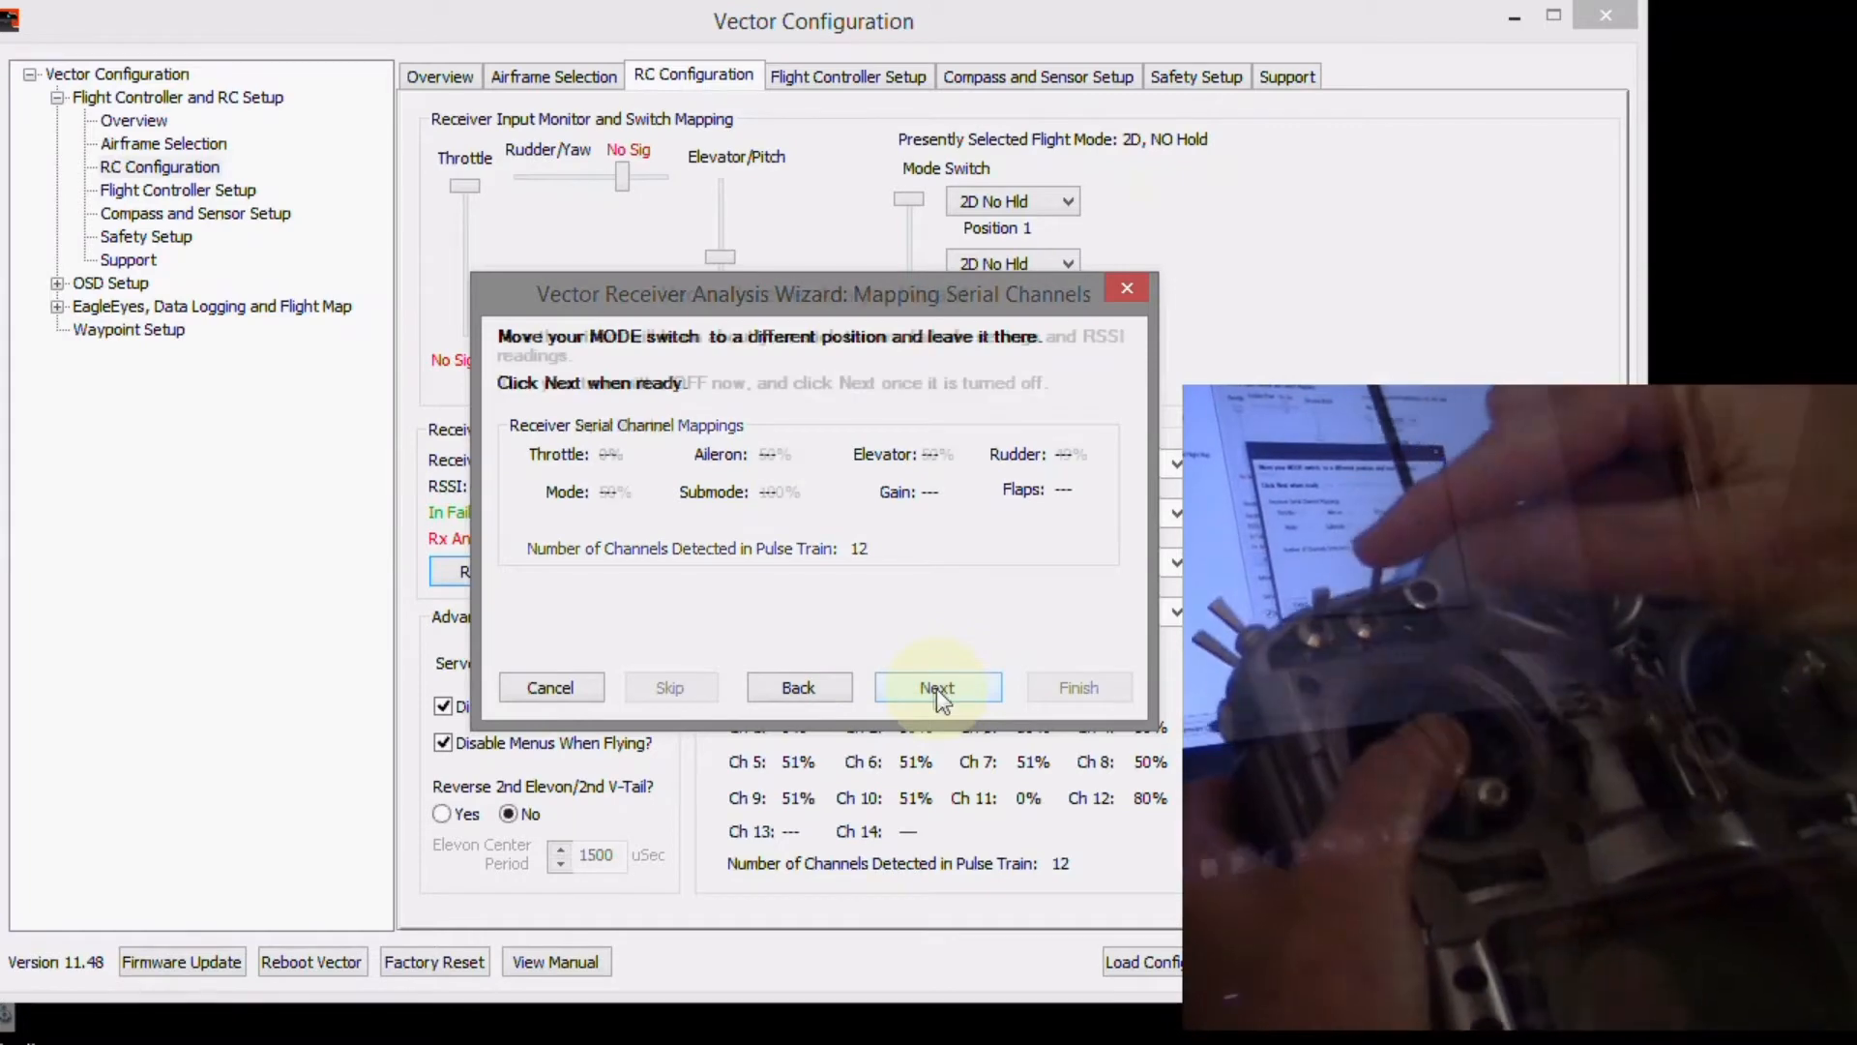
pyautogui.click(935, 687)
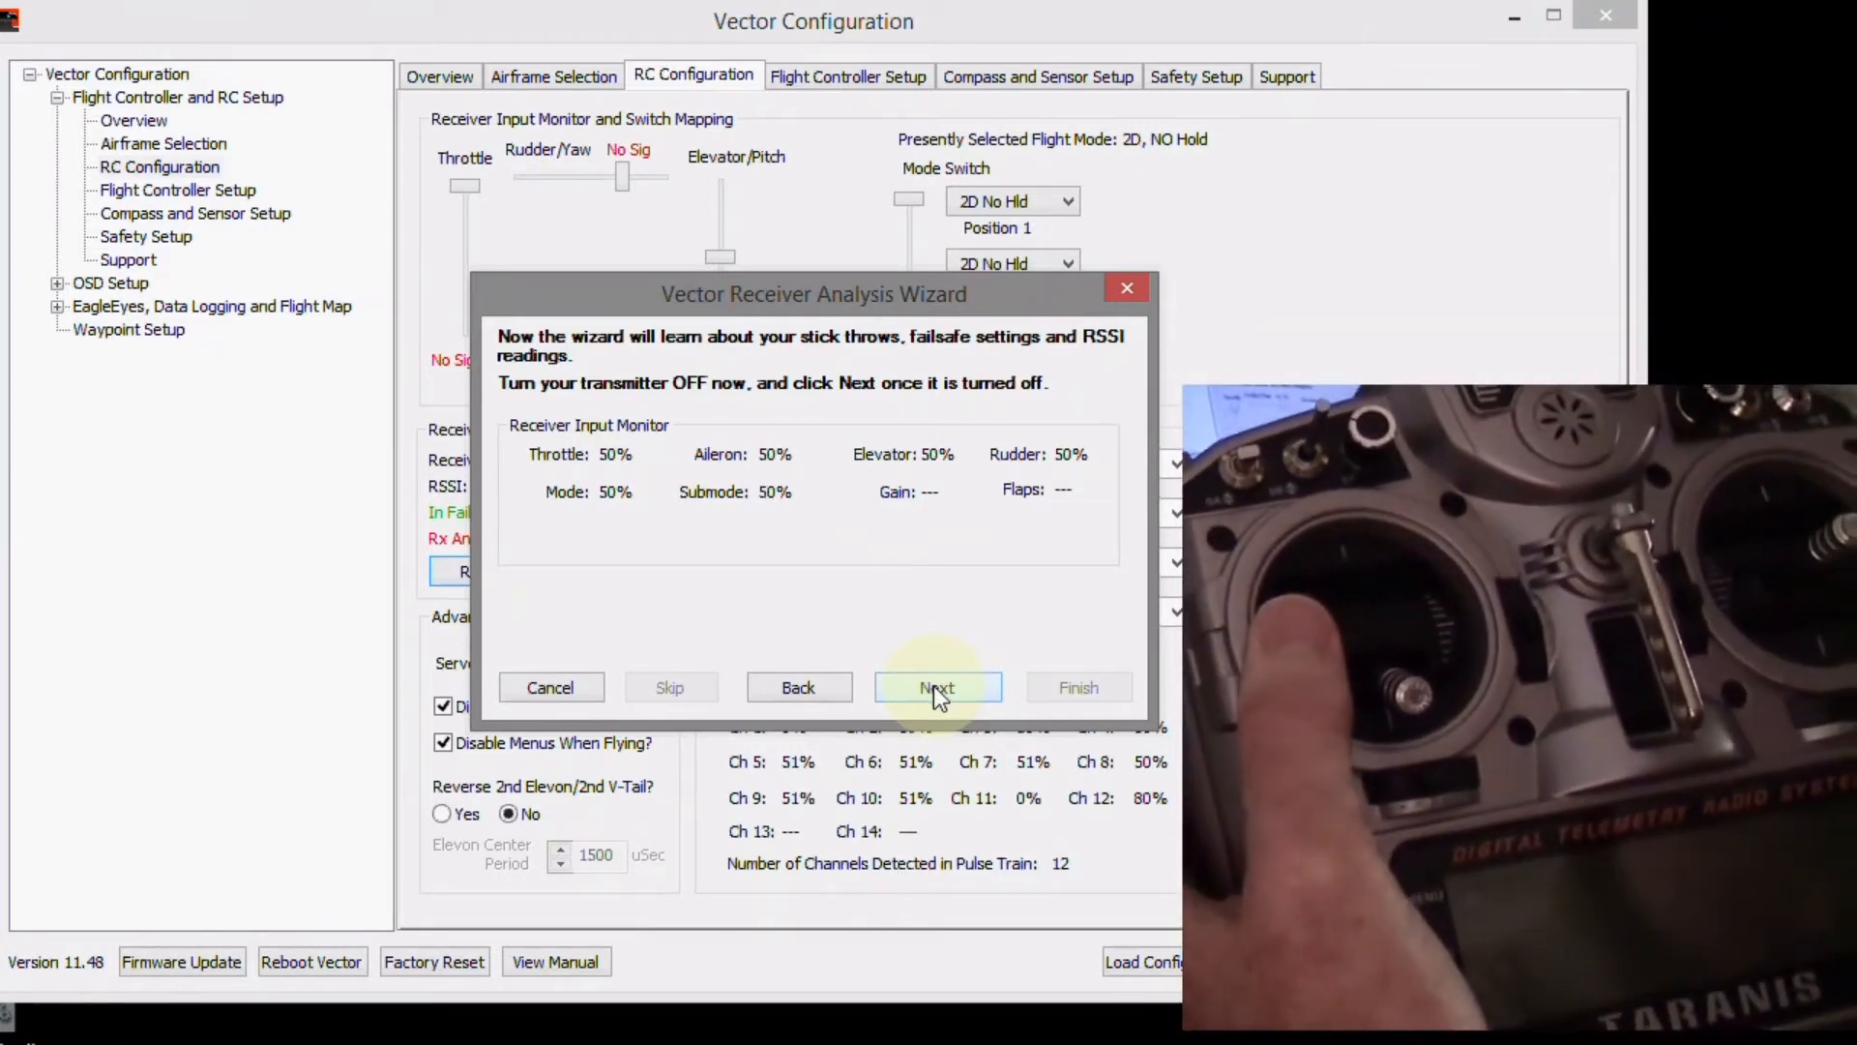
pyautogui.click(937, 687)
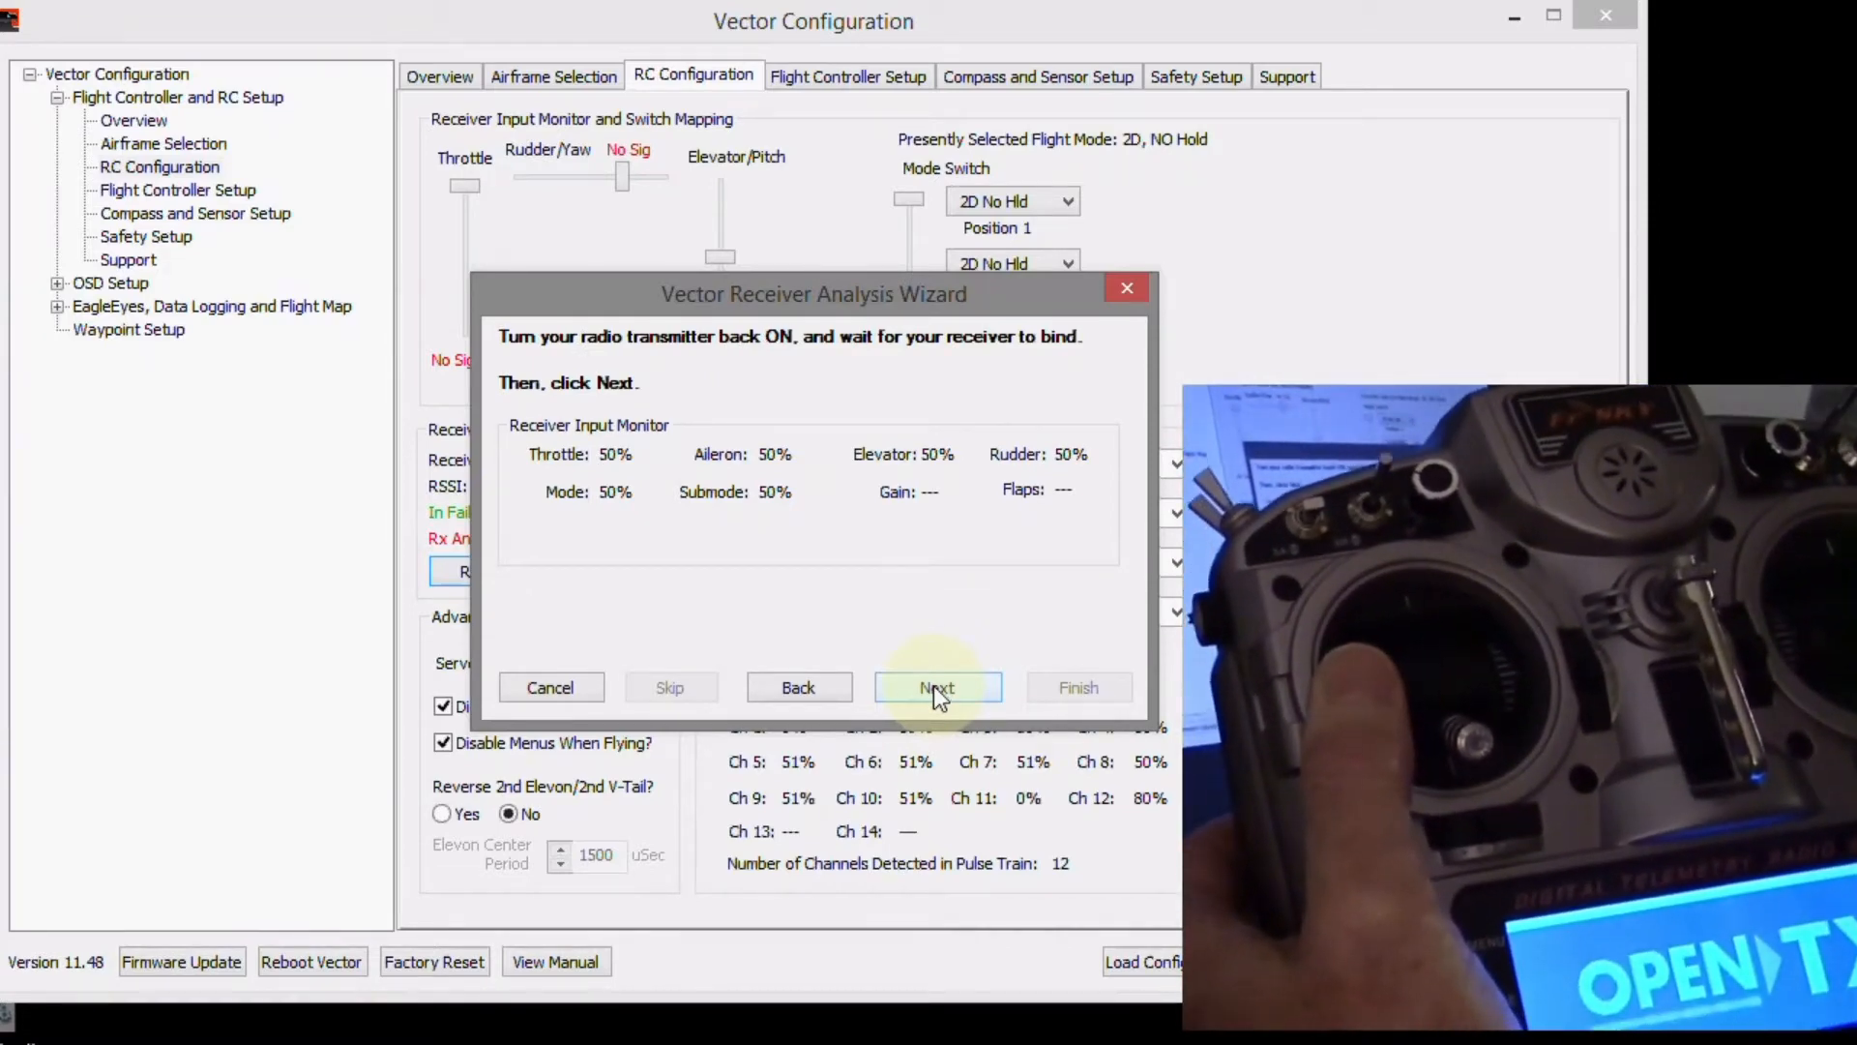
pyautogui.click(938, 687)
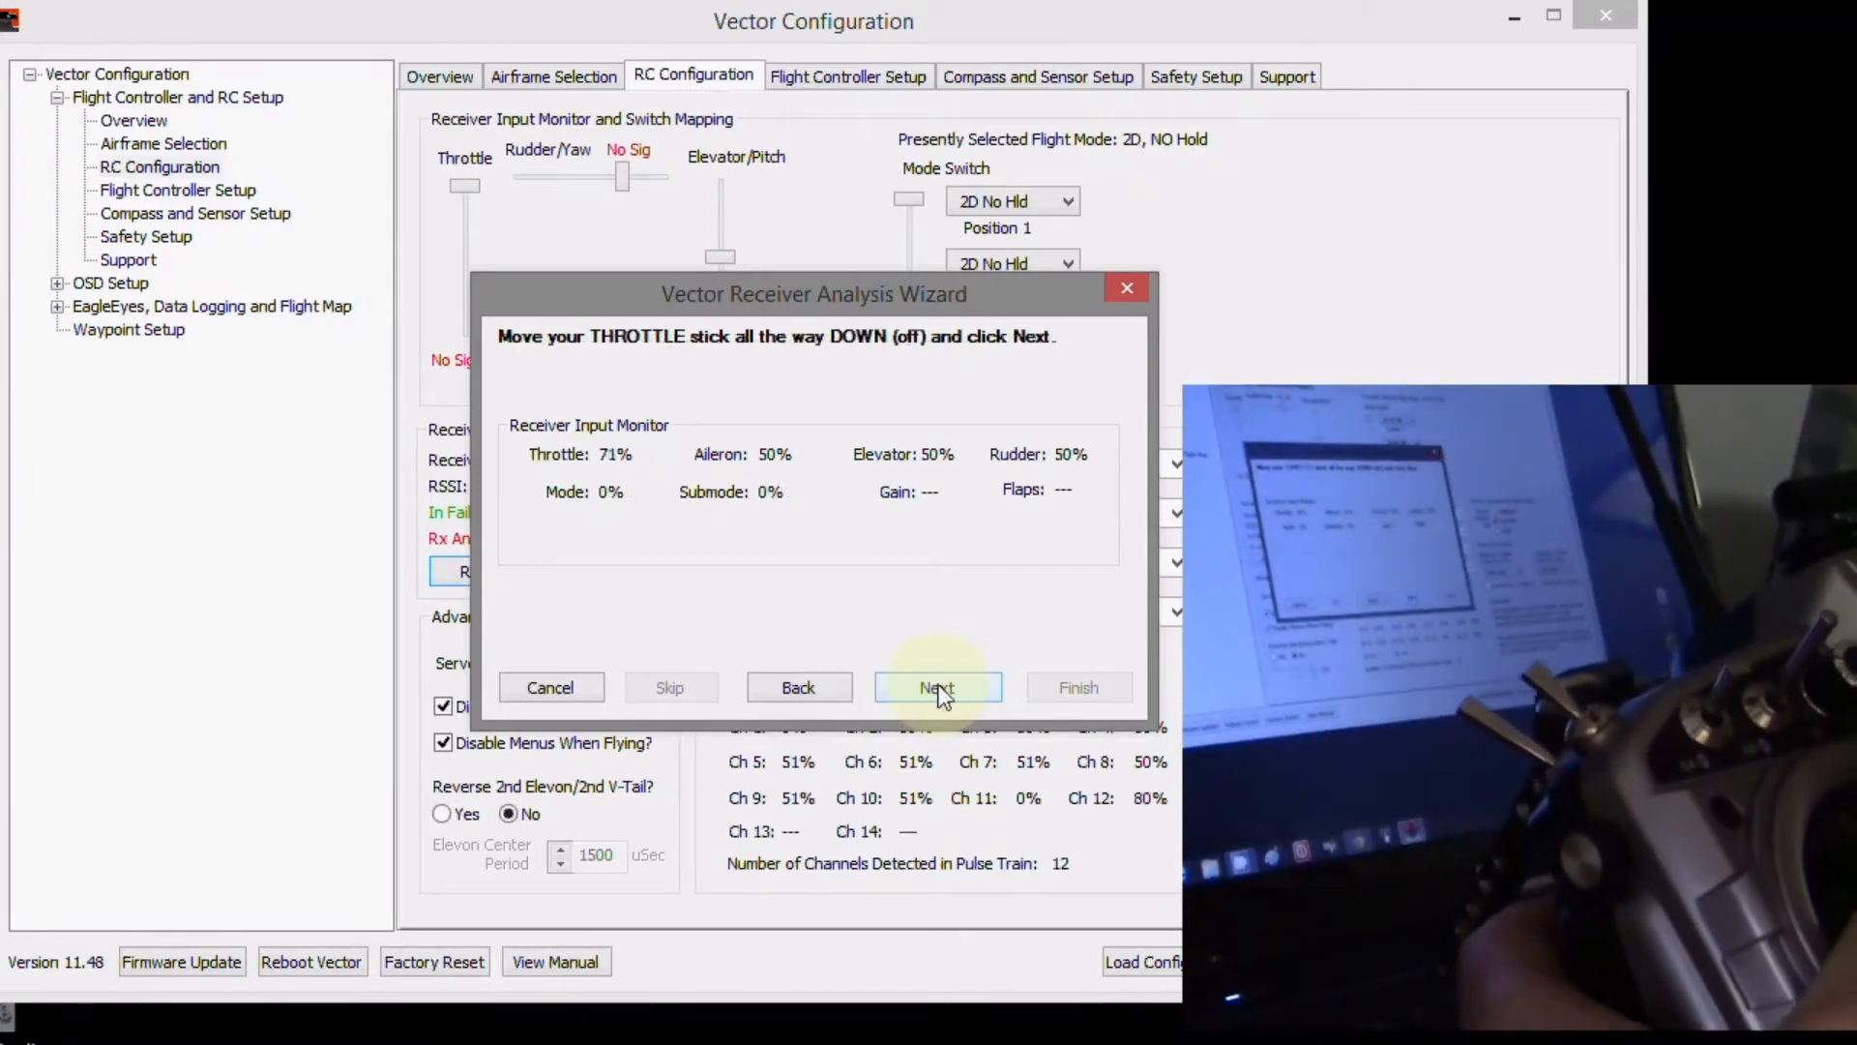
pyautogui.click(937, 687)
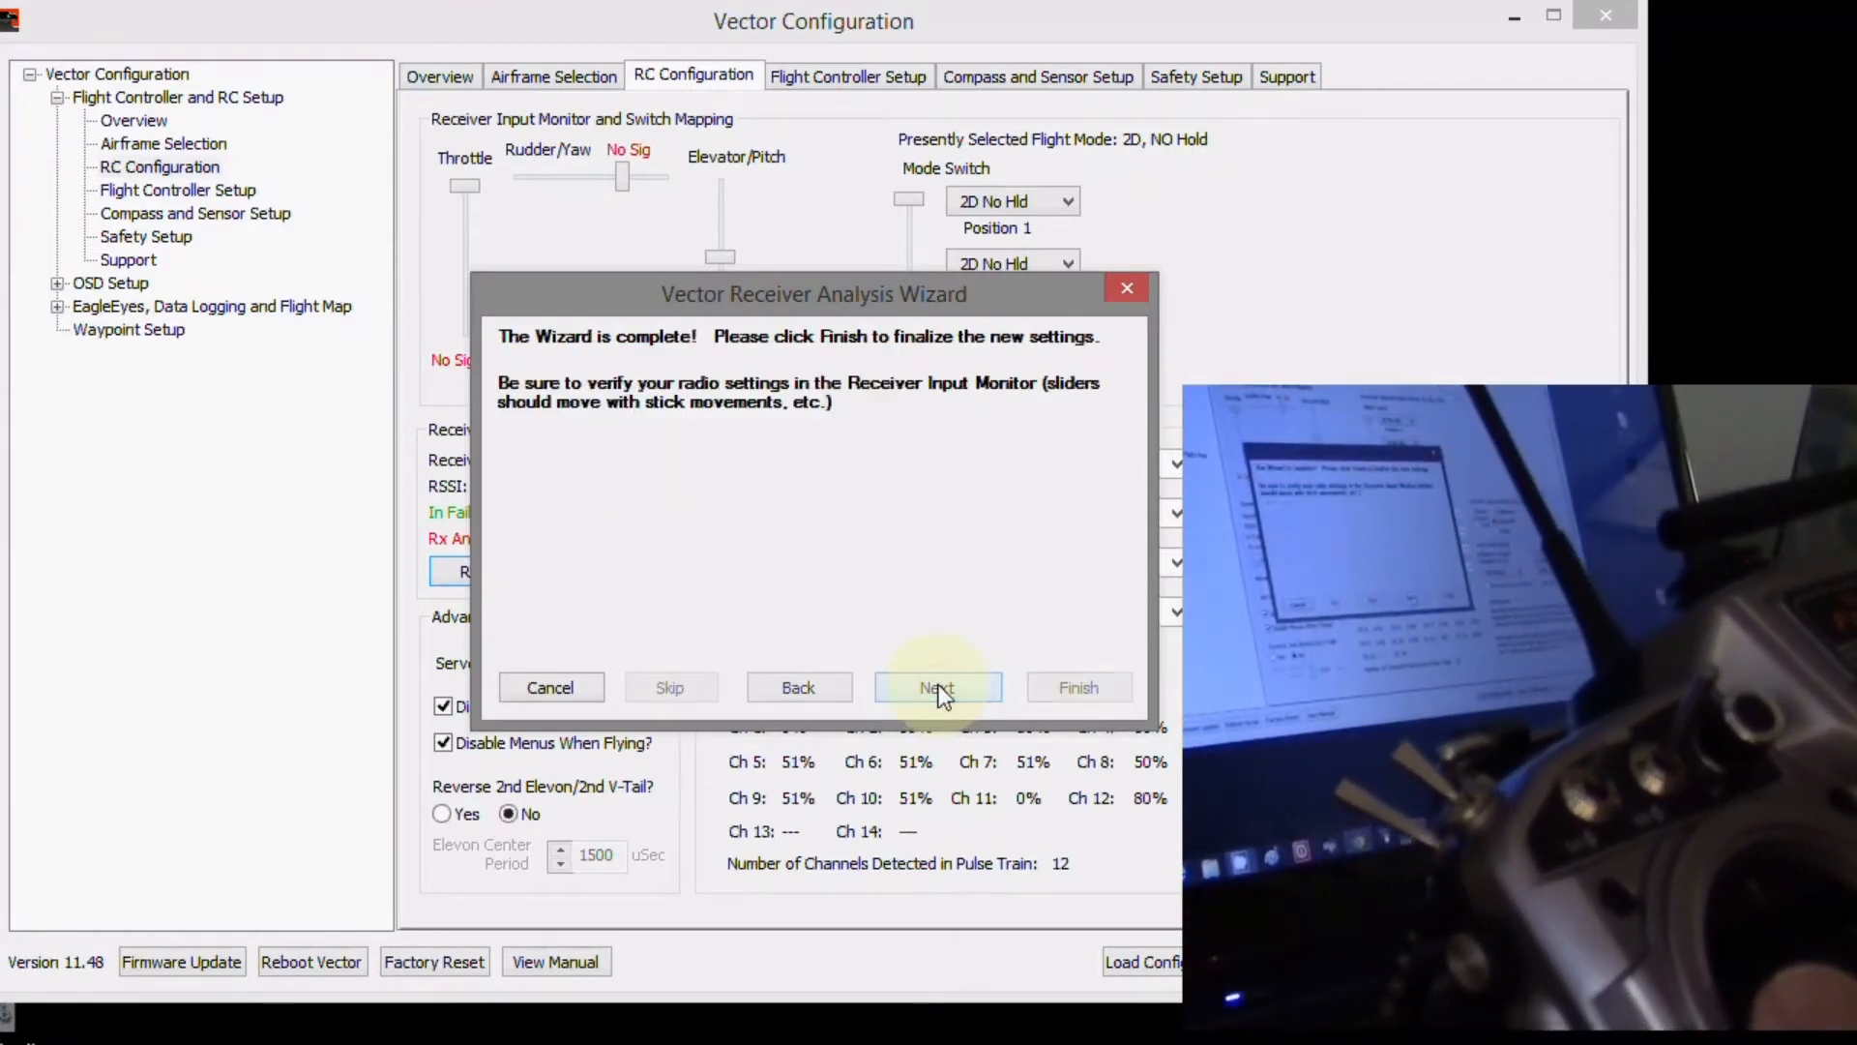
pyautogui.click(935, 687)
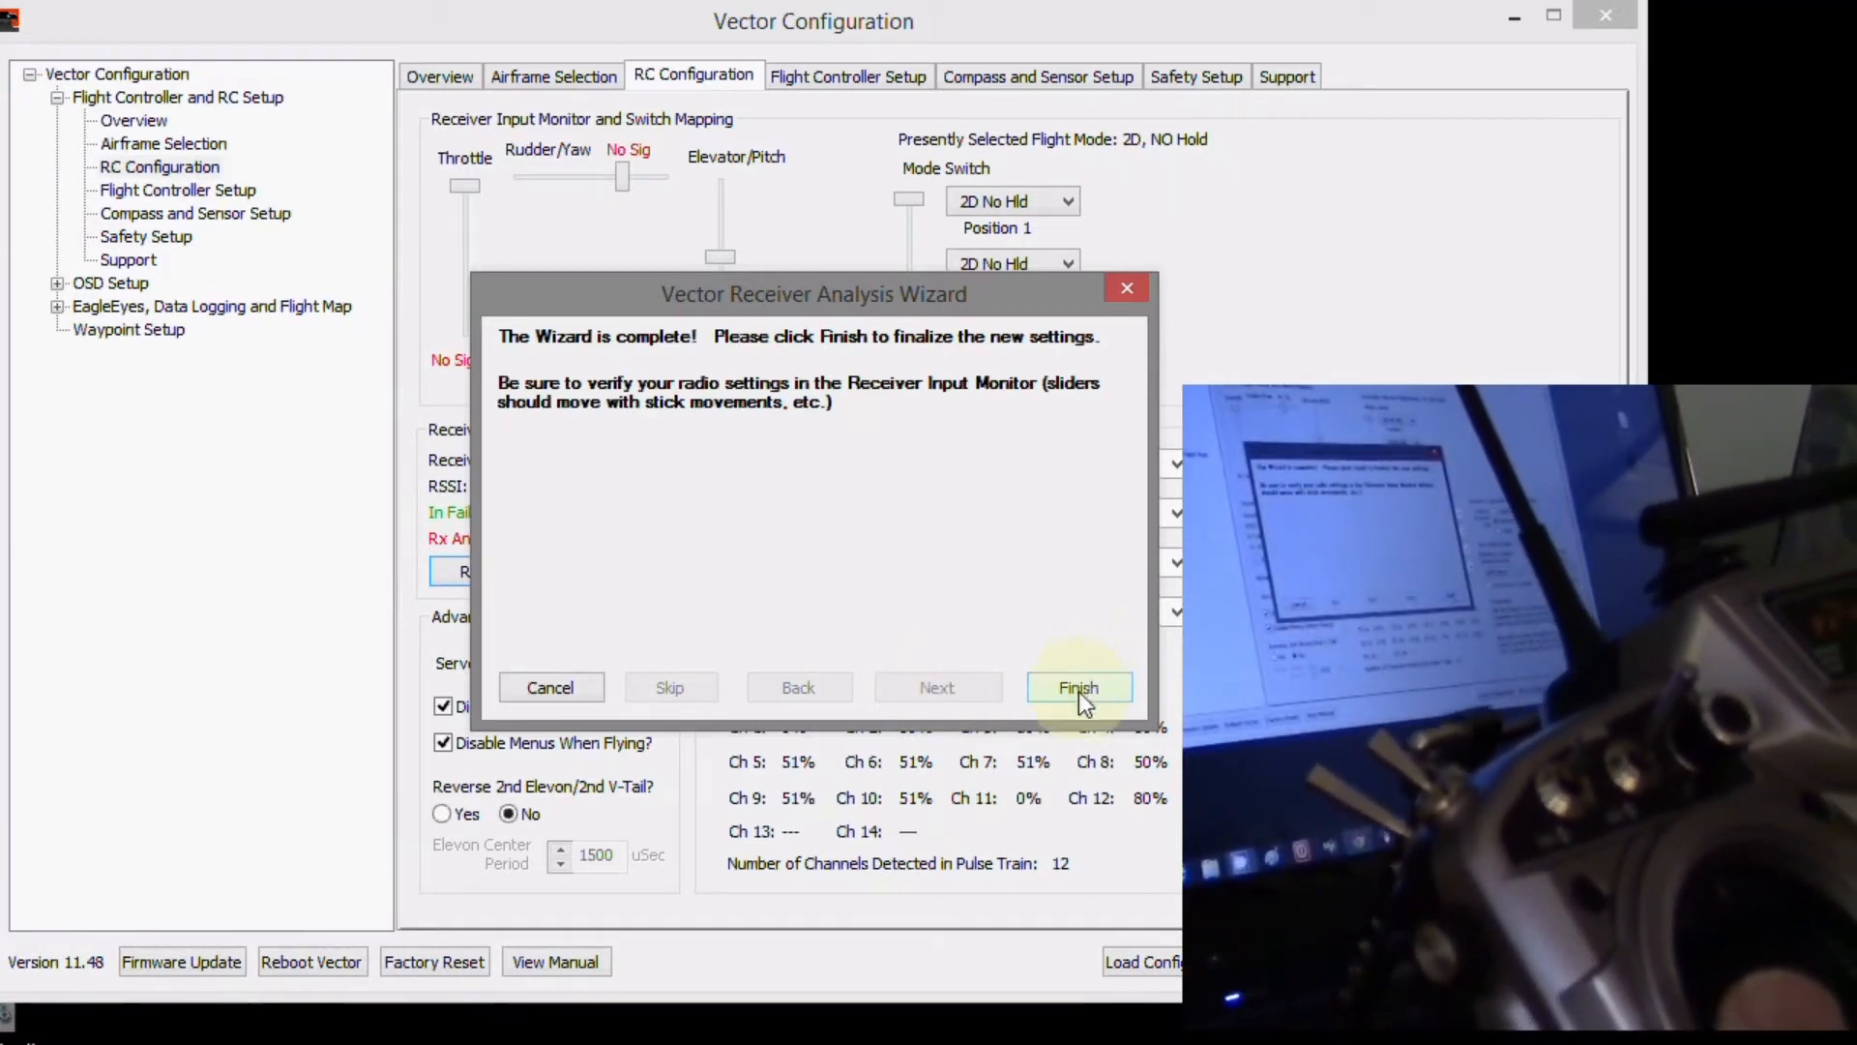
pyautogui.click(1077, 687)
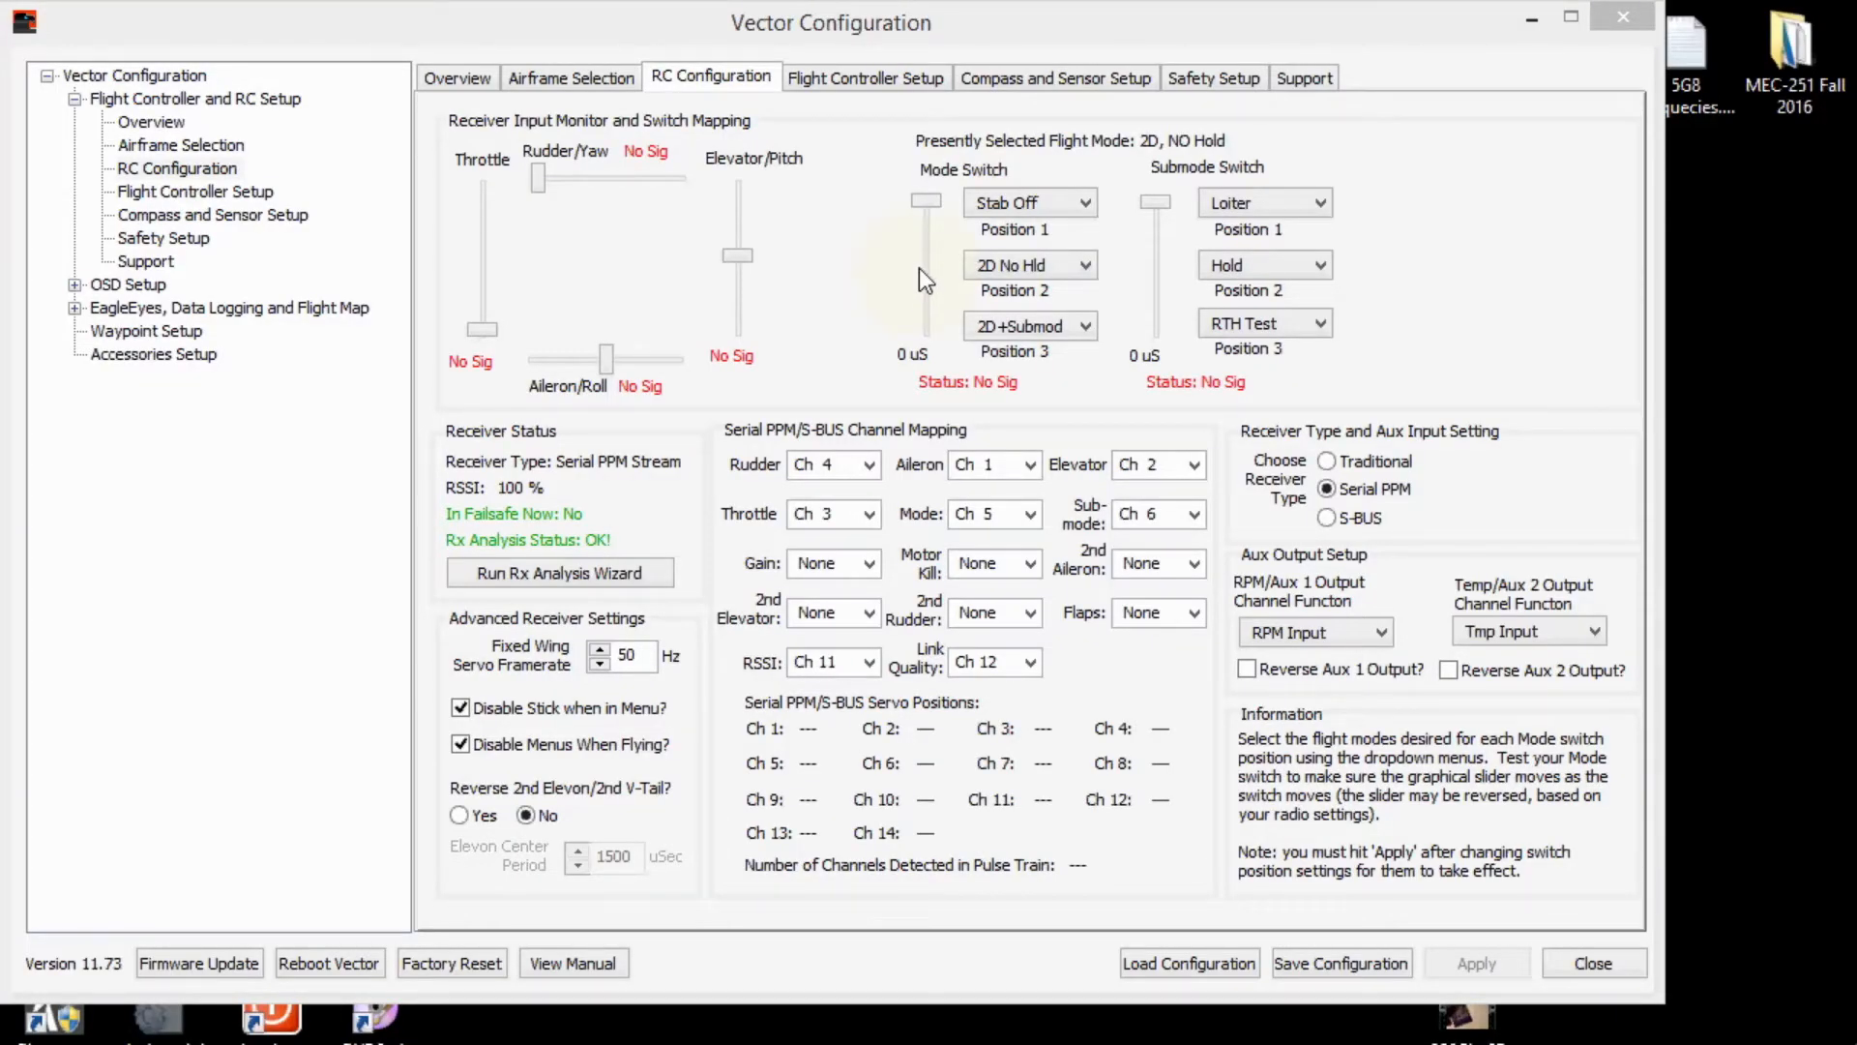
pyautogui.moveTo(966, 175)
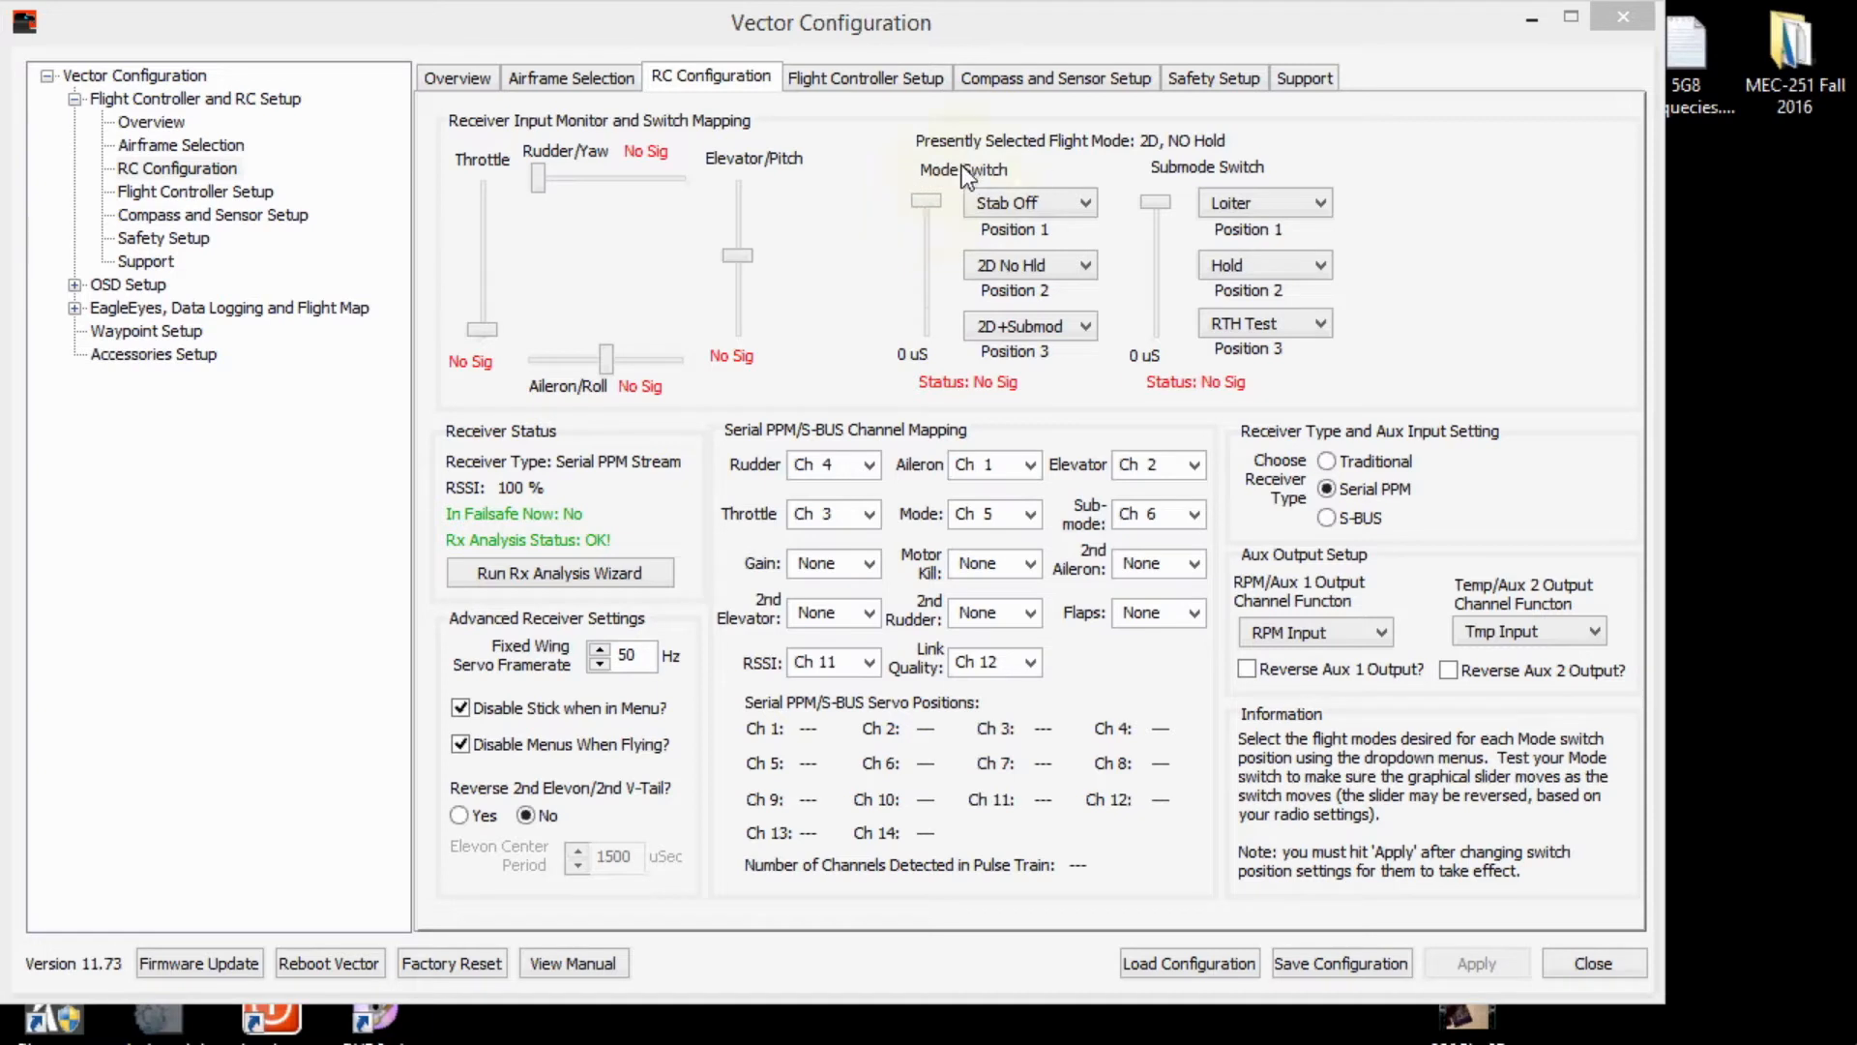
pyautogui.moveTo(927, 190)
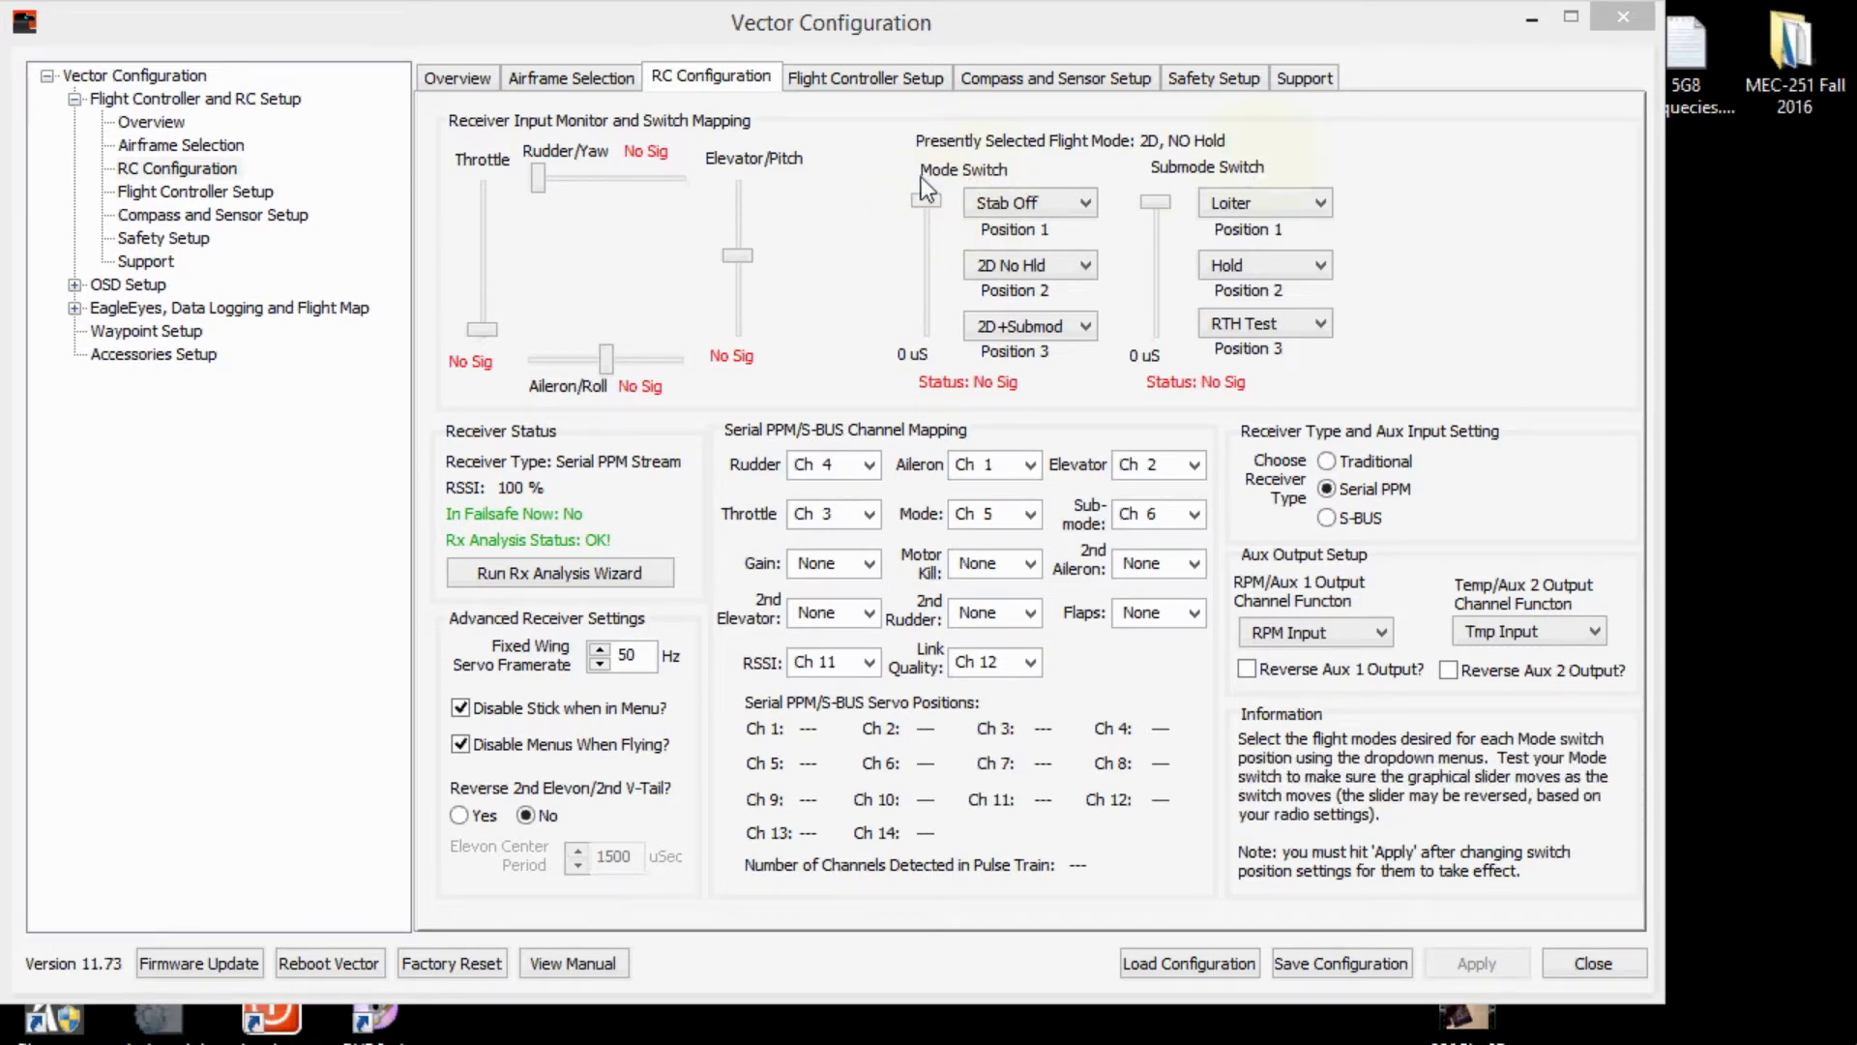
pyautogui.moveTo(983, 180)
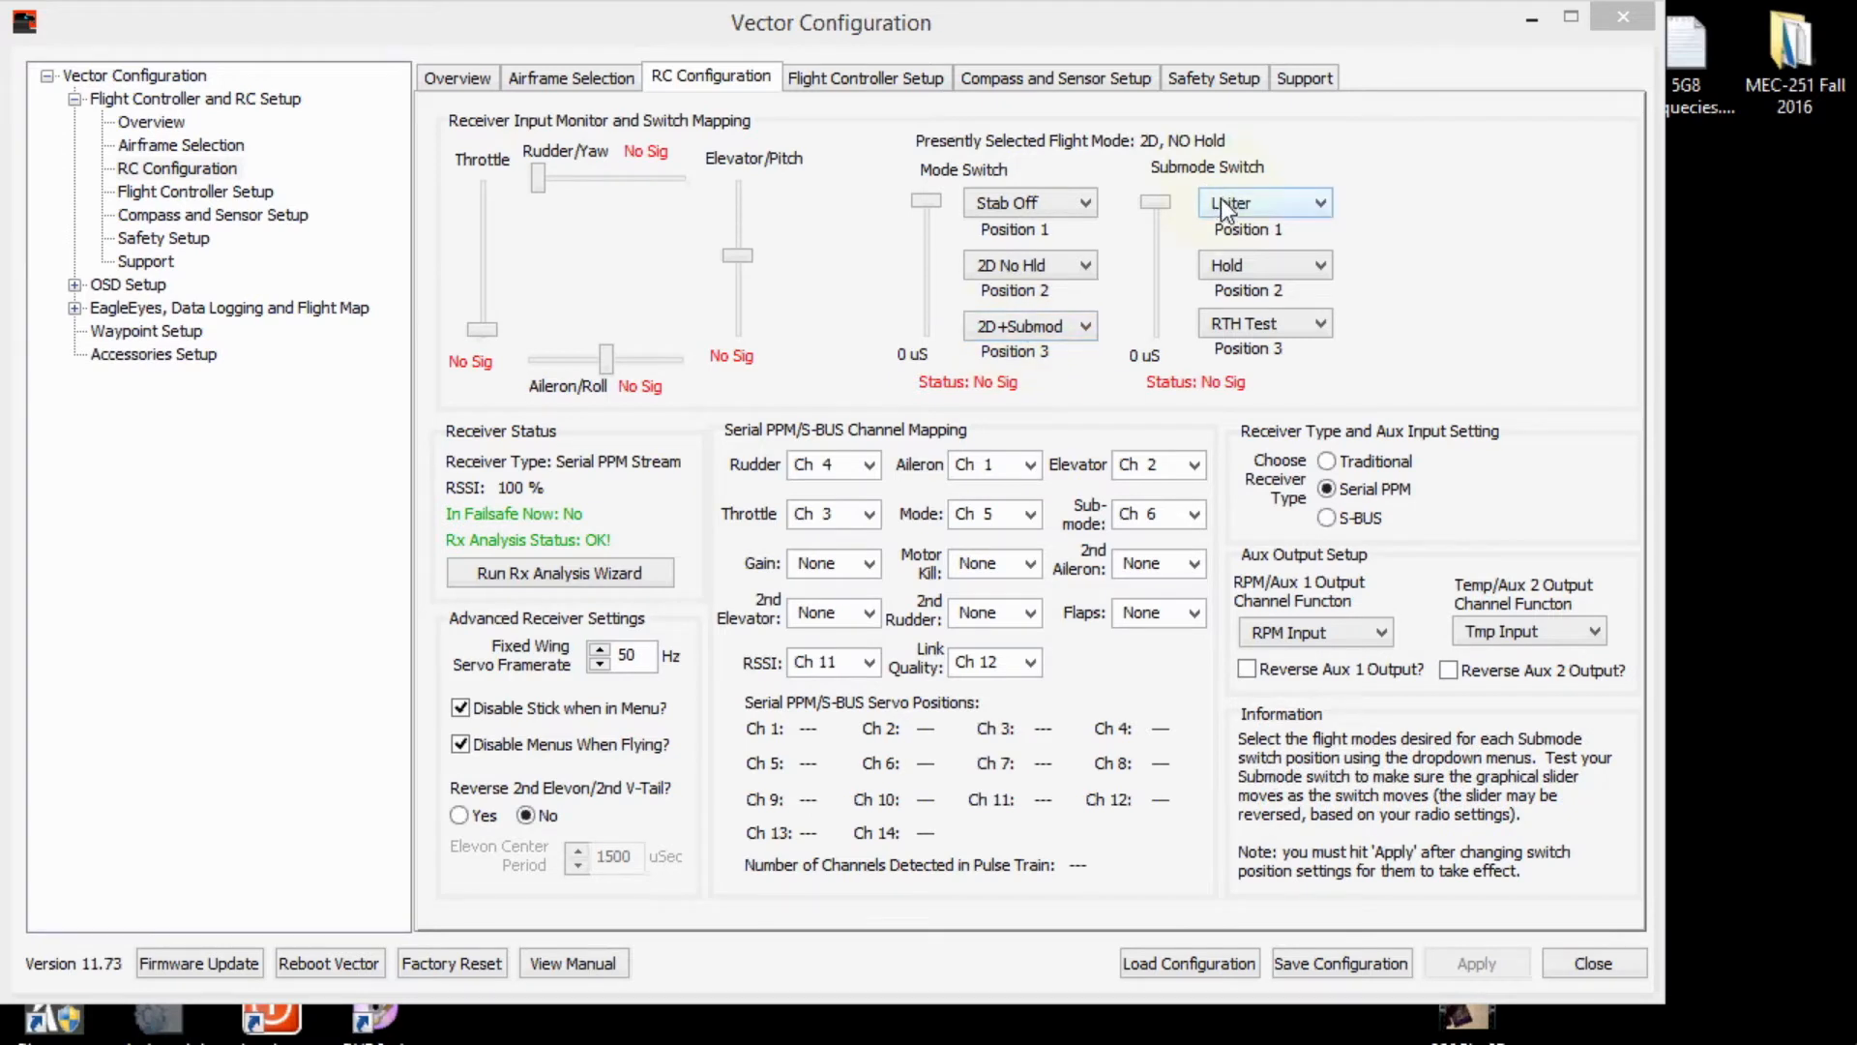
pyautogui.click(1262, 202)
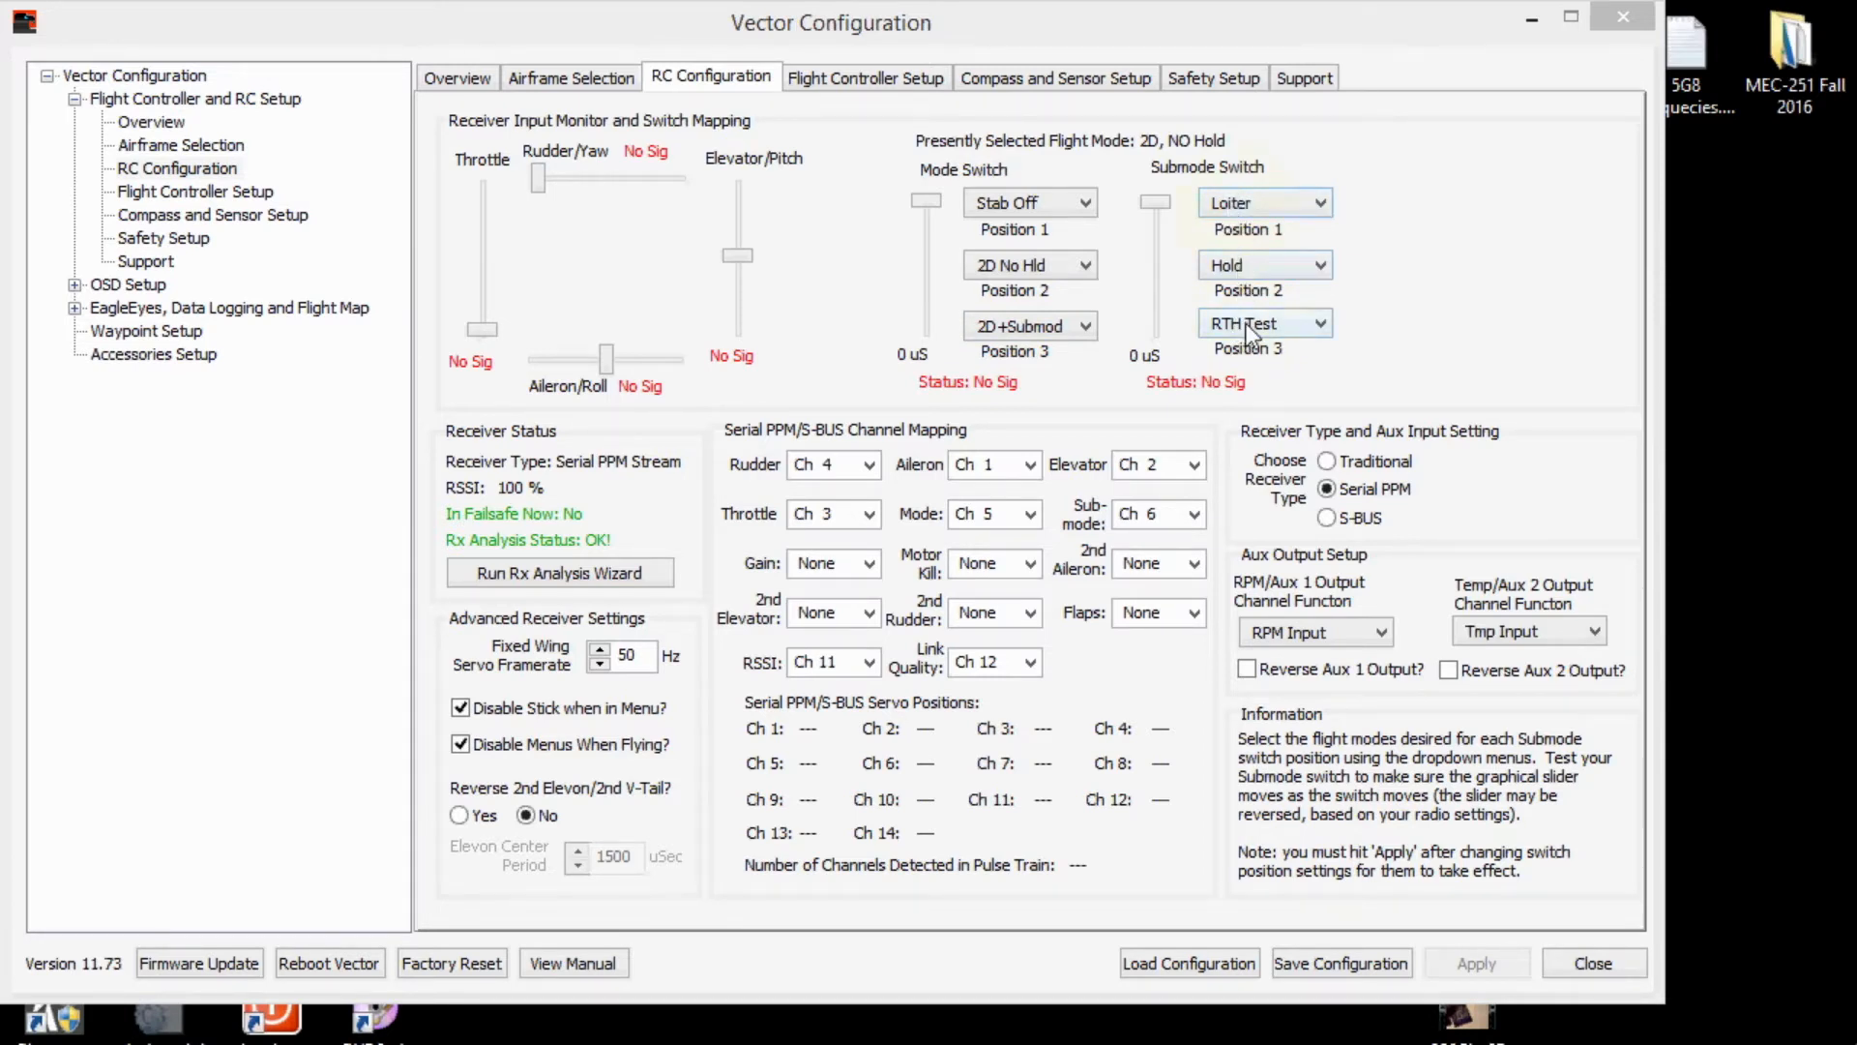
pyautogui.moveTo(1373, 415)
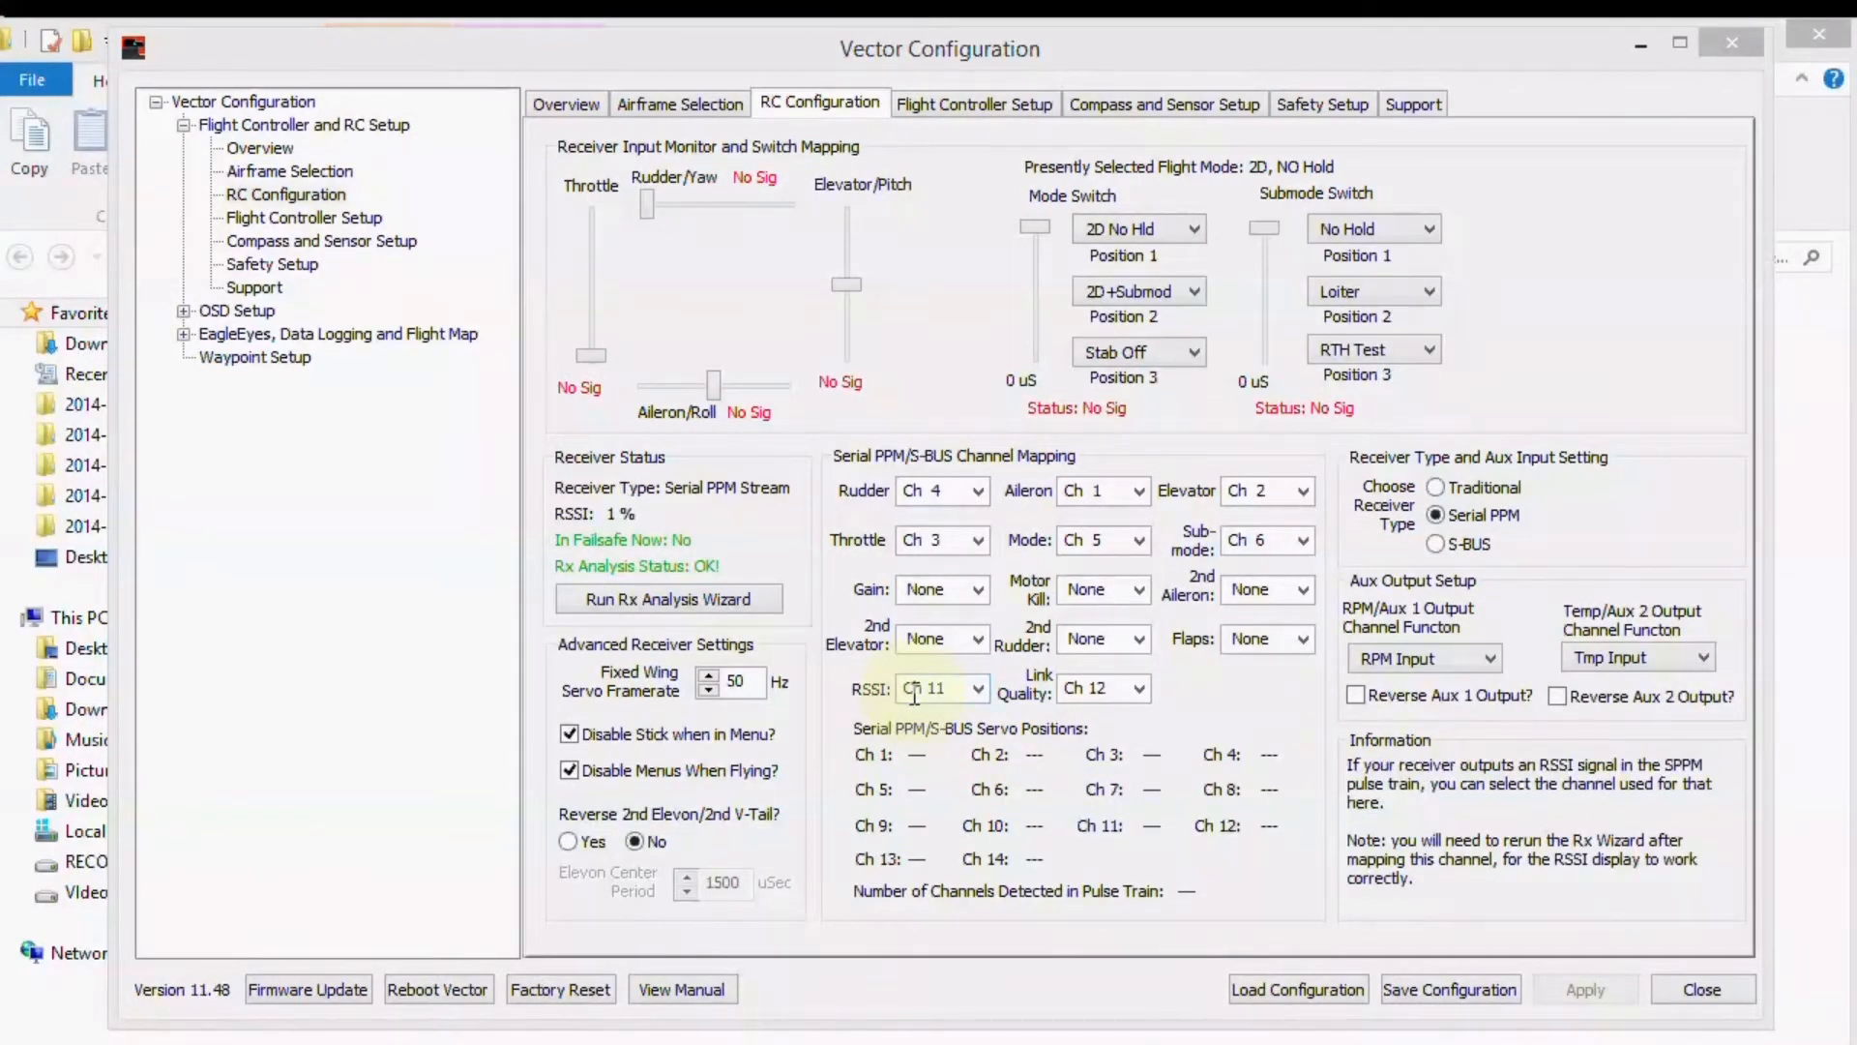
# - Check that RSSI is set to Ch 11 and Link Quality to Ch 12
pyautogui.click(936, 688)
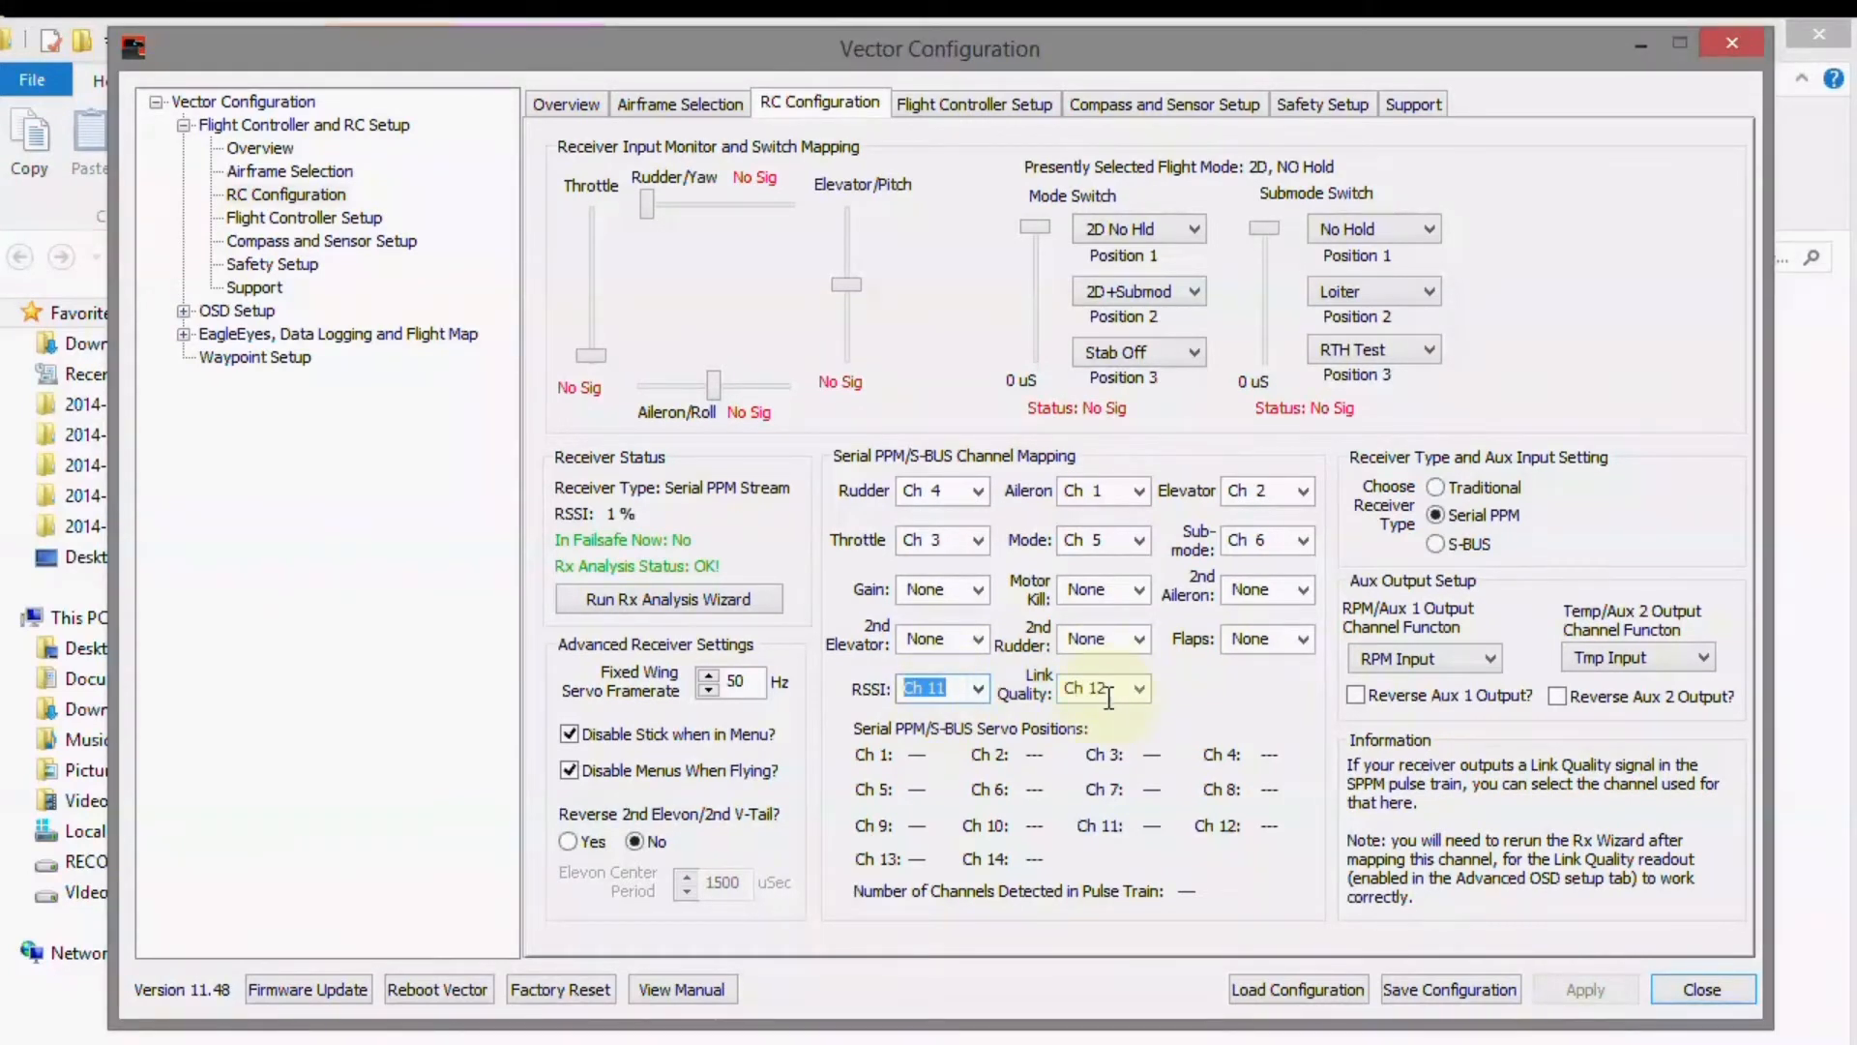
pyautogui.click(1092, 688)
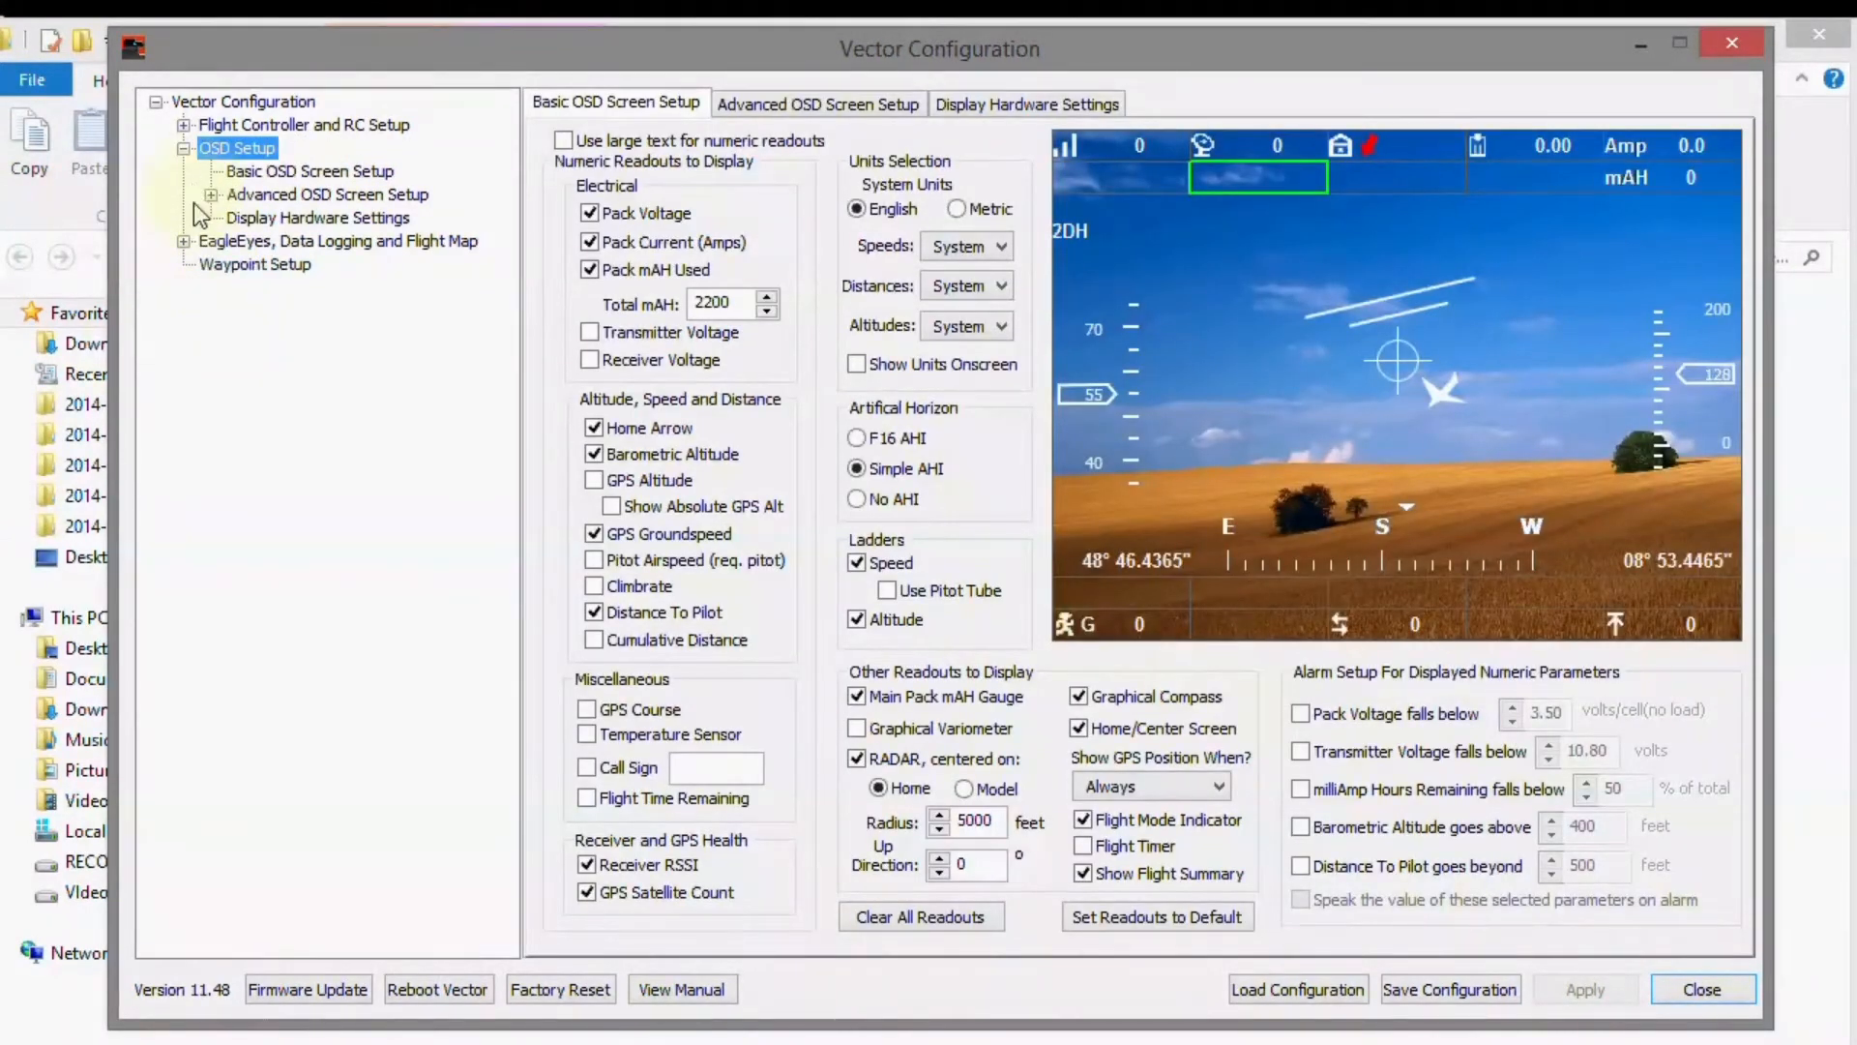
# - Add the Rx Link Quality readout to Screen 1, shown numerically and named LQ
pyautogui.click(211, 194)
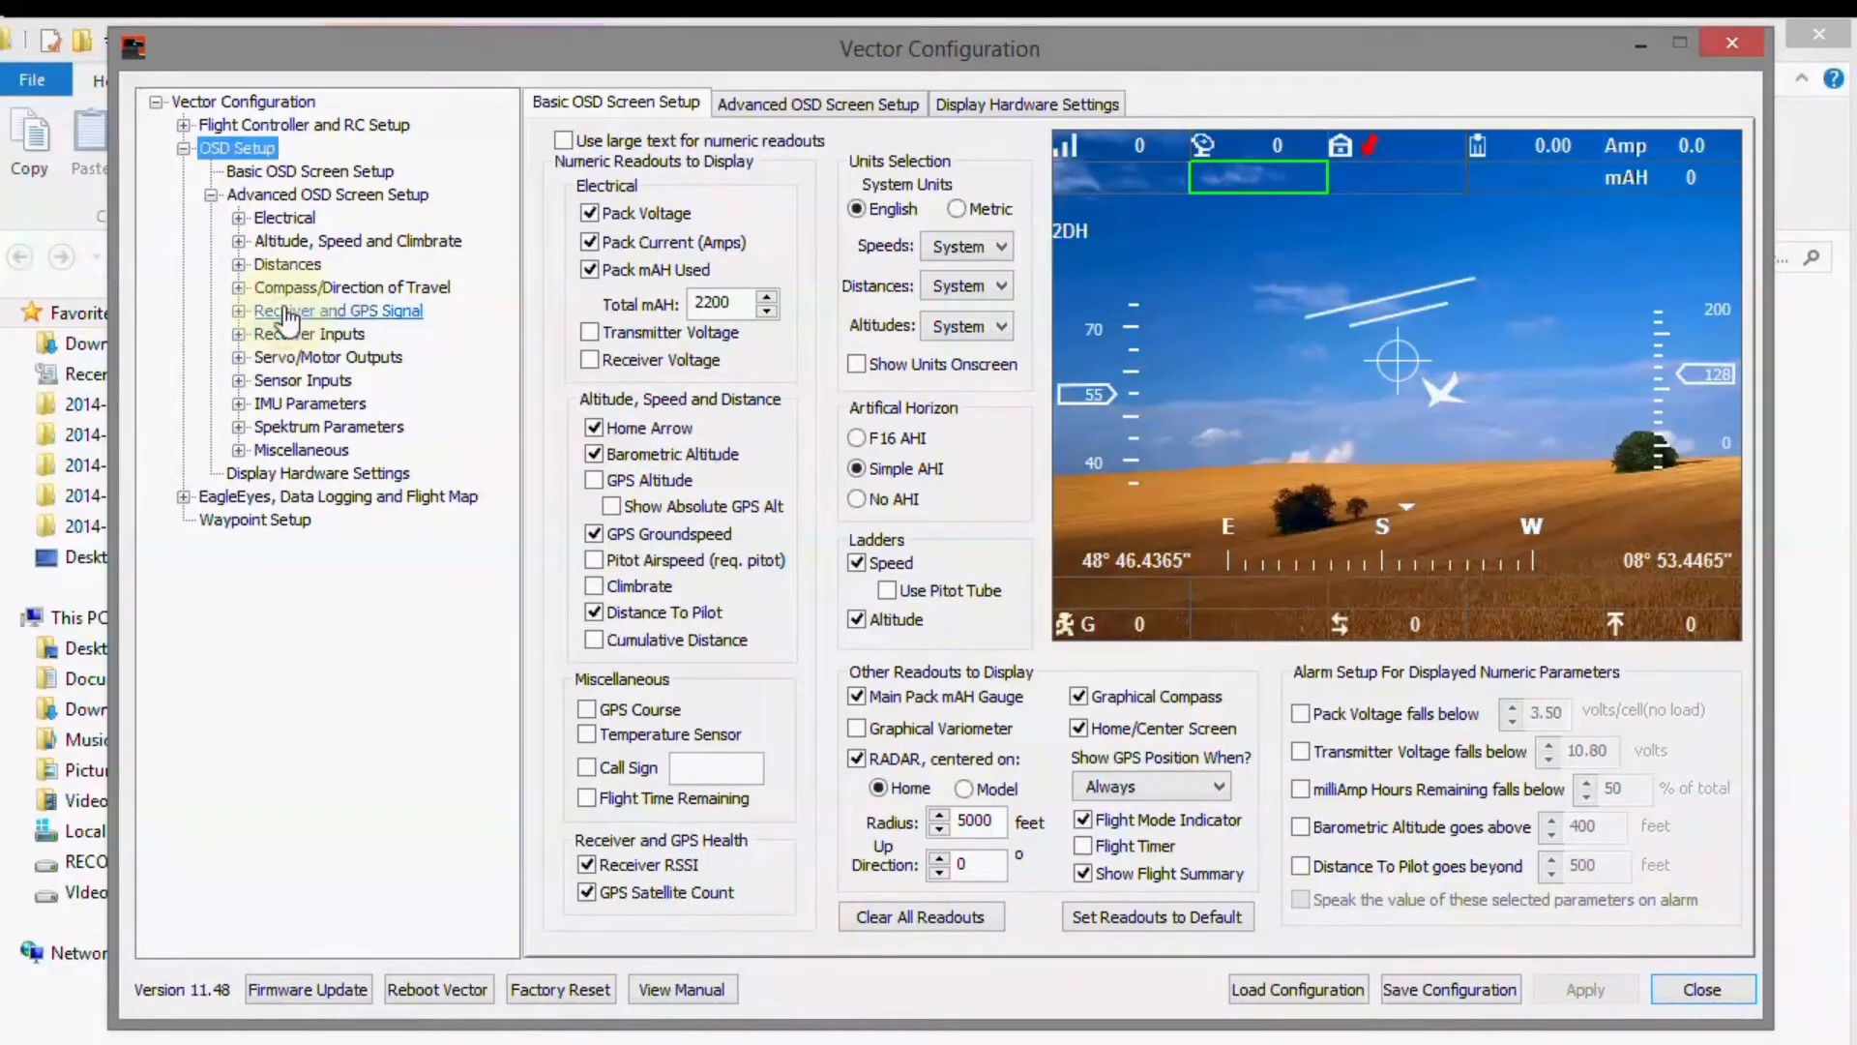
pyautogui.click(337, 310)
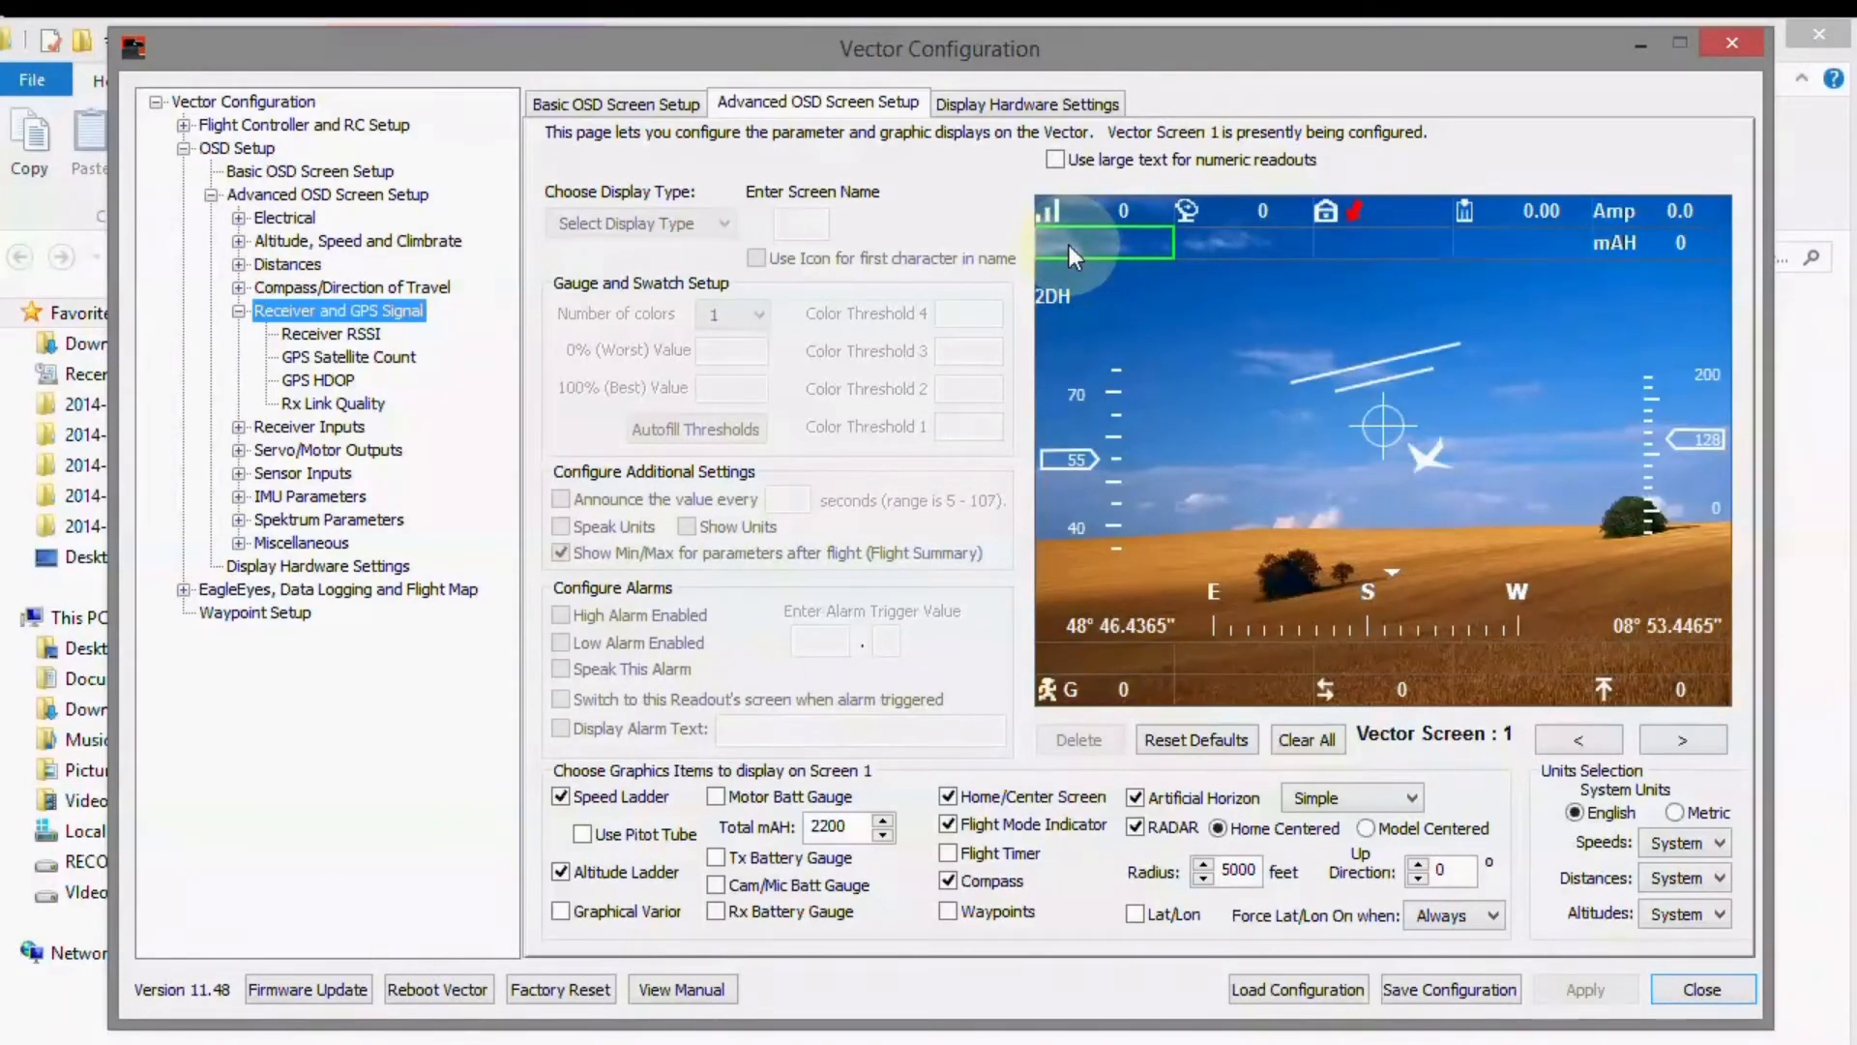
pyautogui.moveTo(491, 376)
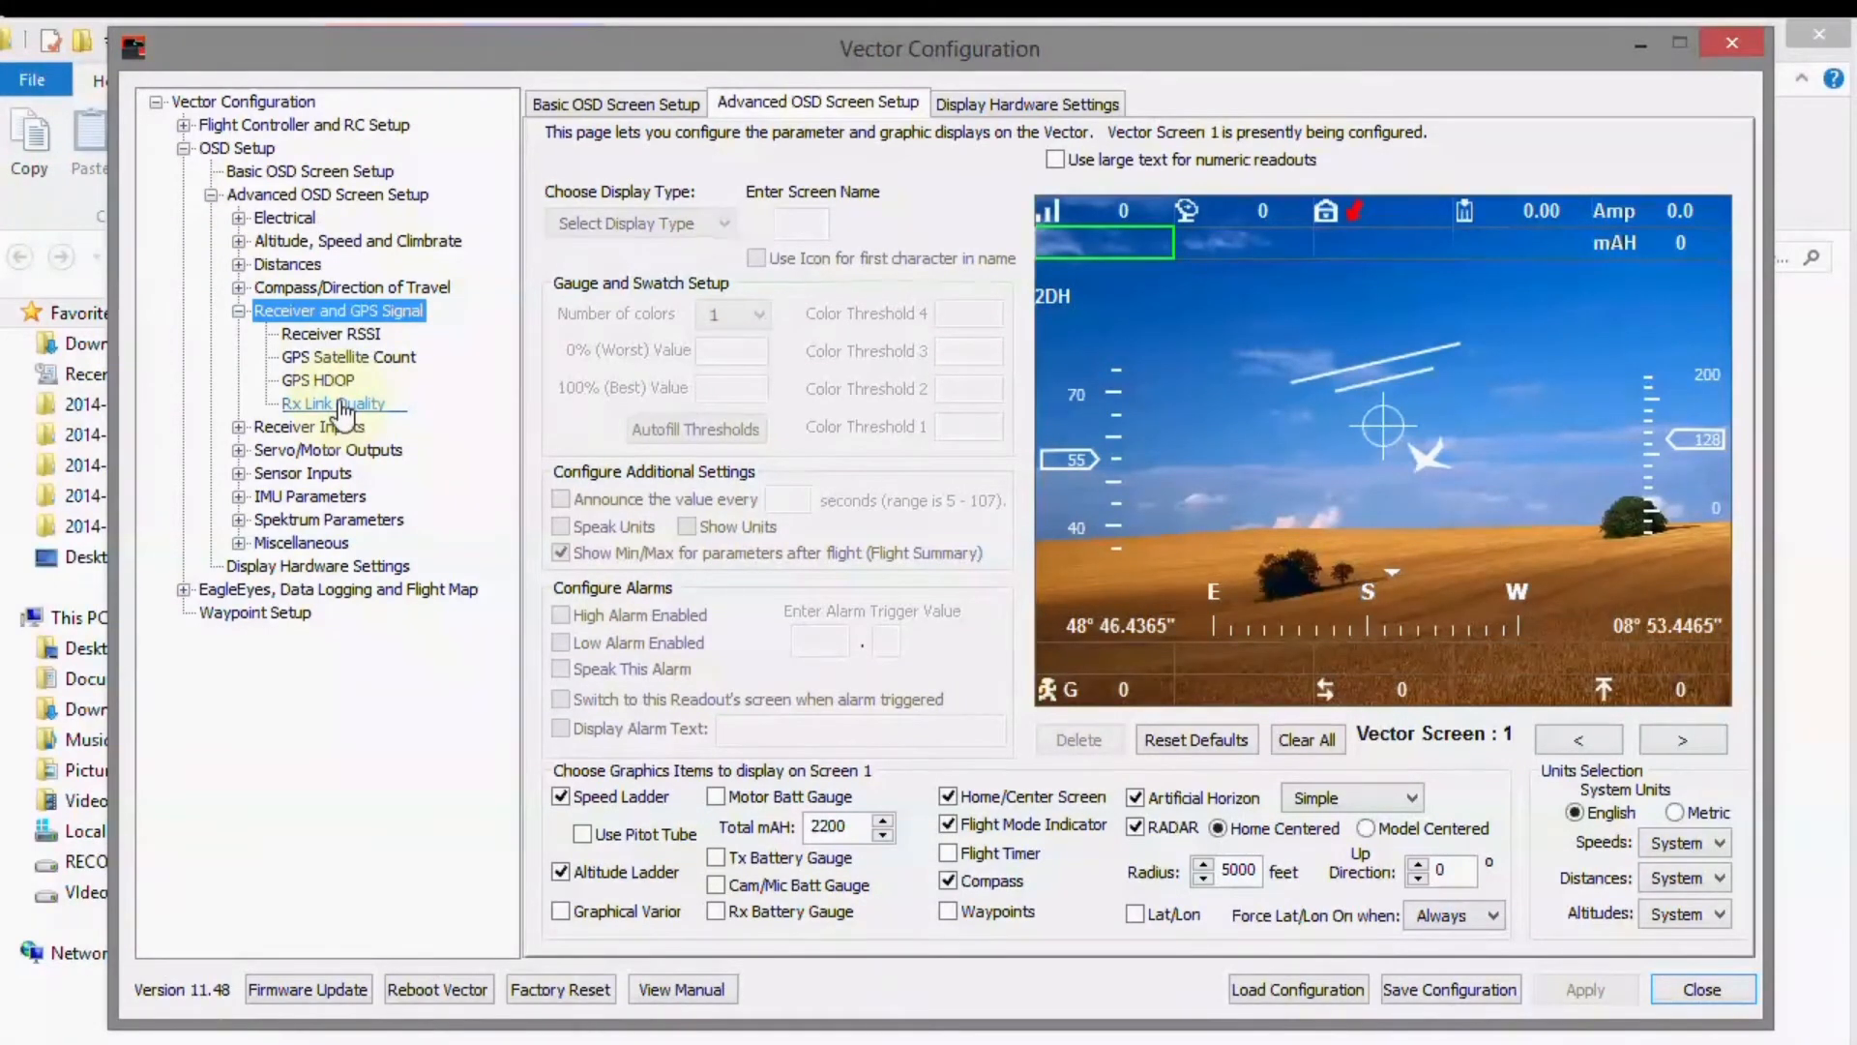
pyautogui.click(334, 402)
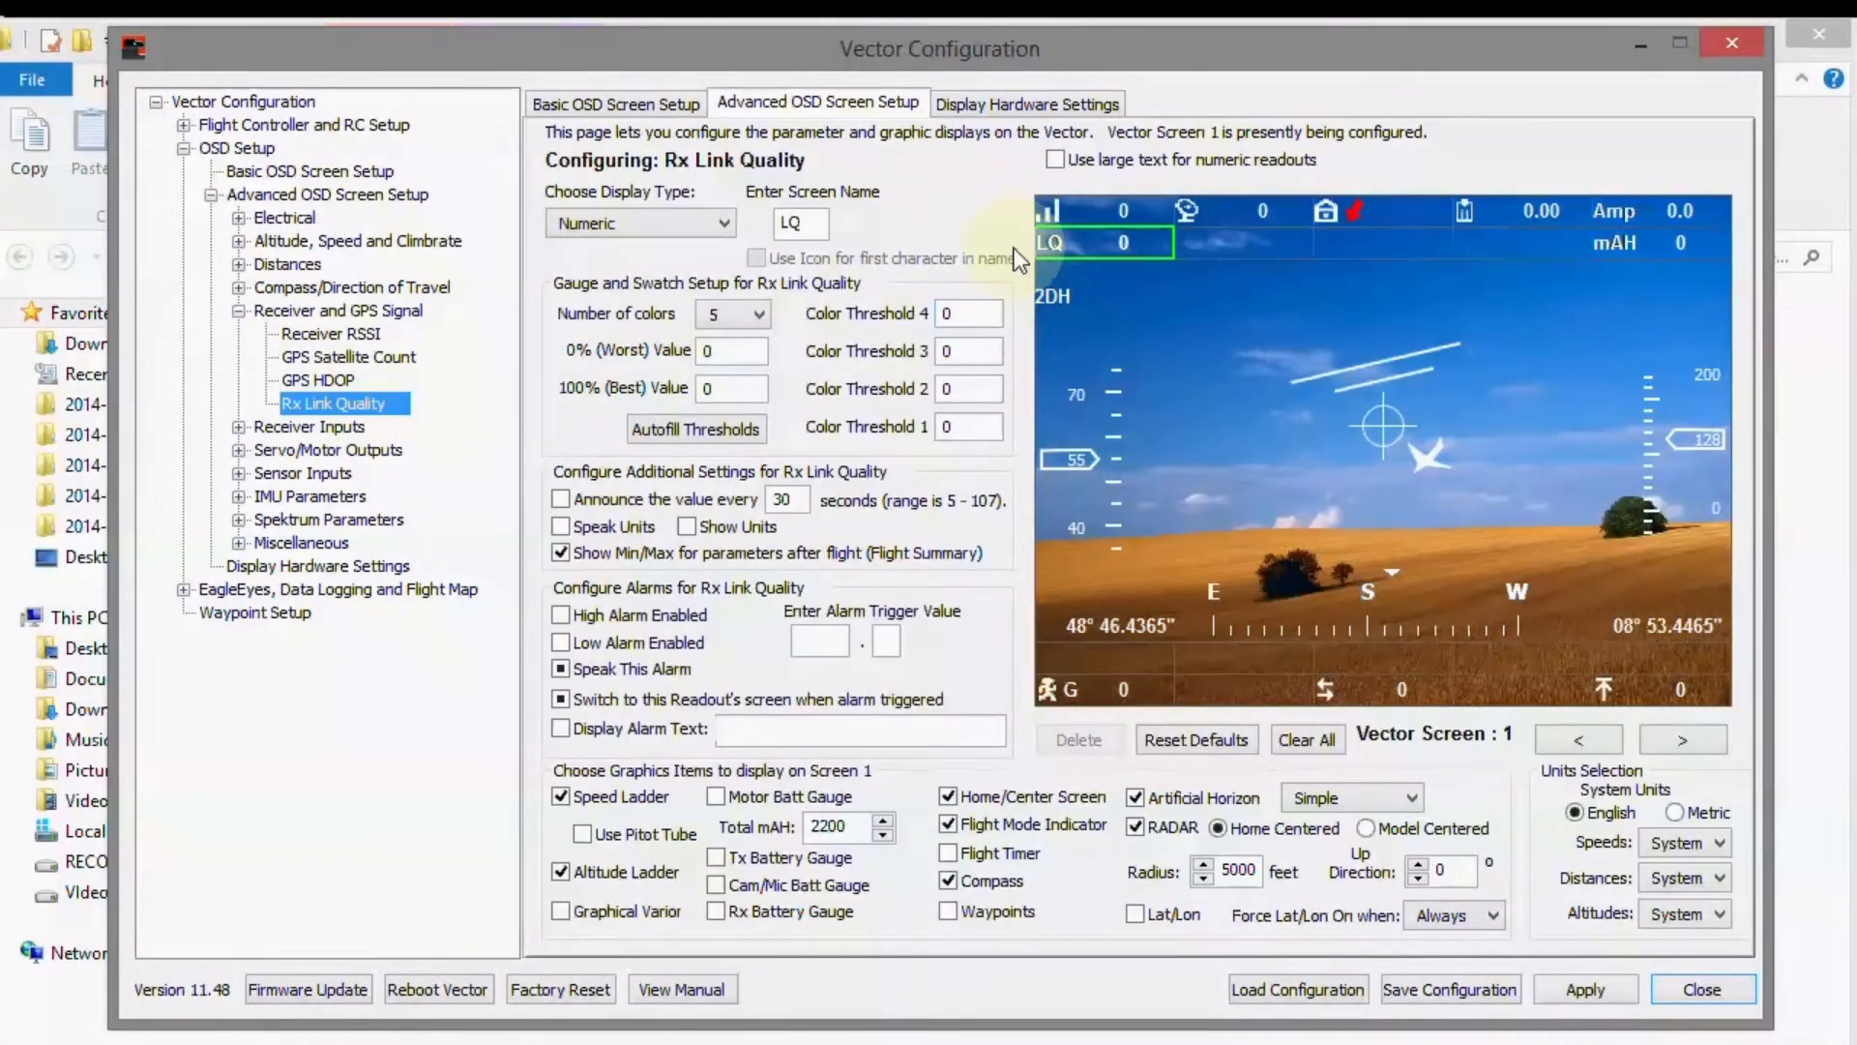